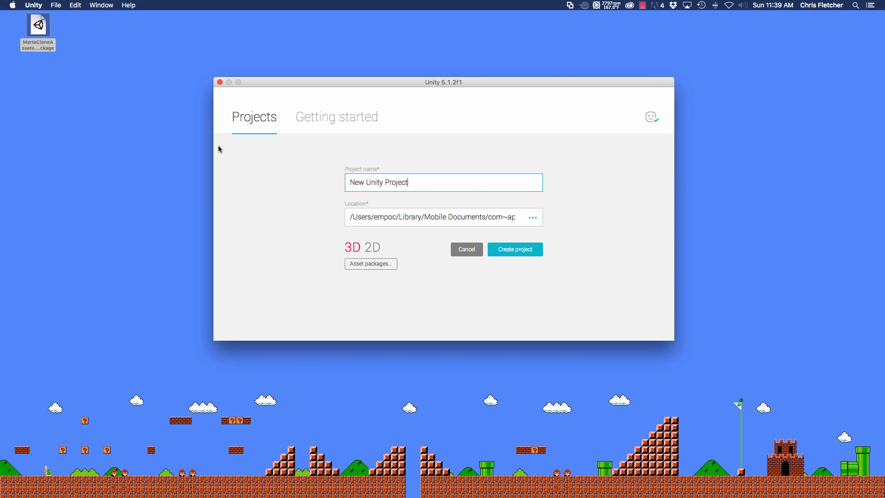
mouse_move(514, 173)
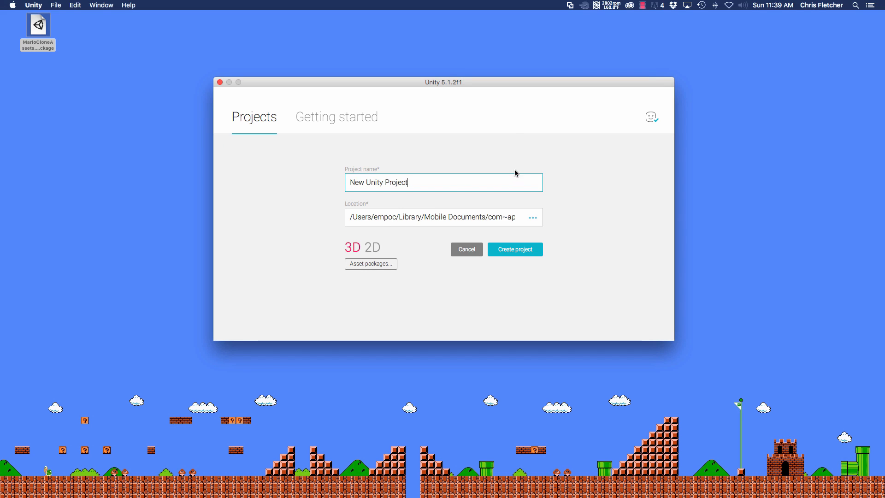
mouse_move(558, 252)
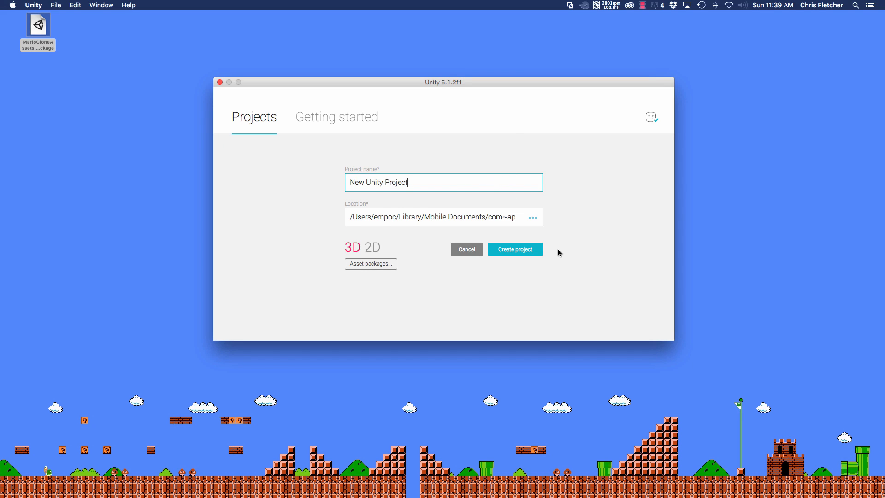
mouse_move(589, 346)
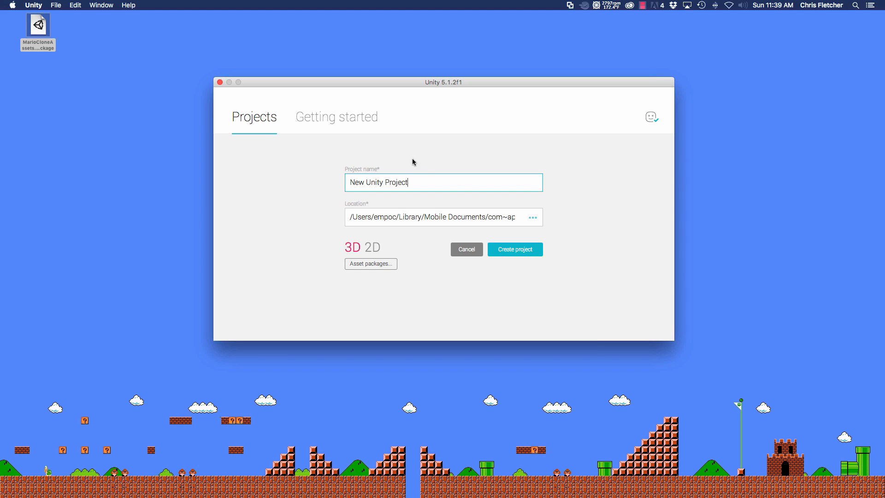
mouse_move(434, 186)
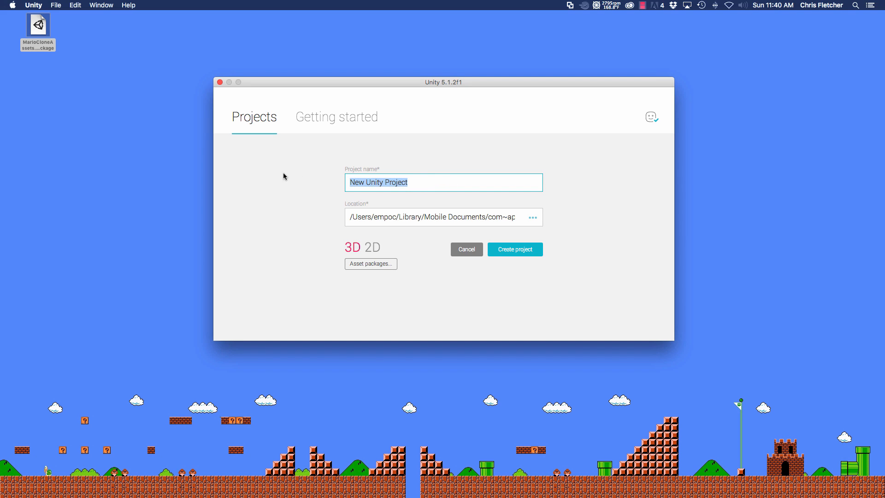
Create a new 2D Unity project named 'Mario Clone'.
text(Mario Clone)
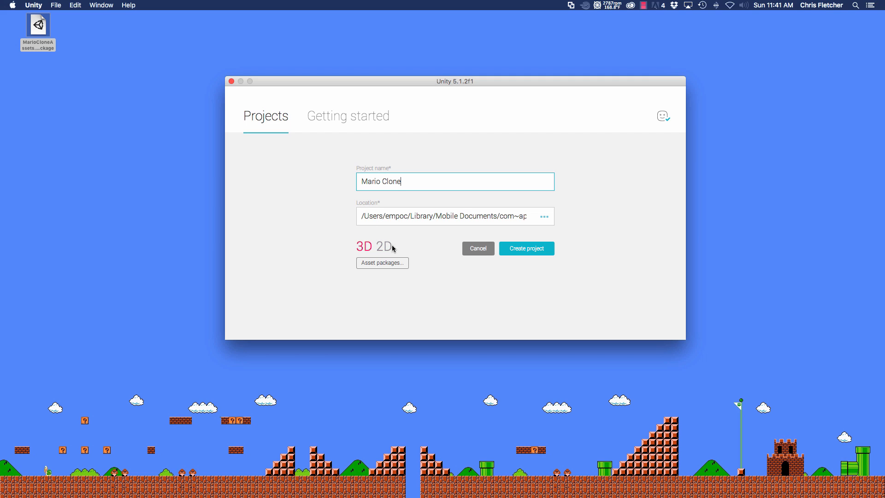
click(386, 246)
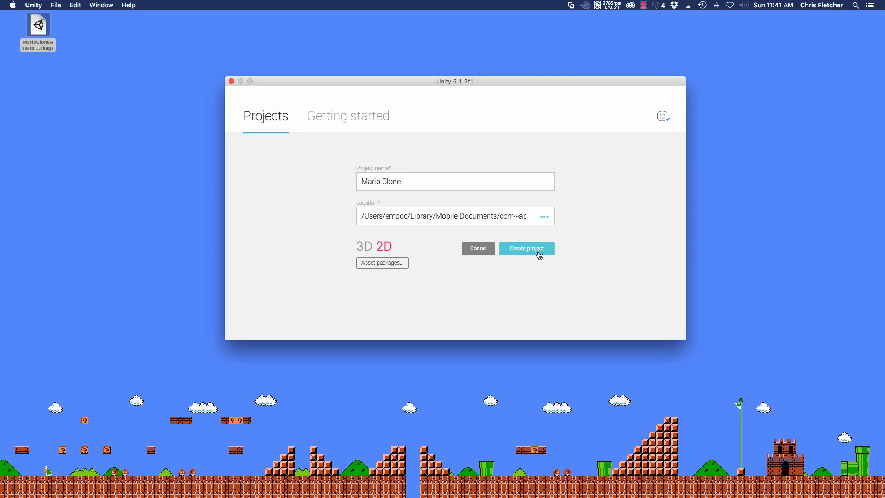
click(527, 248)
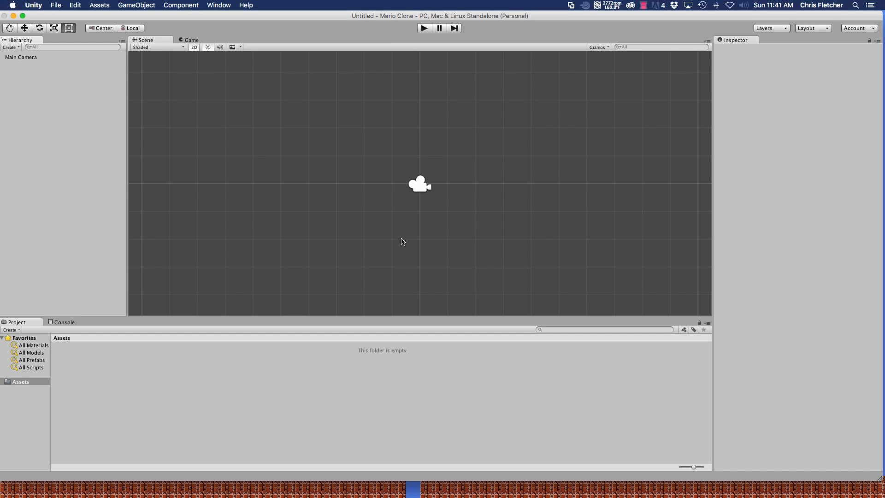
mouse_move(302, 270)
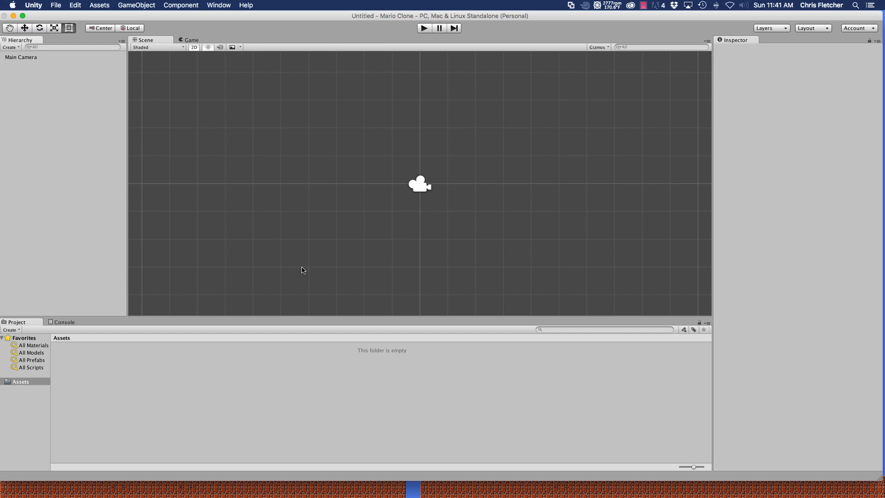
mouse_move(214, 421)
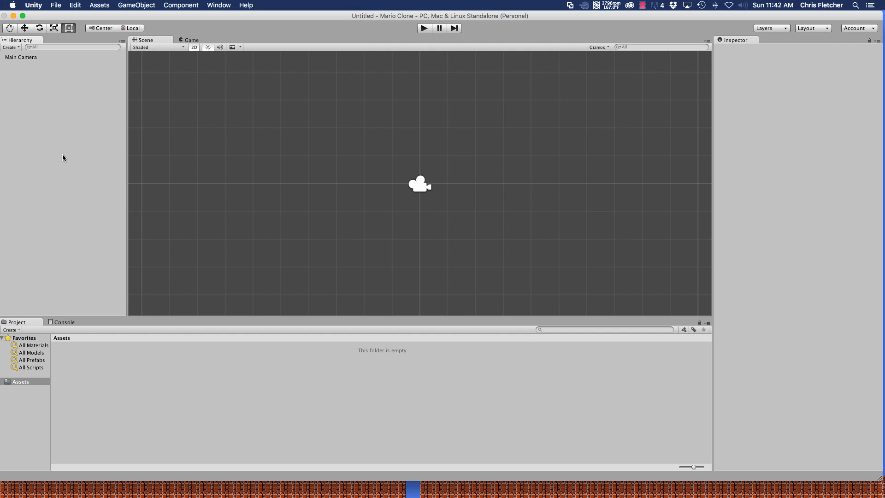
mouse_move(177, 362)
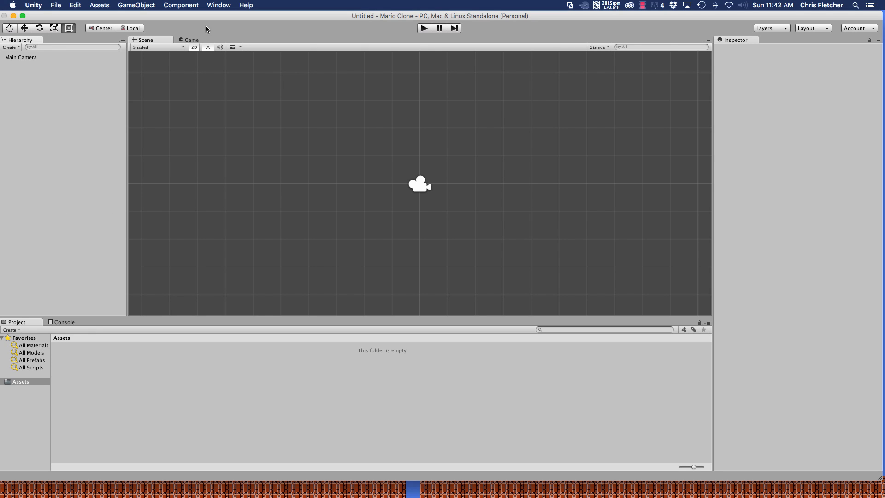
mouse_move(288, 114)
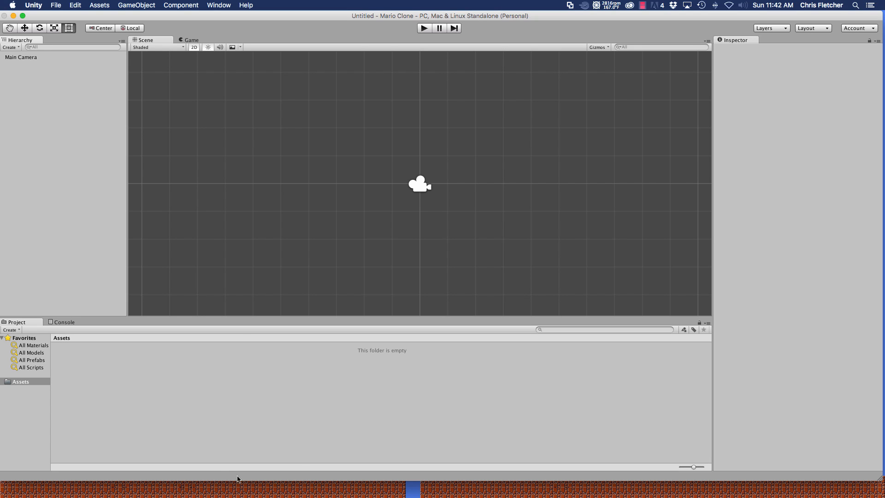
mouse_move(138, 3)
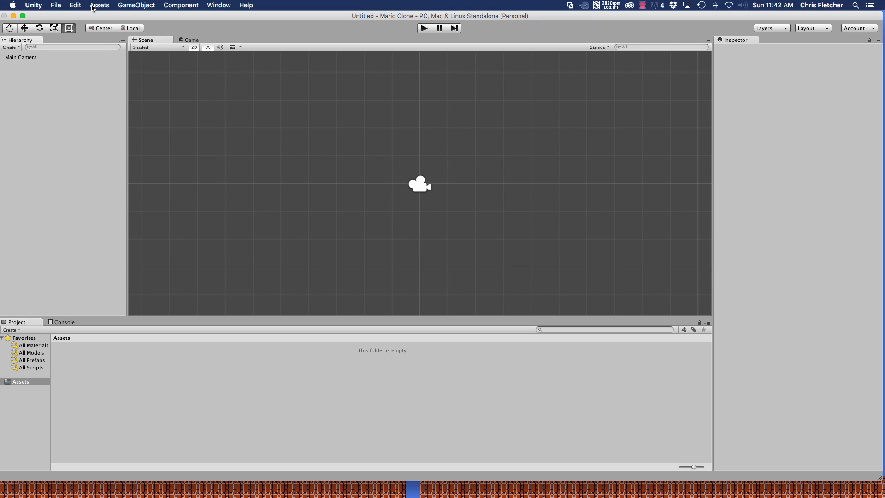
Load MarioCloneAssets.unitypackage from the Desktop as a custom package and review its contents list.
click(100, 6)
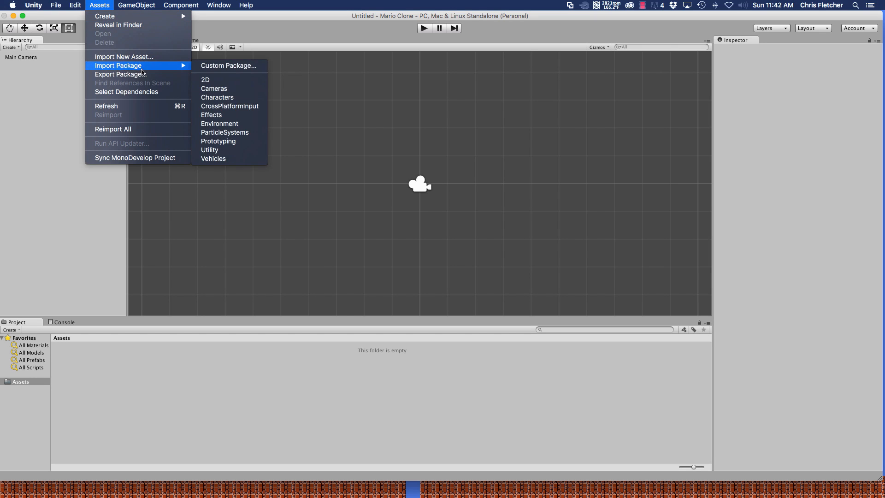
mouse_move(230, 65)
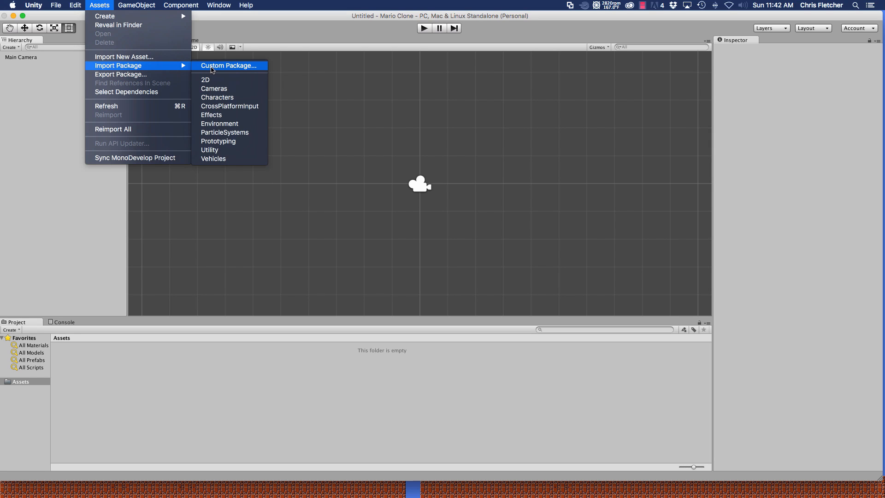
mouse_move(240, 69)
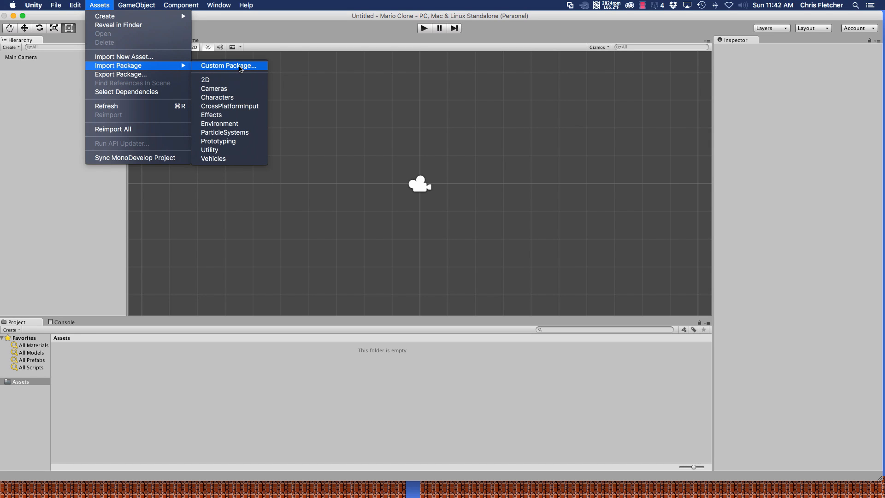
click(229, 65)
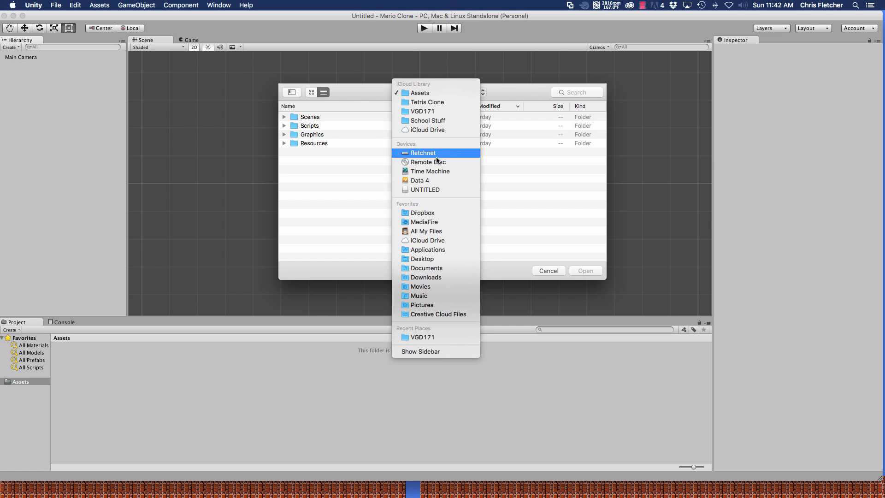
mouse_move(421, 258)
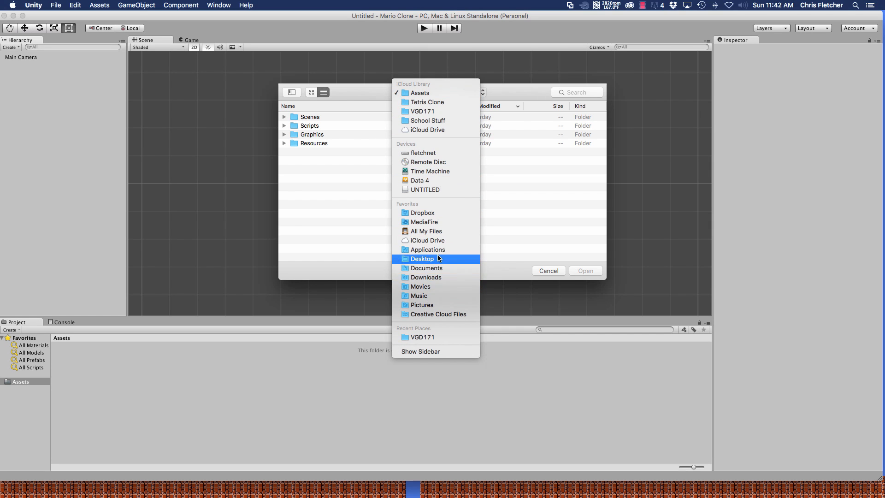
click(422, 258)
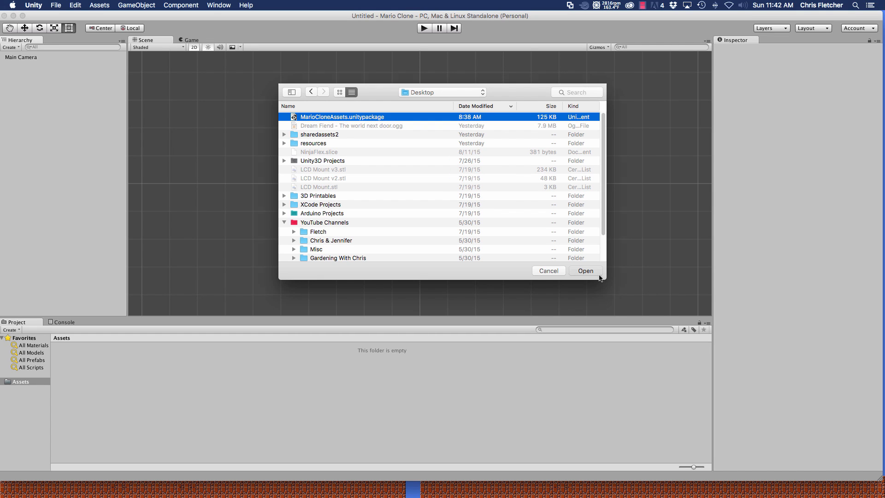
click(585, 270)
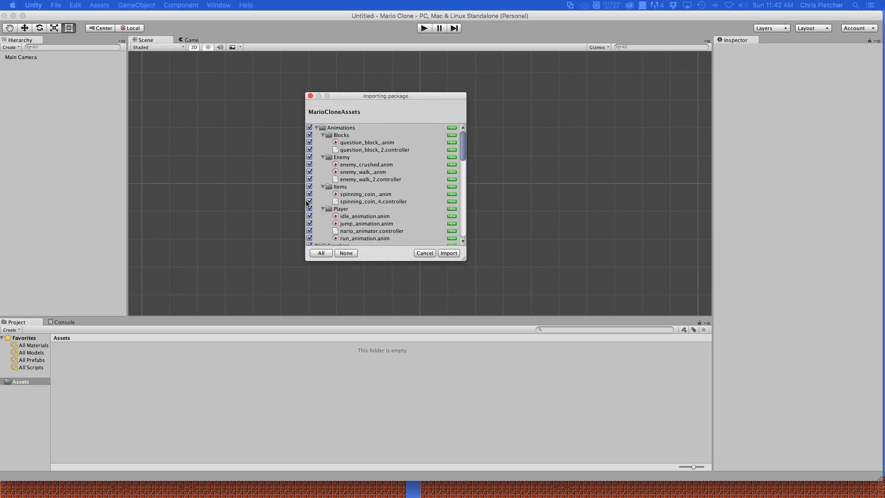
scroll(down, 3)
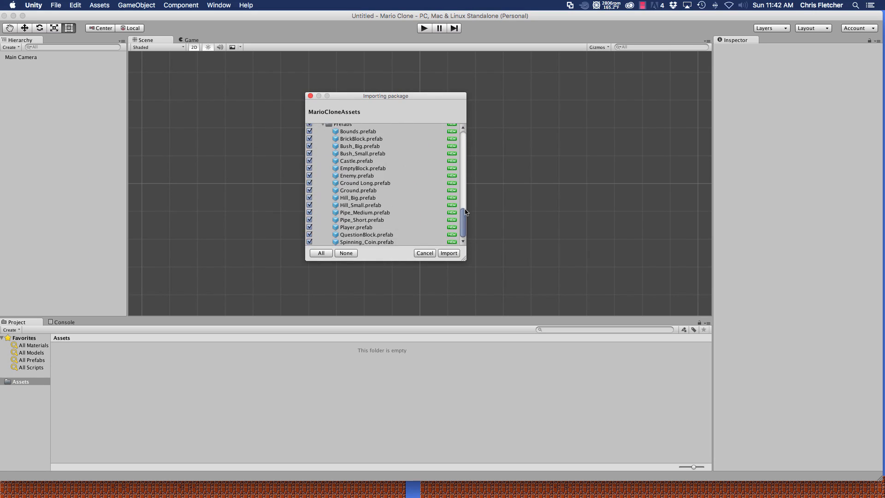
scroll(down, 3)
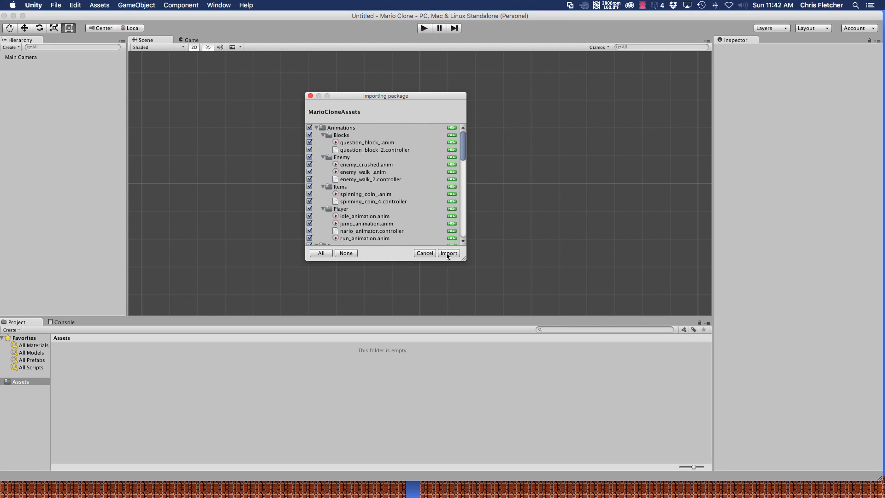
Import the package, then browse the Graphics, Physics Materials, Resources and Prefabs folders.
click(449, 252)
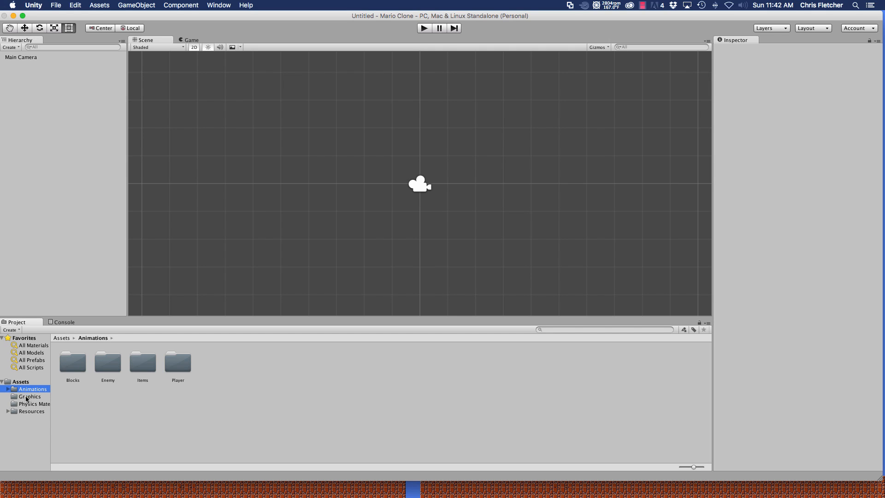
click(29, 396)
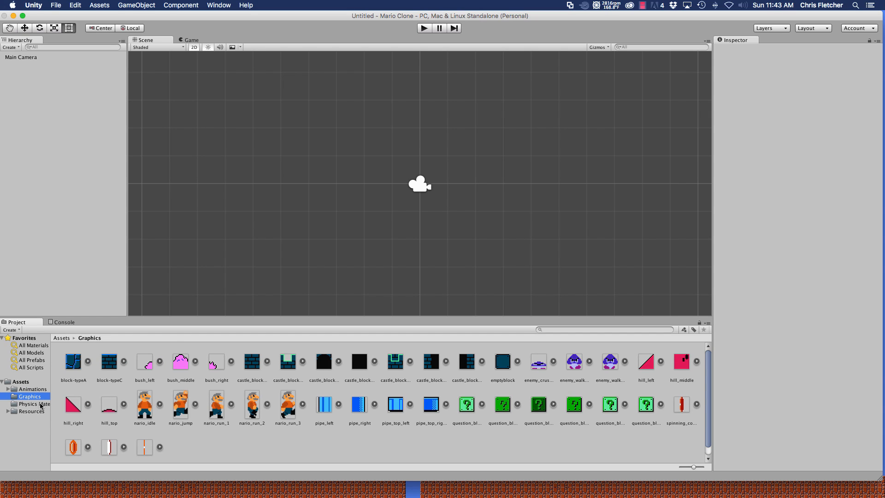
click(34, 403)
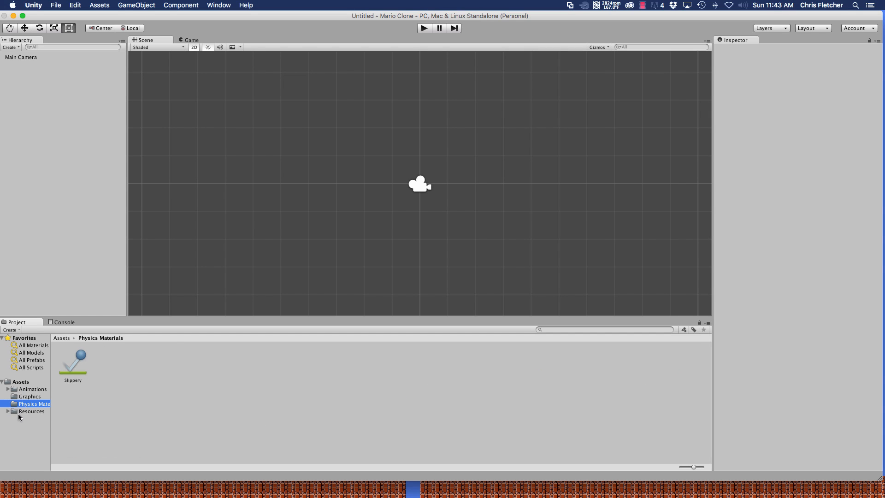
mouse_move(37, 424)
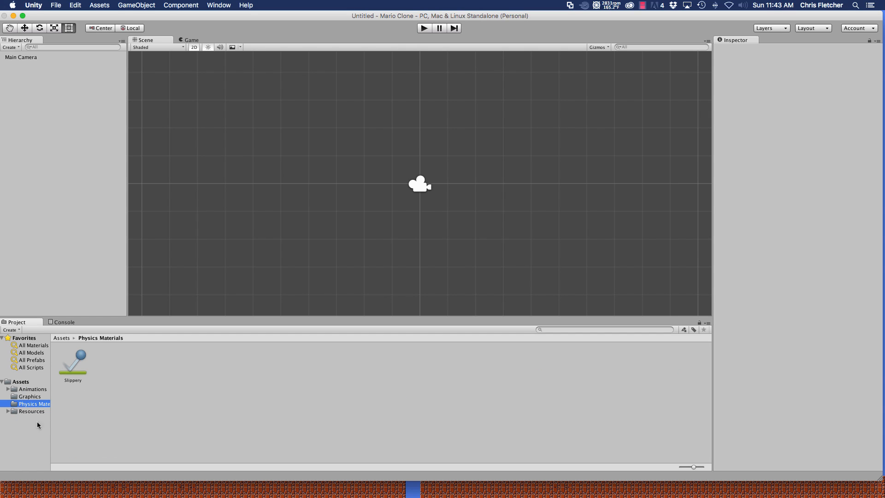
mouse_move(106, 413)
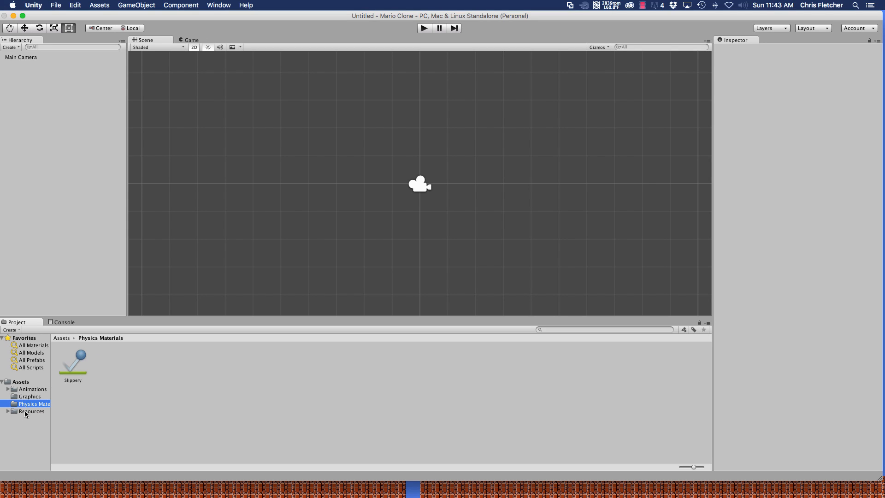
click(32, 411)
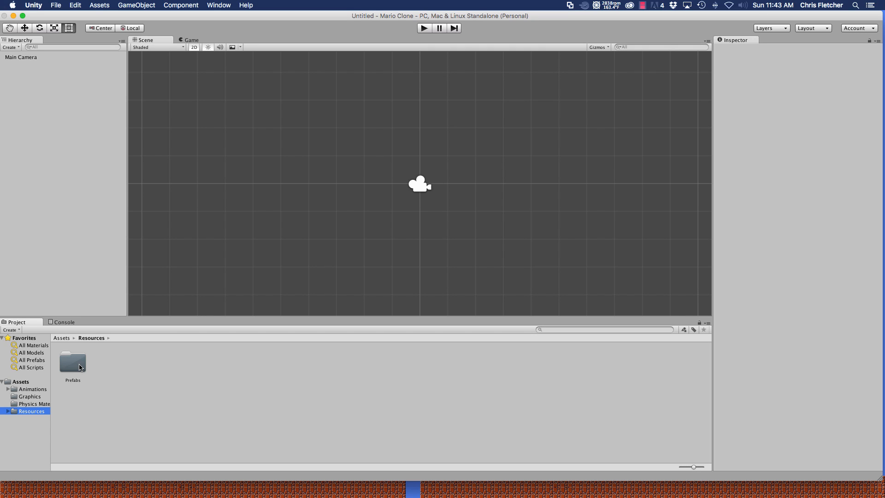
mouse_move(72, 364)
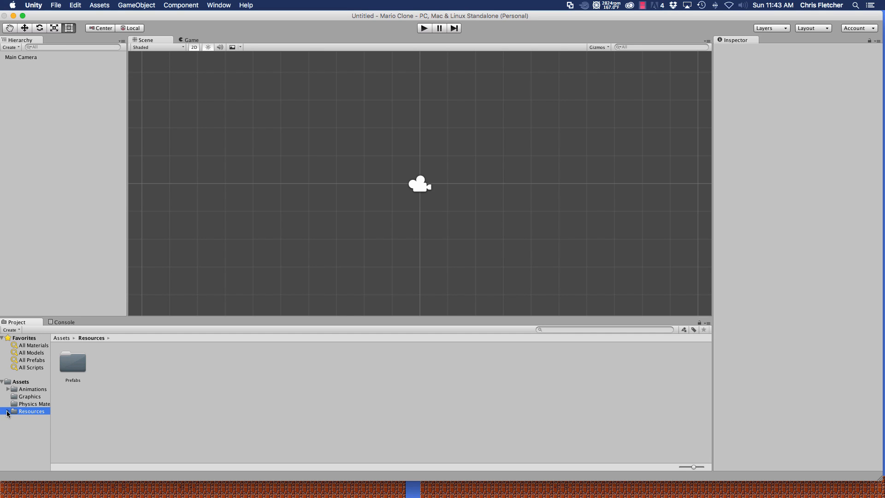
double_click(72, 362)
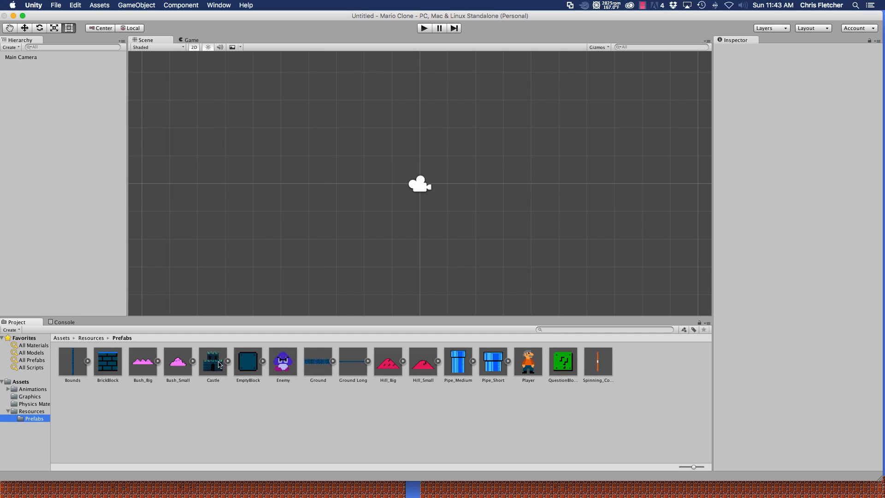
mouse_move(107, 411)
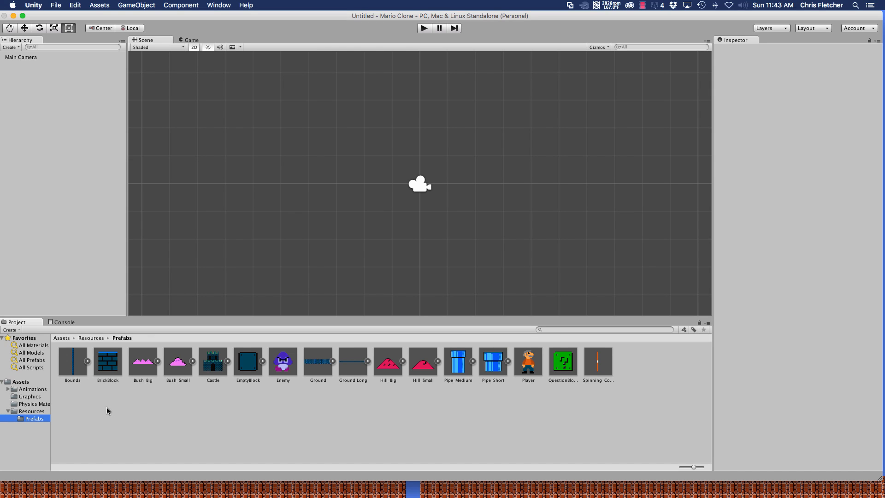
mouse_move(388, 389)
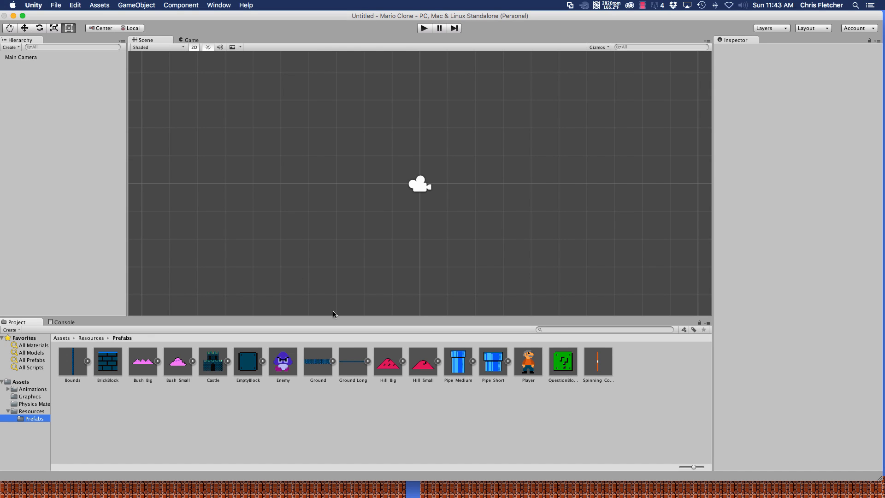
mouse_move(200, 443)
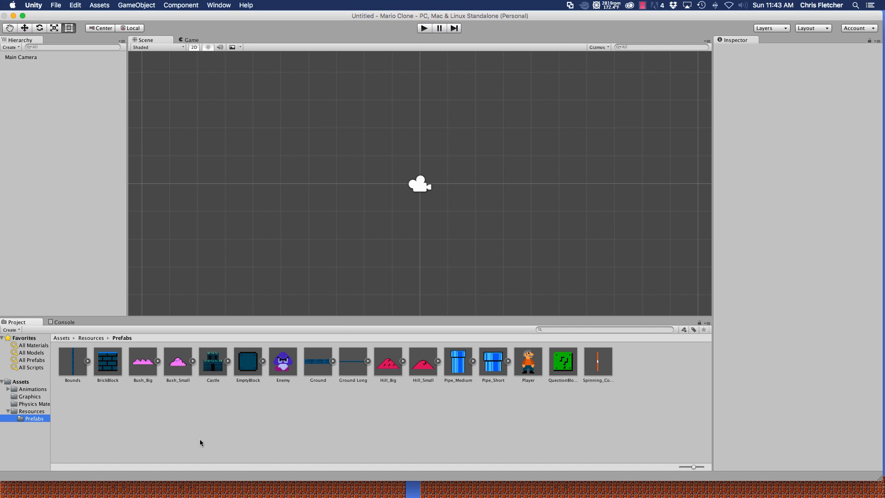
mouse_move(256, 479)
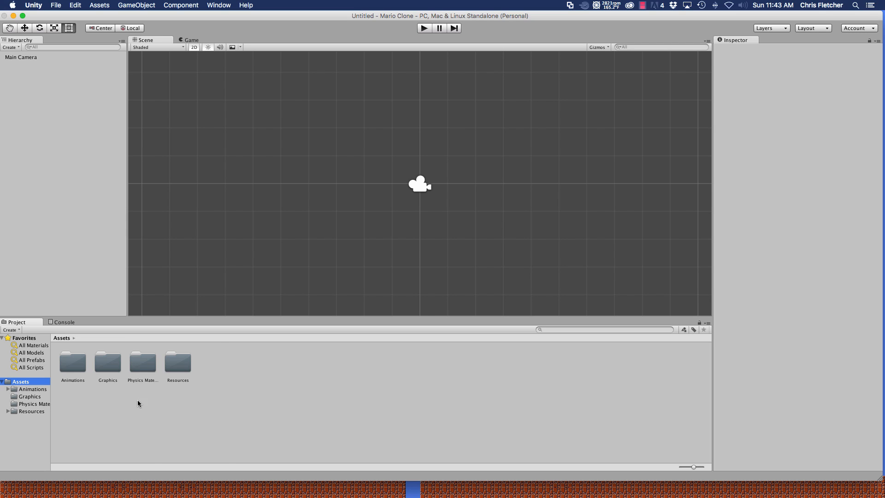
Create new Scenes and Scripts folders in Assets.
right_click(139, 402)
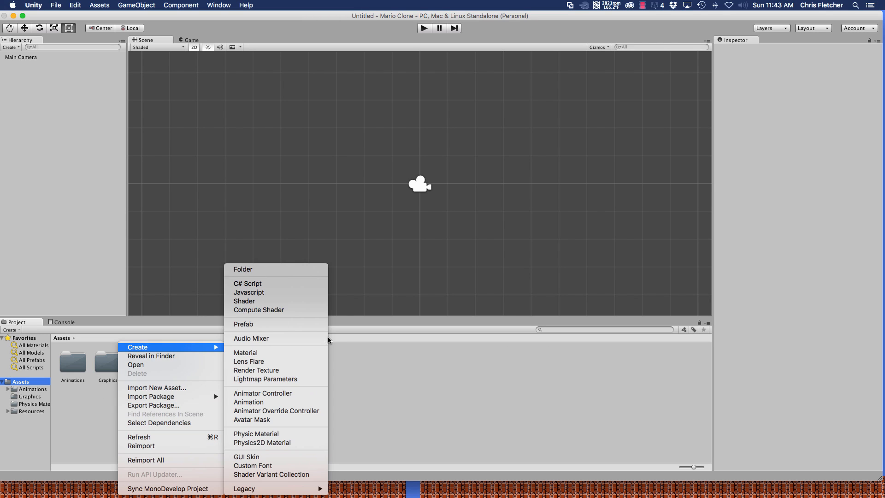
click(243, 269)
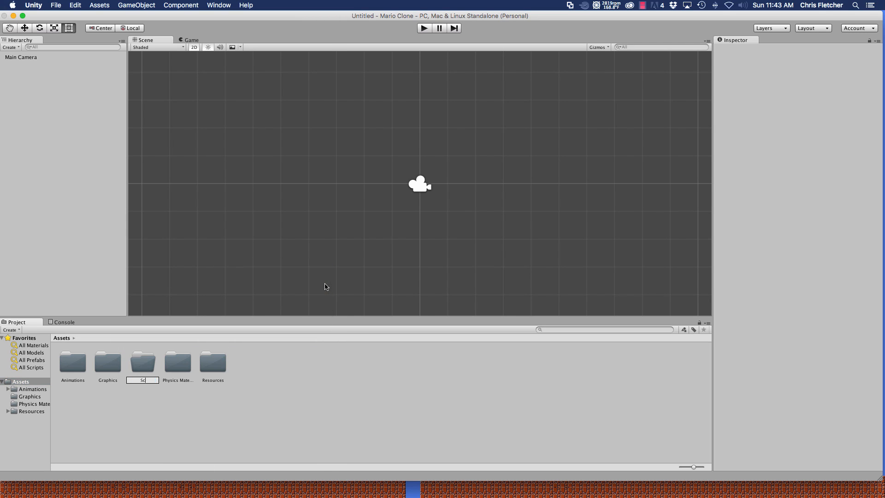
right_click(213, 362)
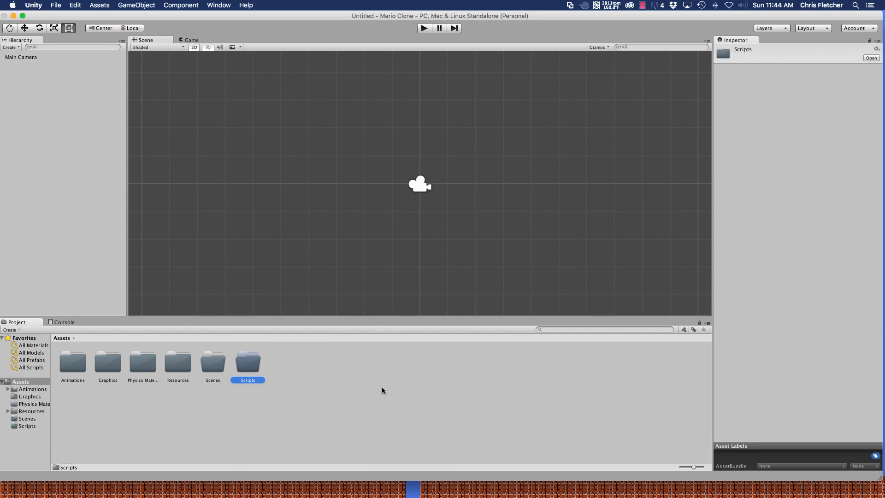
mouse_move(236, 369)
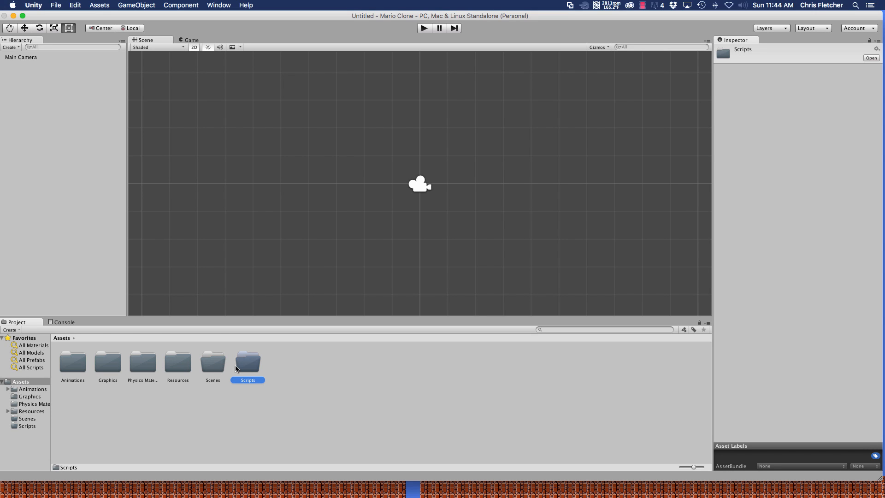
click(213, 363)
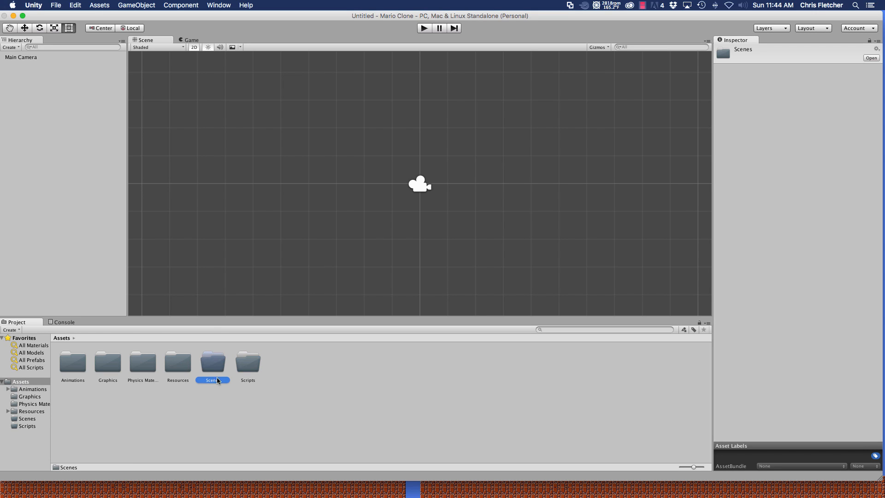
Save the current scene into Assets/Scenes as Level1.
click(55, 5)
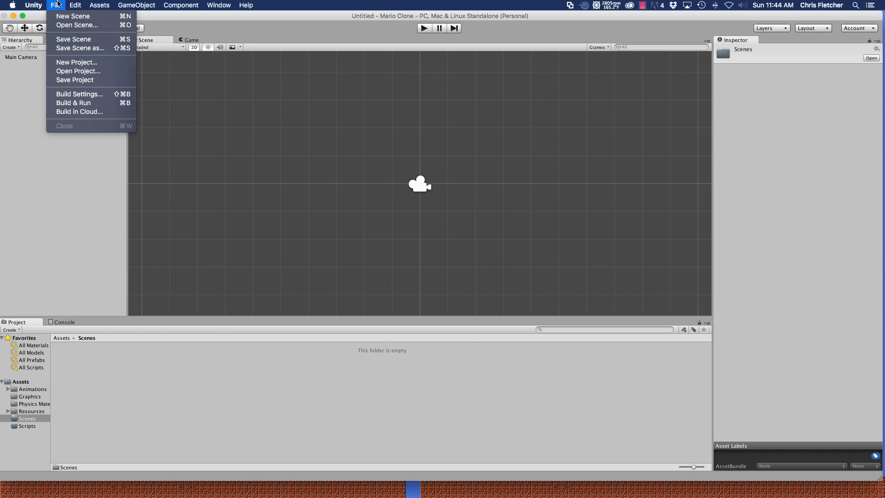
click(73, 39)
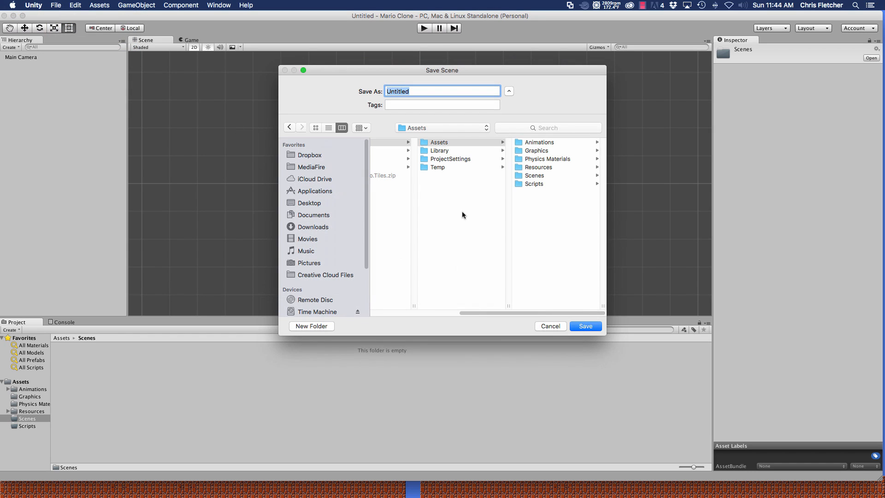
text(Level1)
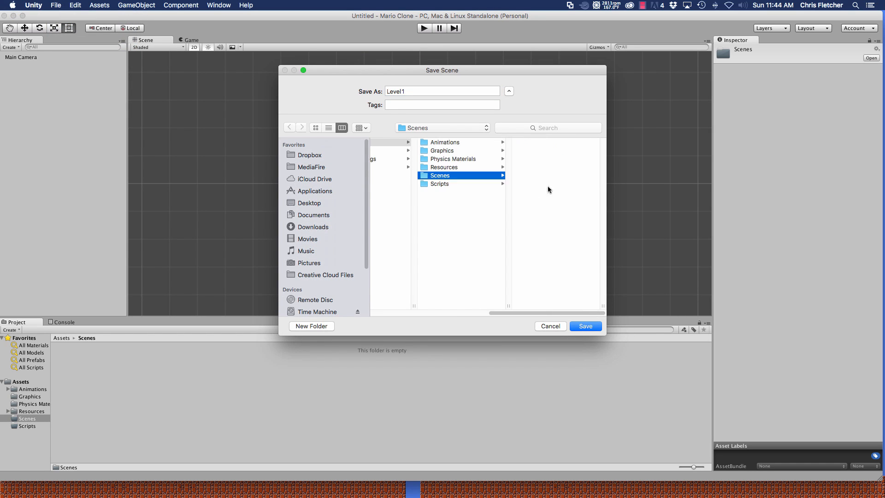
click(584, 325)
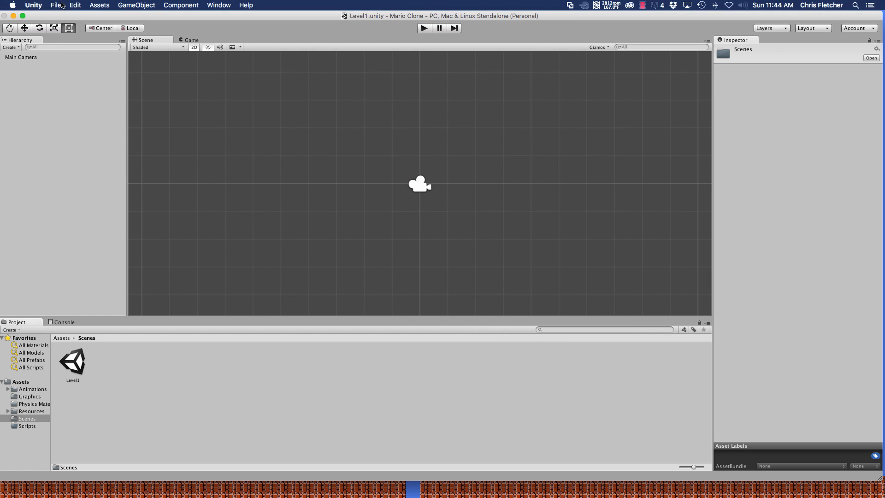
Save two more copies of the scene as Win and GameOver.
click(55, 5)
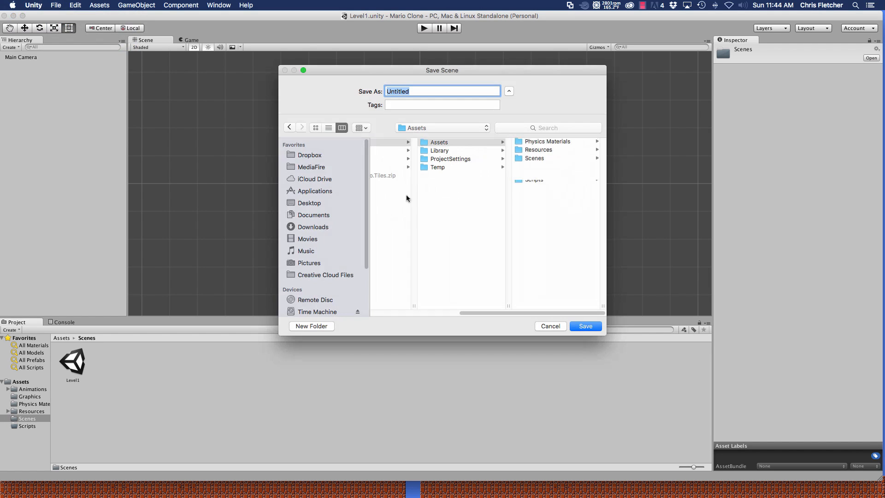
click(585, 326)
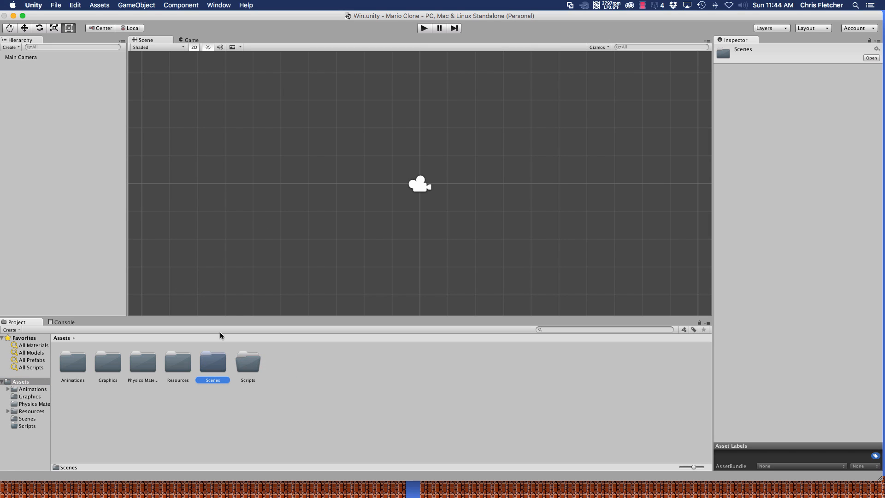
click(55, 5)
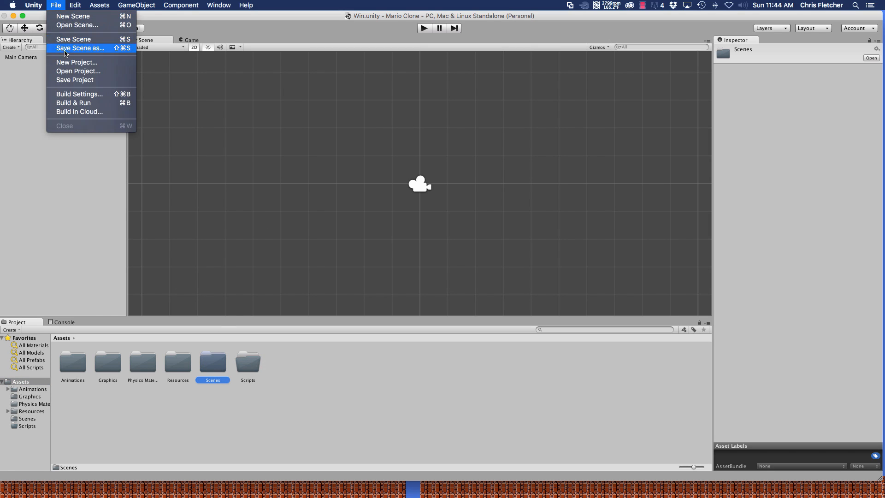
click(79, 47)
text(GameOver)
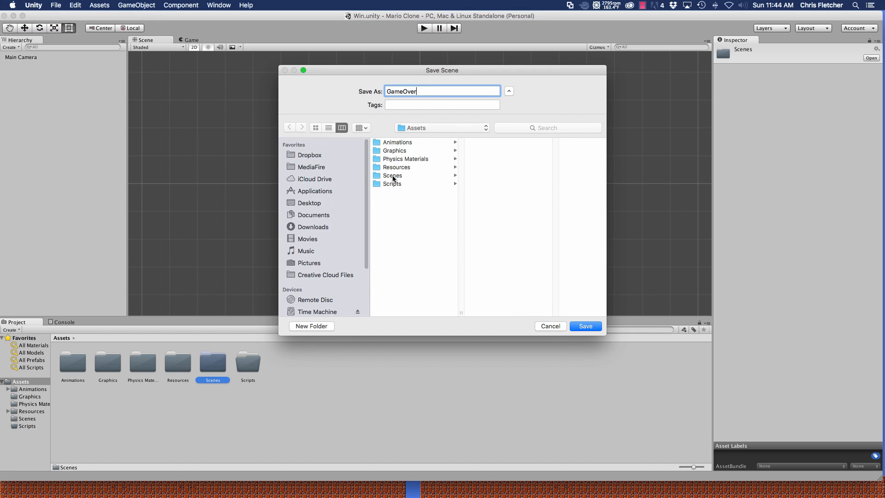
click(585, 325)
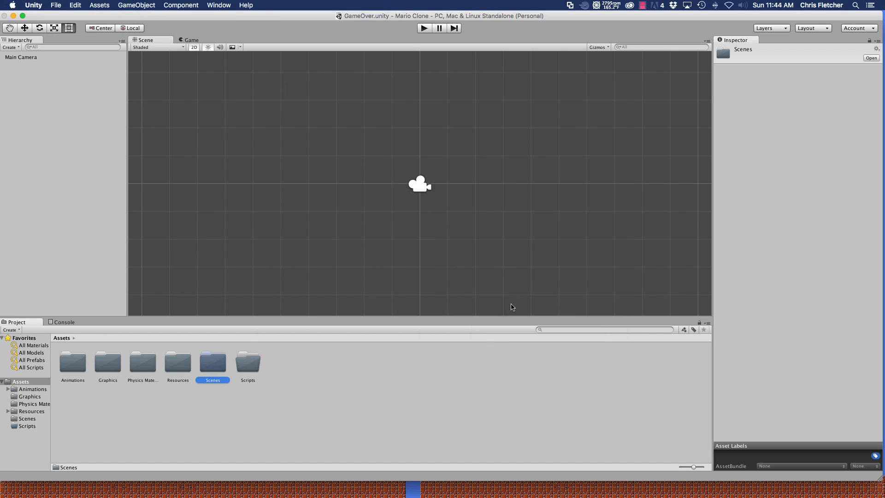
mouse_move(220, 350)
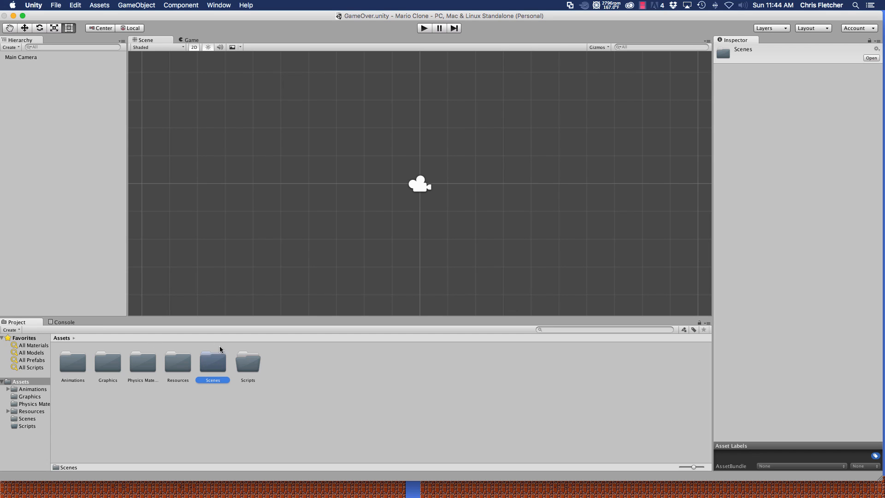
Add the GameOver, Level1 and Win scenes to Build Settings' Scenes In Build list.
click(56, 5)
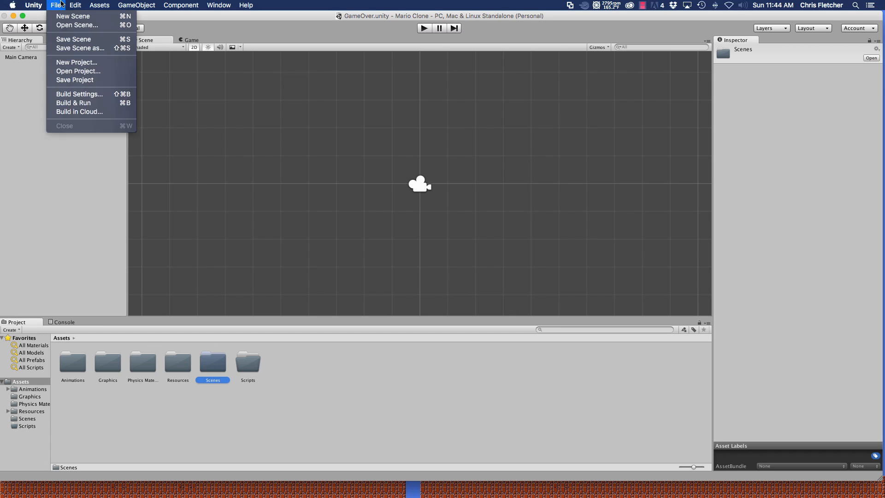
click(56, 5)
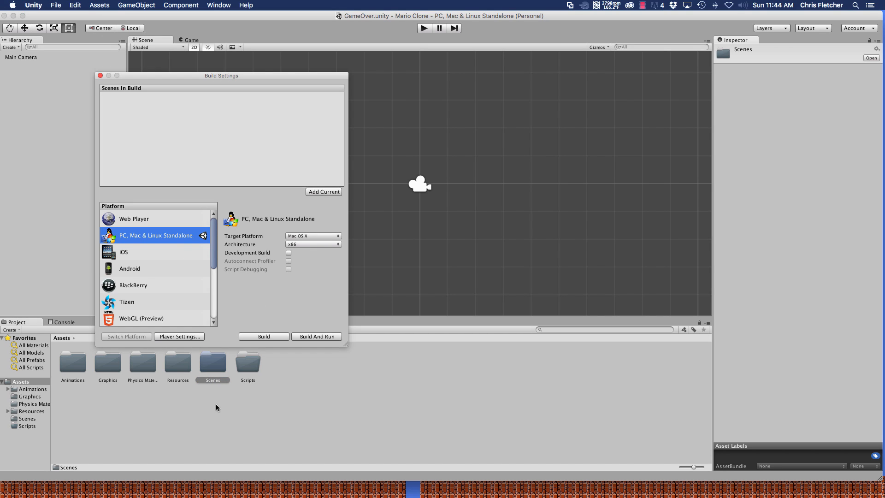
double_click(212, 365)
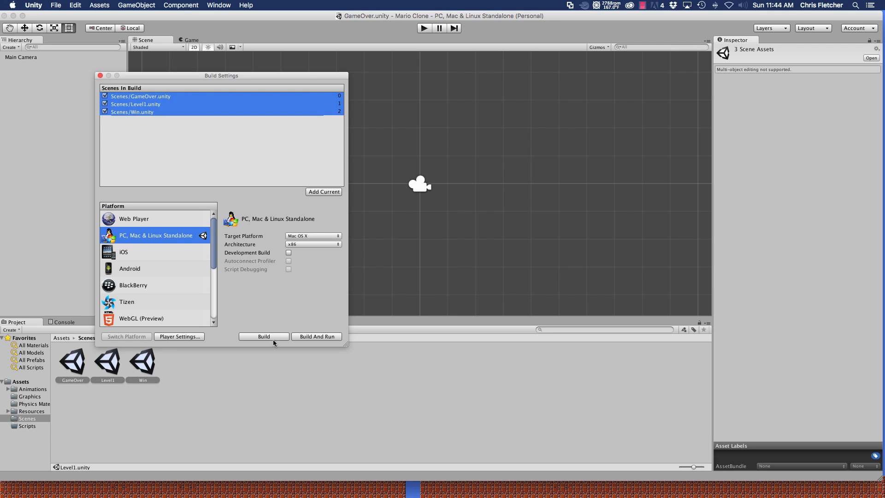
click(101, 74)
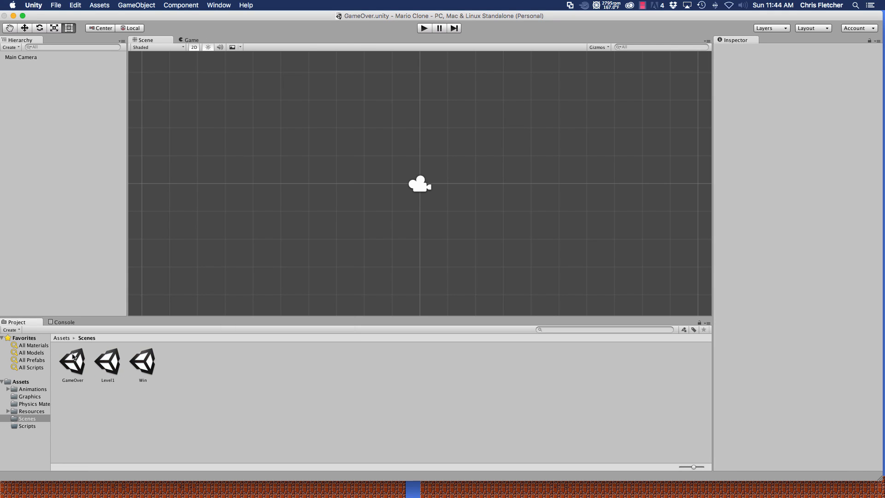
With Level1 open, create CameraFollow and Castle C# scripts in the Scripts folder.
click(107, 361)
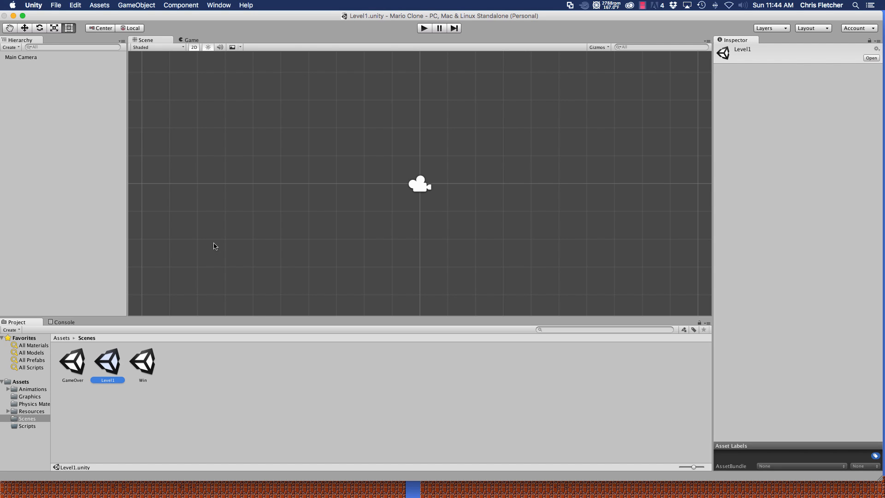
click(27, 426)
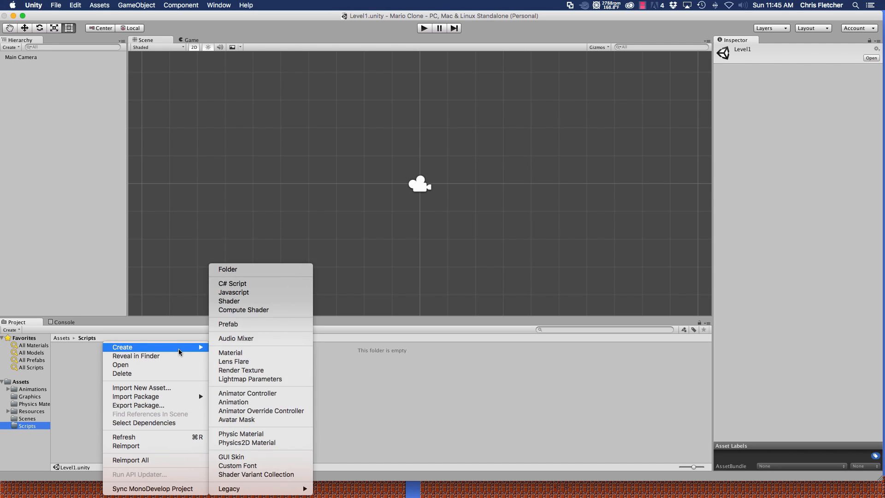
mouse_move(251, 285)
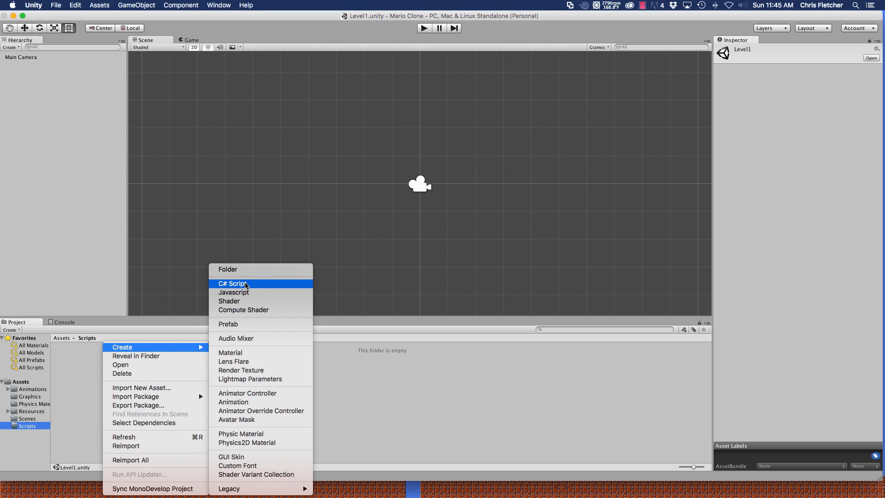
click(232, 283)
text(CameraFollow)
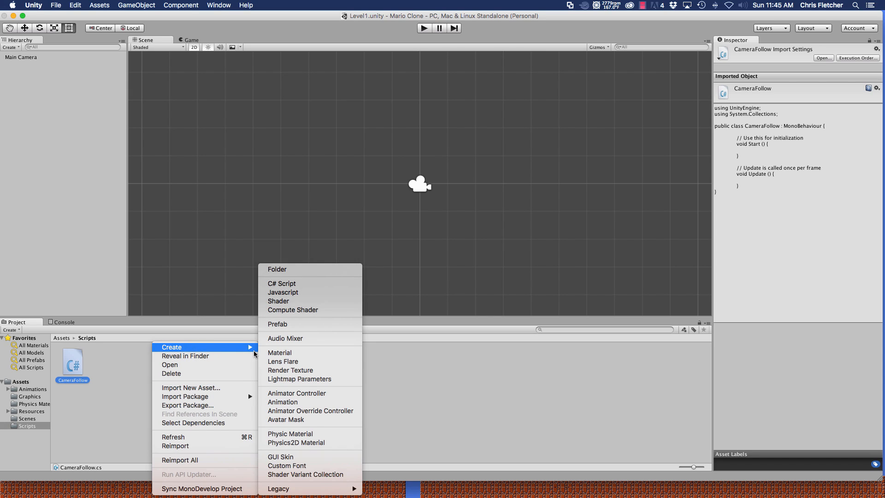
mouse_move(214, 350)
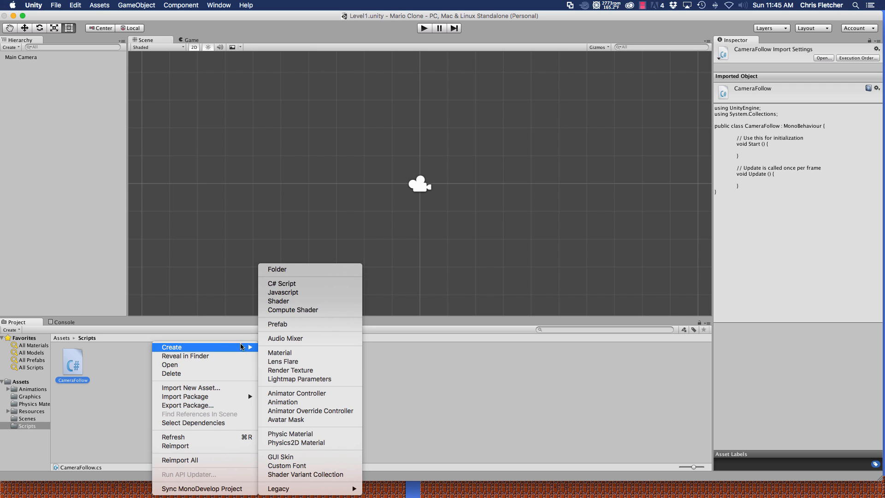
click(282, 283)
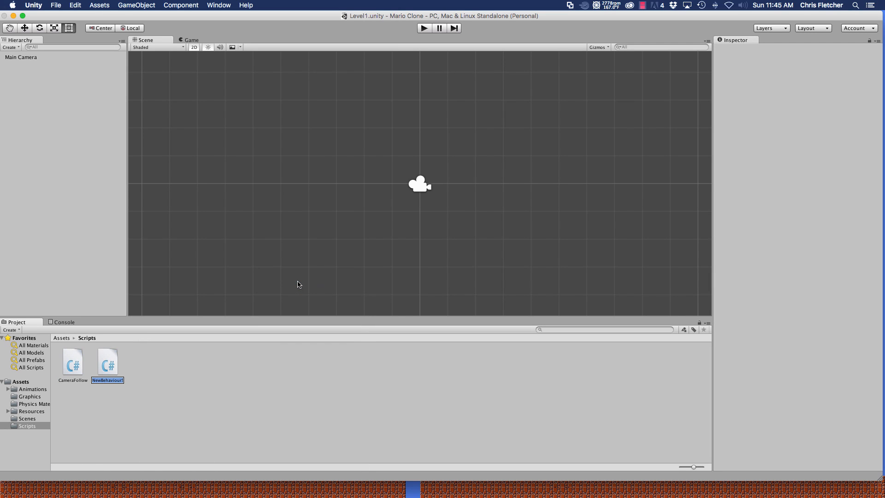
text(Castle)
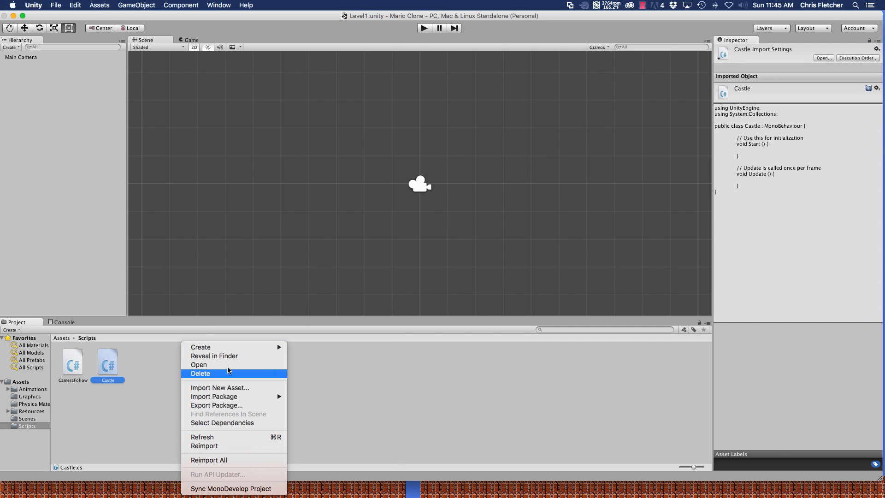
mouse_move(201, 348)
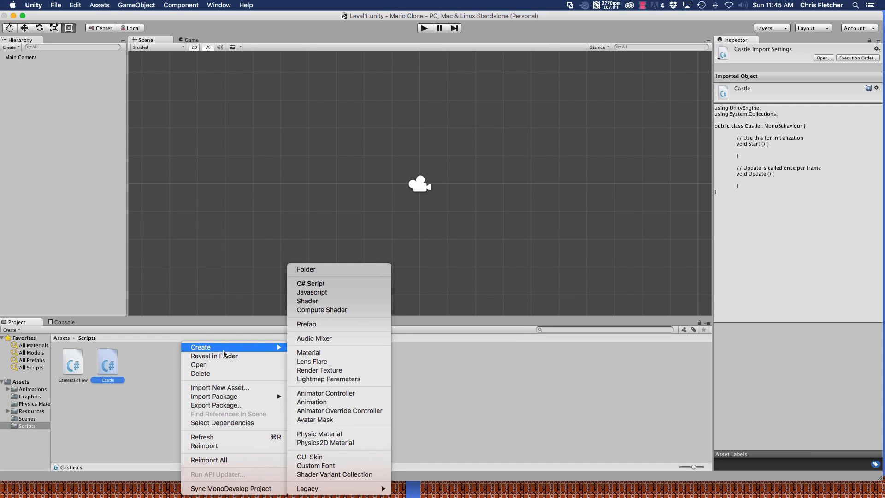
mouse_move(310, 289)
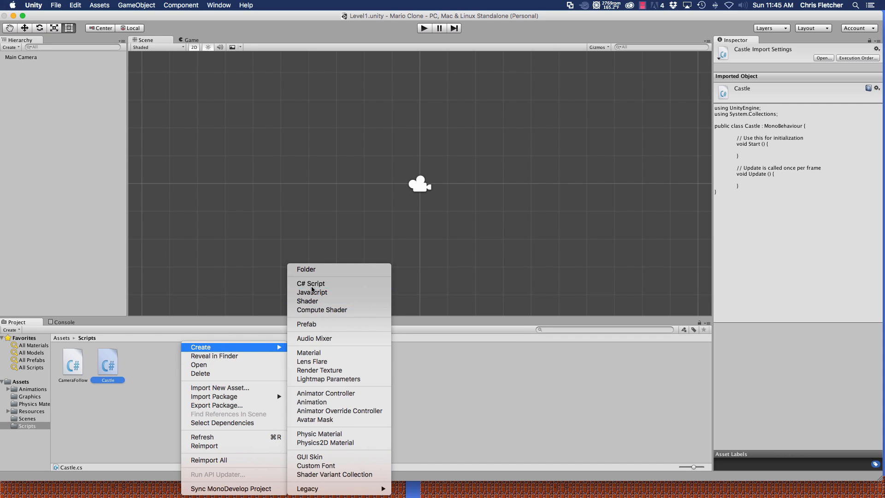
Create EnemyAI, Player and QuestionBlock C# scripts in the Scripts folder.
click(311, 283)
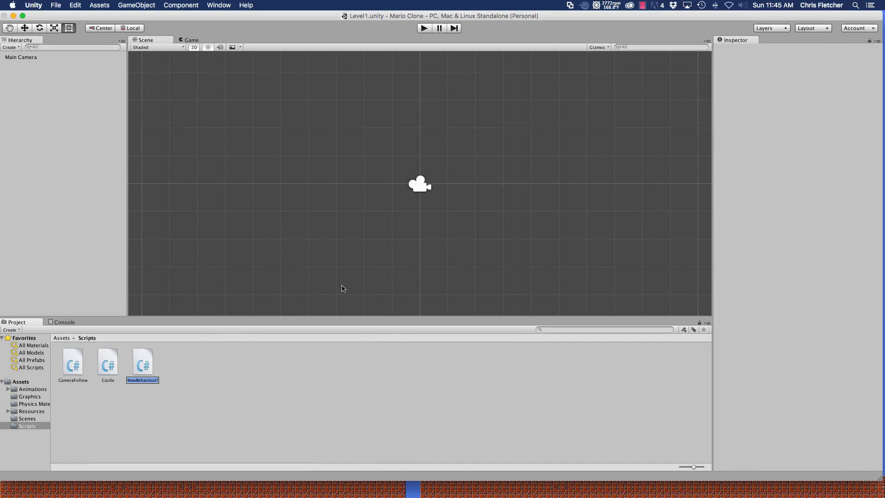
text(EnemyAI)
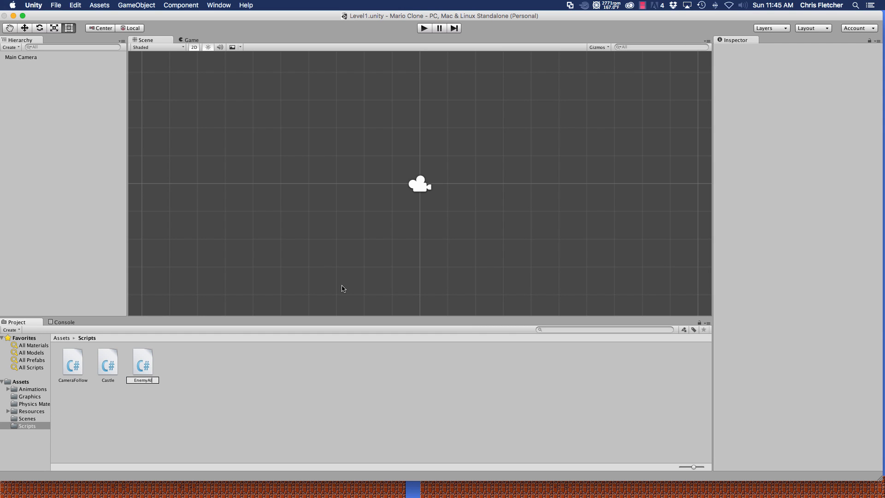
click(142, 361)
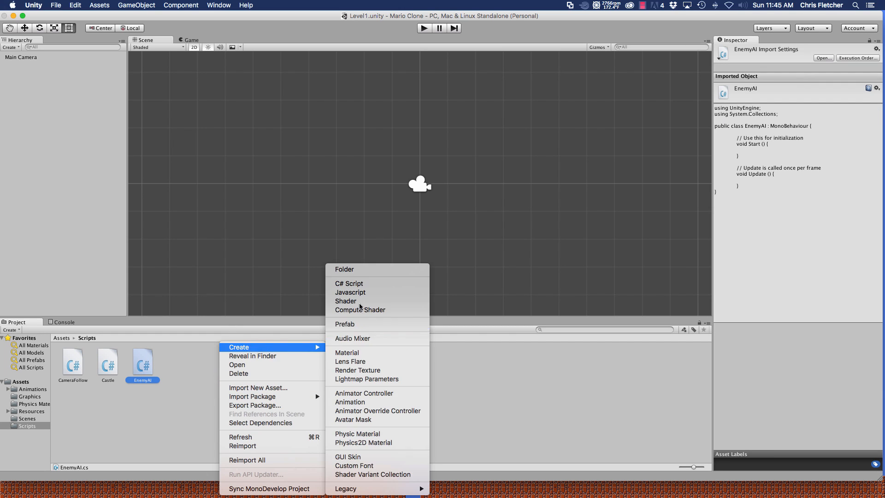
click(348, 283)
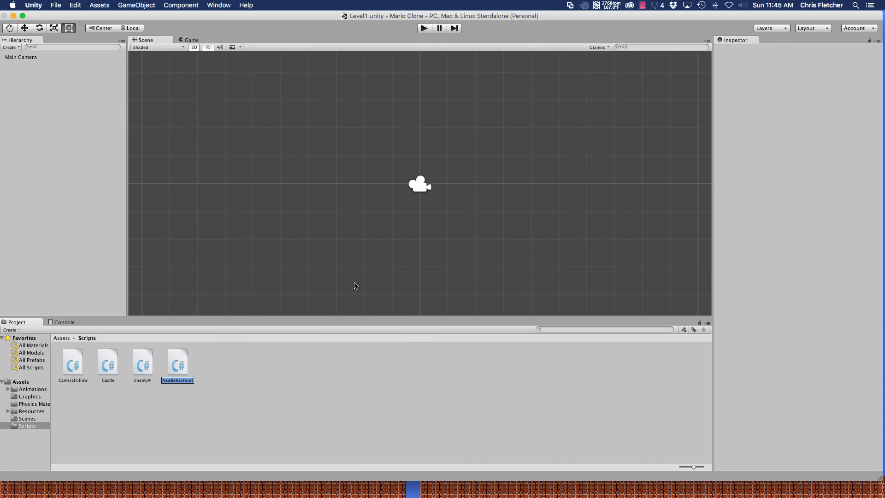
text(Player)
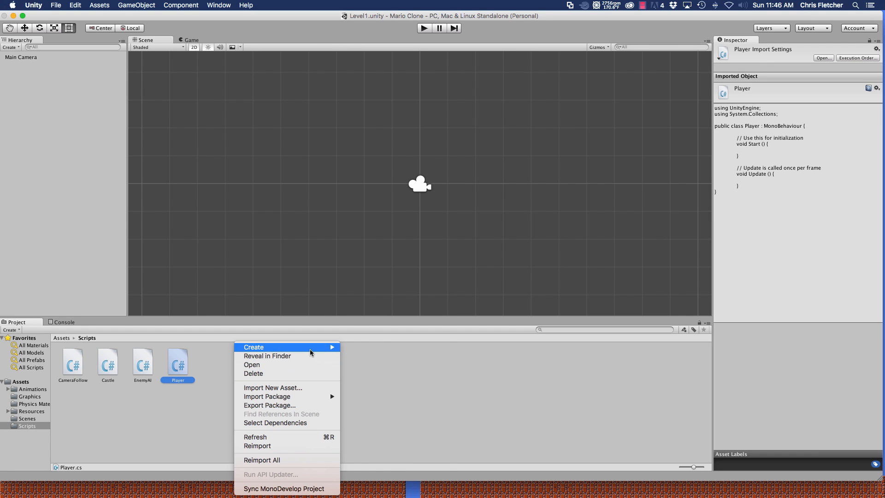
click(253, 348)
text(QuestionBlock)
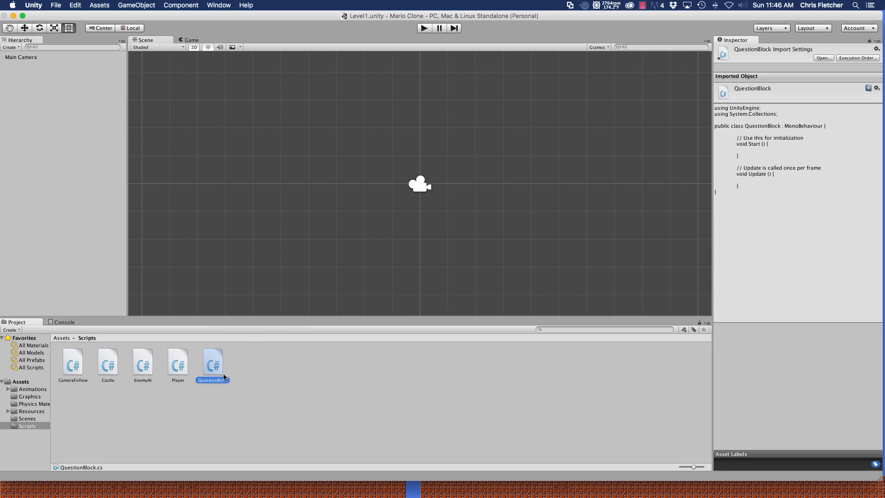
click(227, 397)
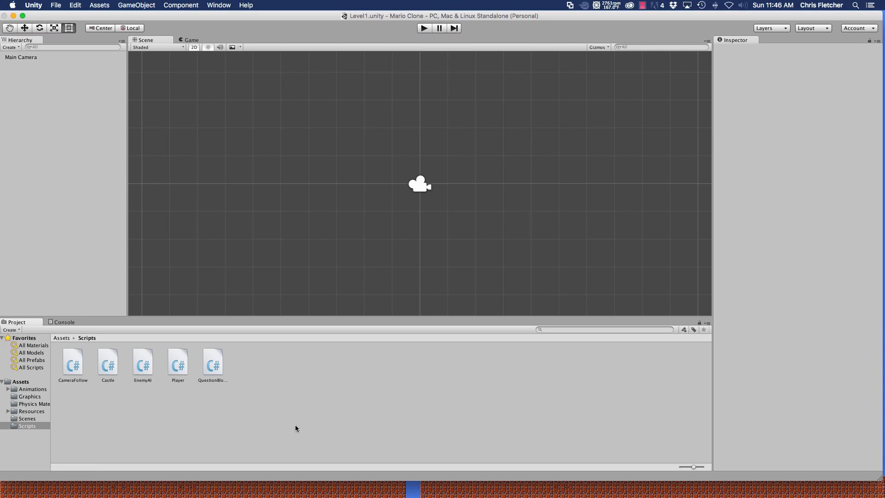
mouse_move(281, 430)
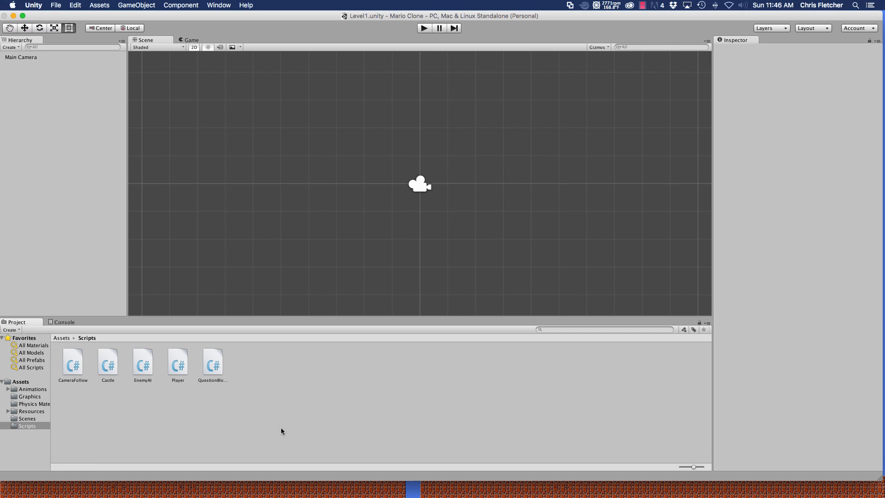
mouse_move(85, 439)
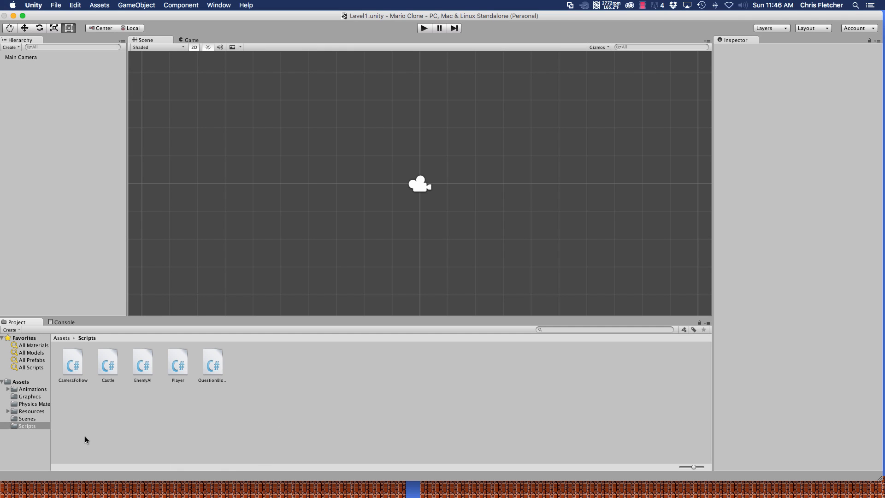
Select the Main Camera and preview its output in the Game view.
click(21, 58)
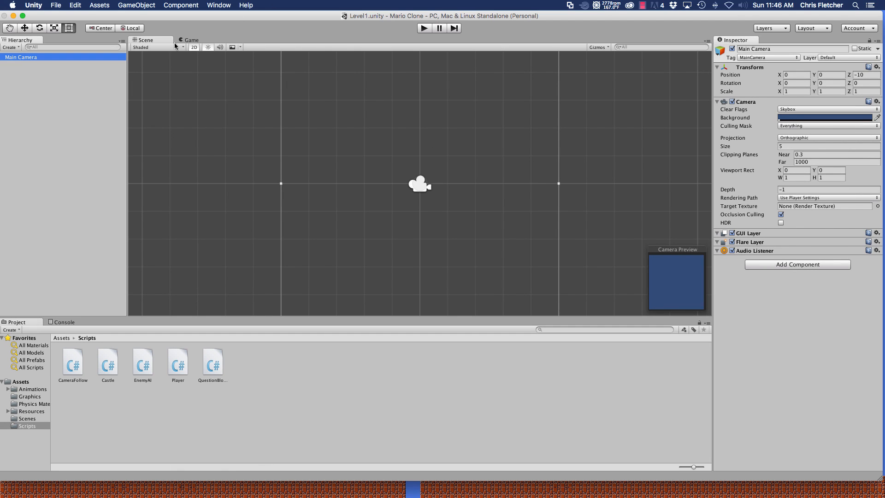
click(191, 40)
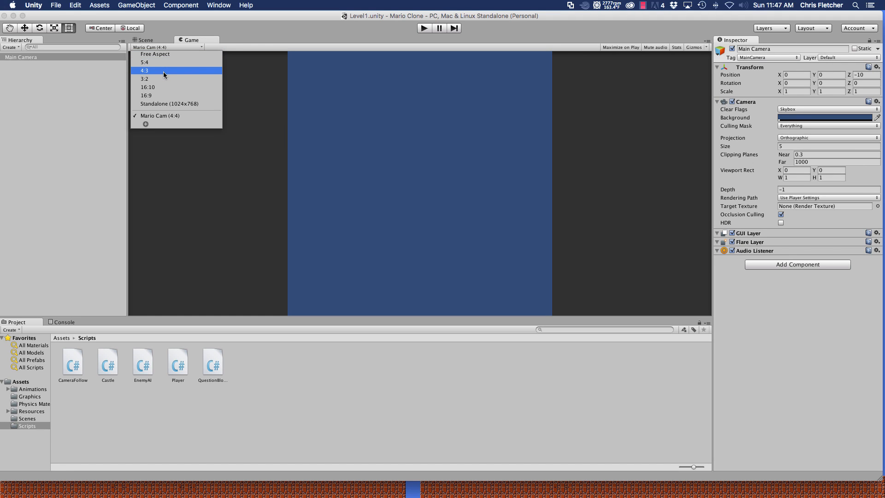
mouse_move(182, 114)
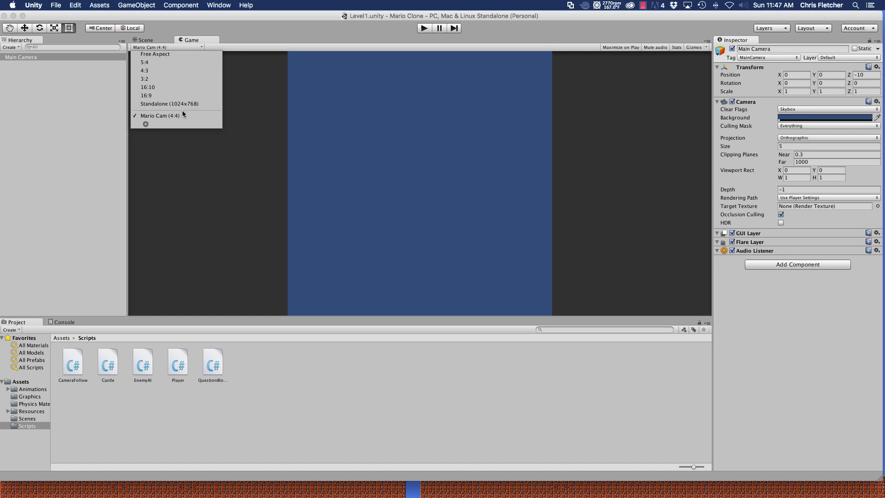
mouse_move(170, 104)
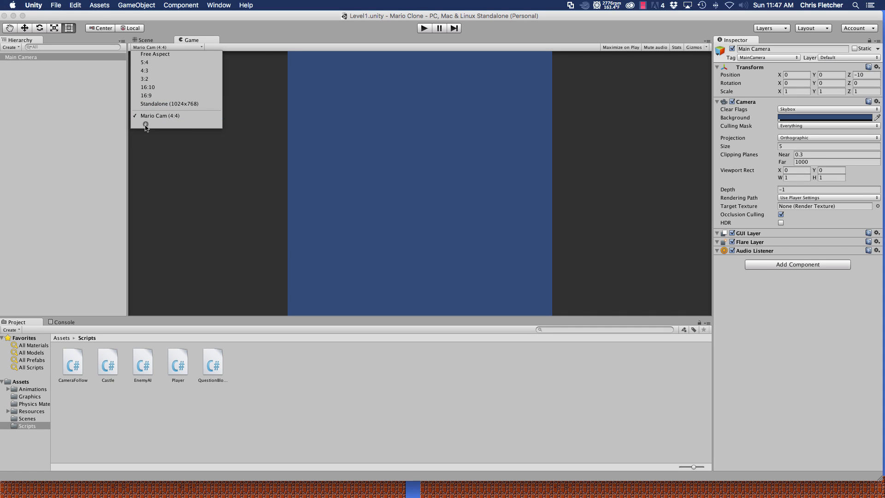
mouse_move(149, 126)
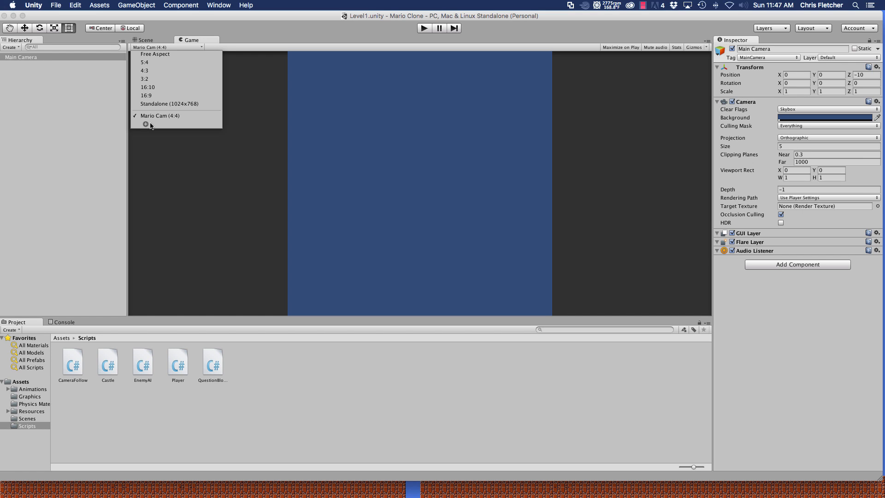
mouse_move(160, 116)
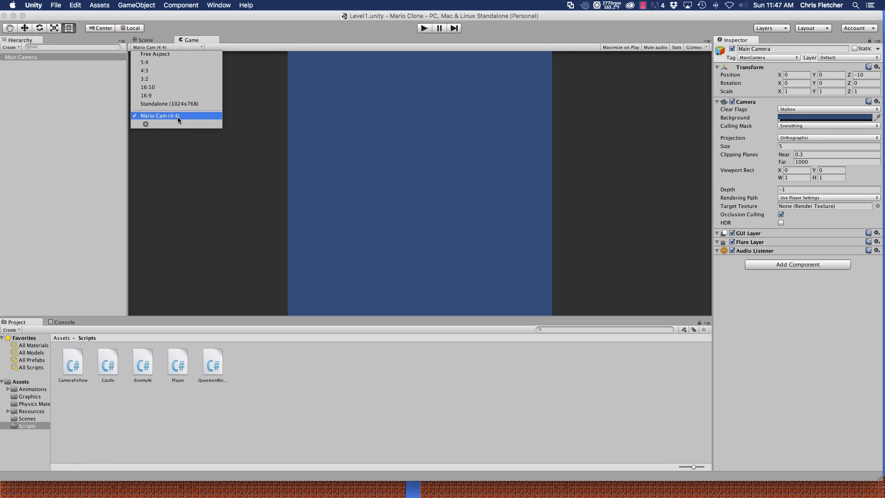
mouse_move(182, 117)
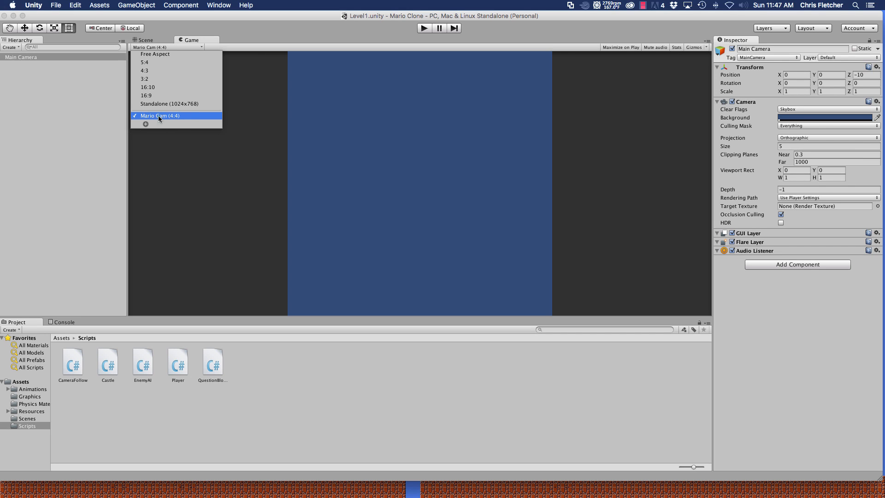
mouse_move(144, 123)
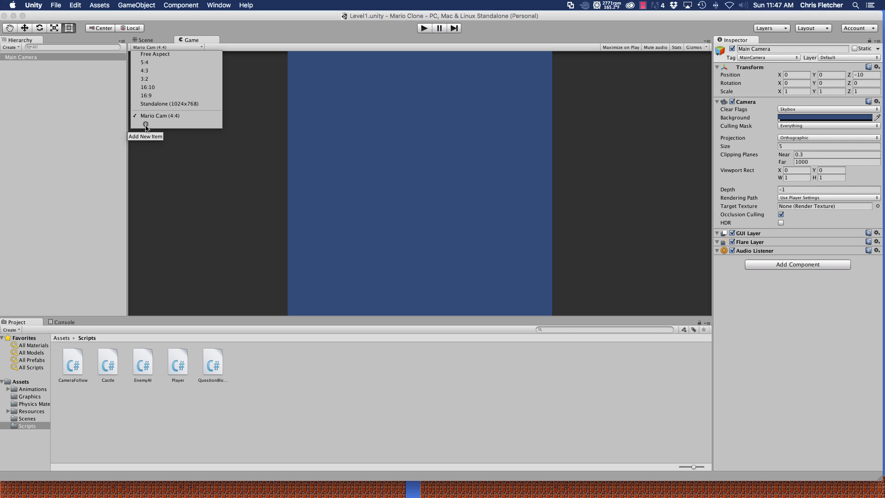
click(146, 124)
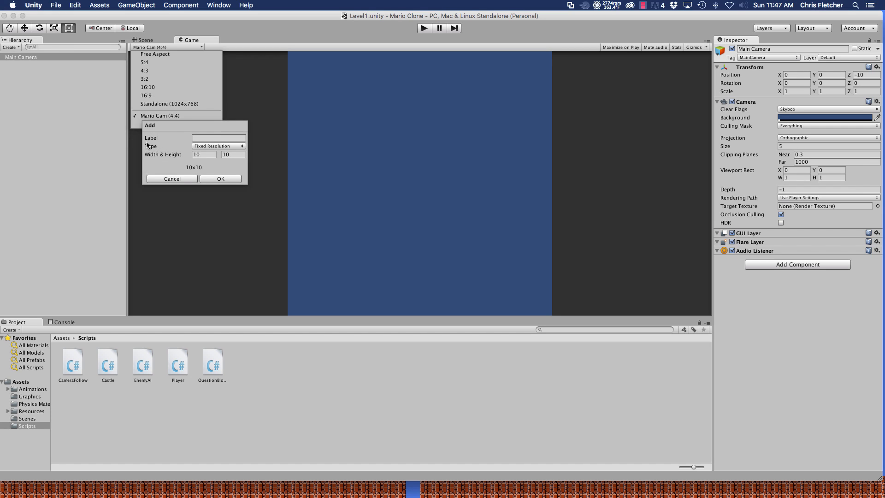
click(219, 137)
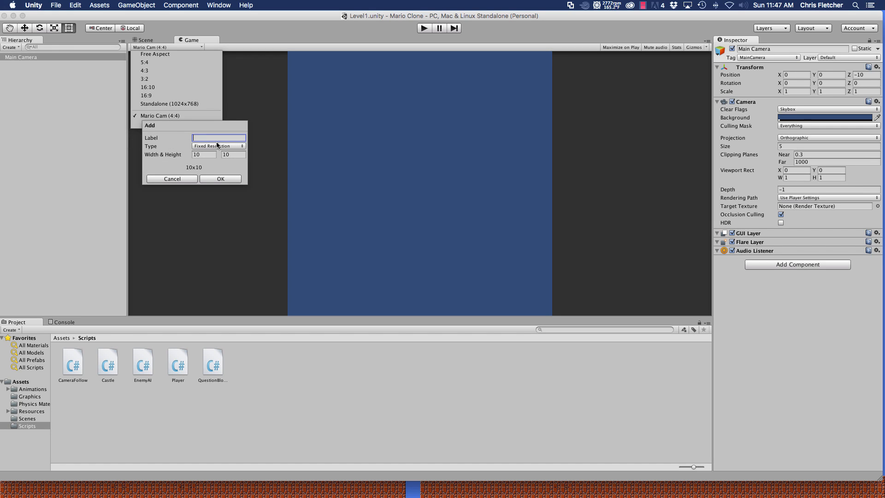
click(217, 146)
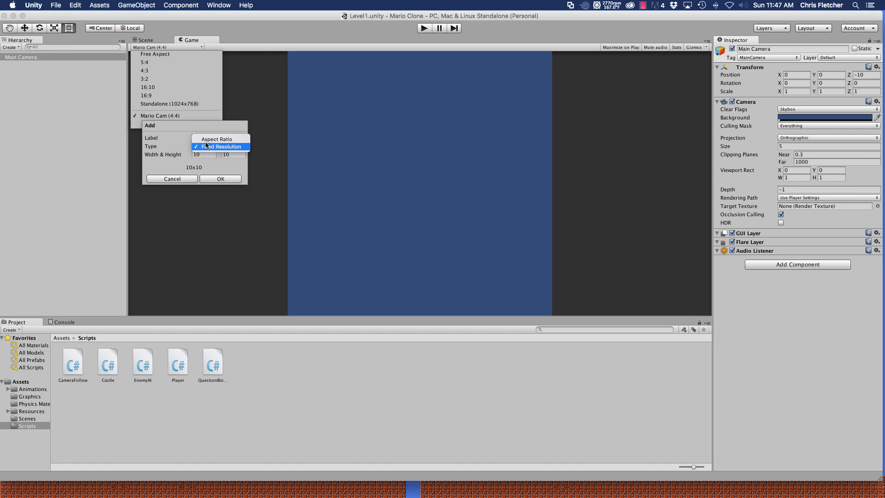
click(218, 139)
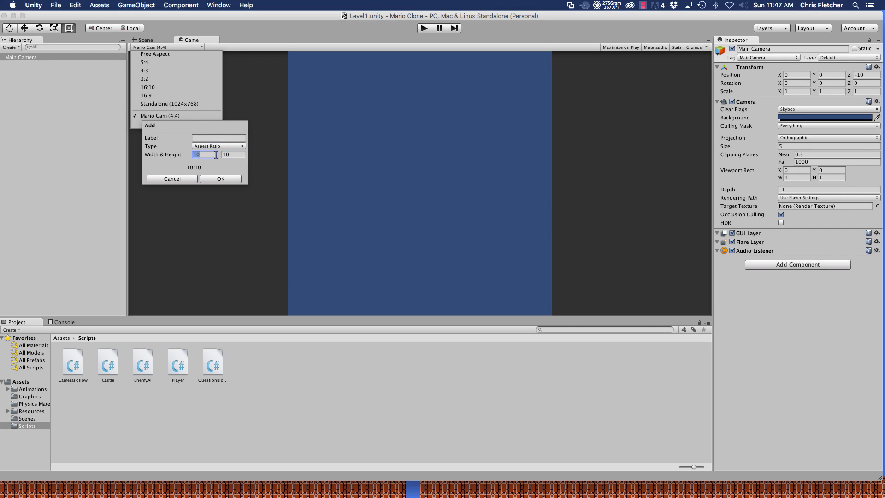
click(172, 179)
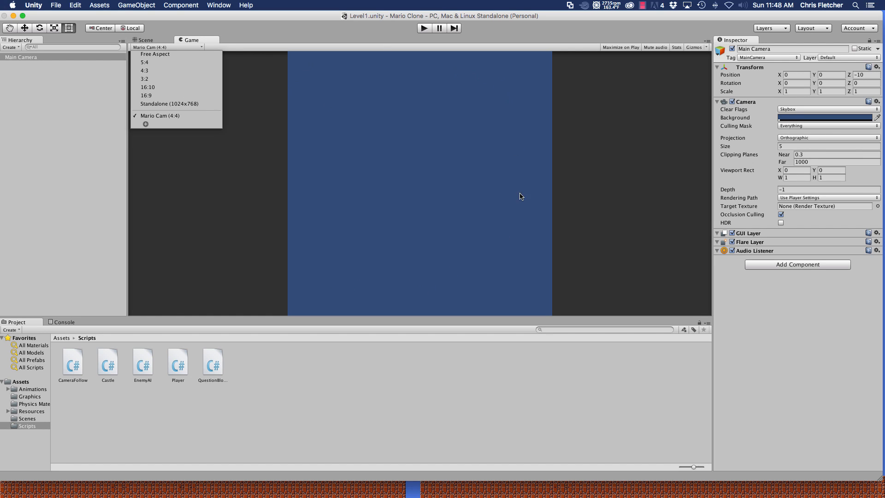
mouse_move(429, 271)
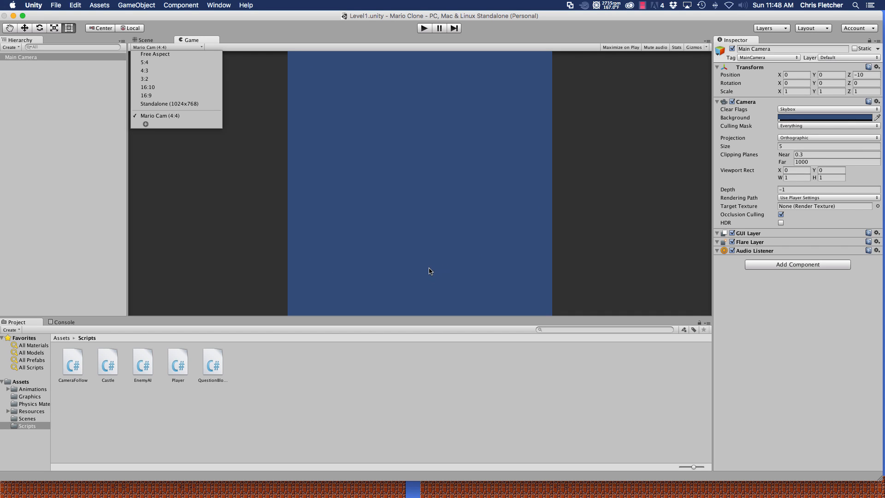
mouse_move(395, 258)
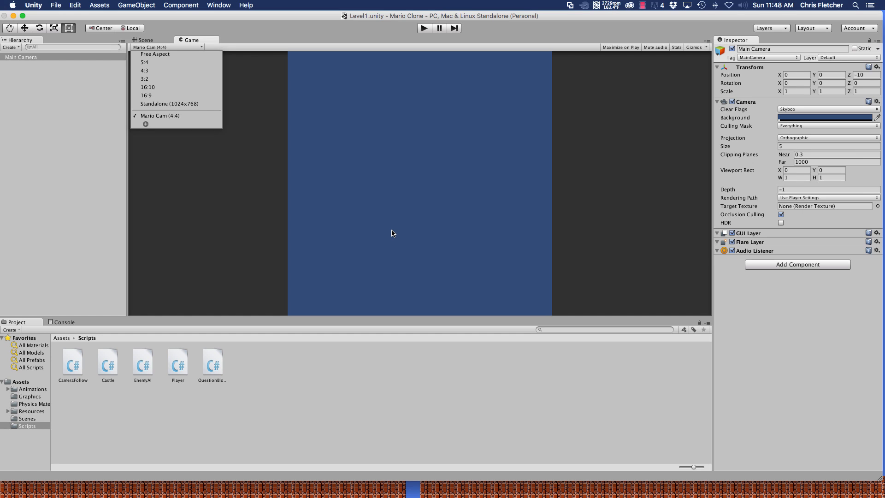
mouse_move(383, 238)
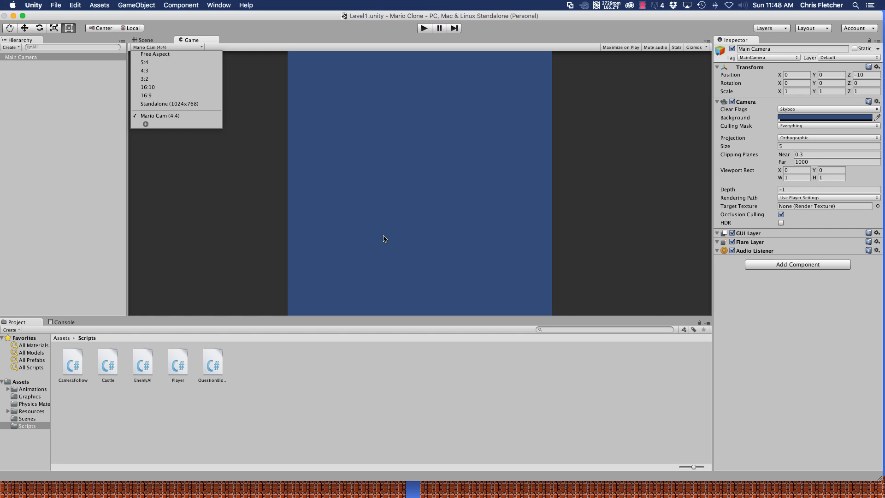
mouse_move(346, 185)
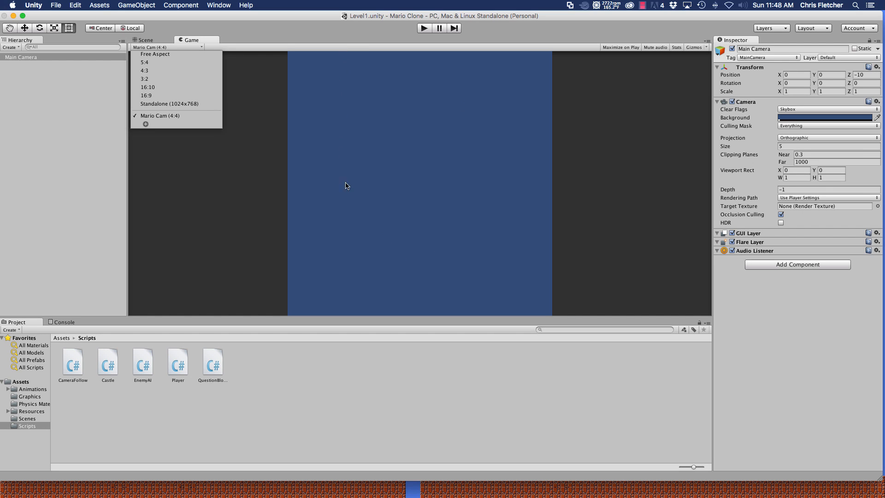
mouse_move(365, 283)
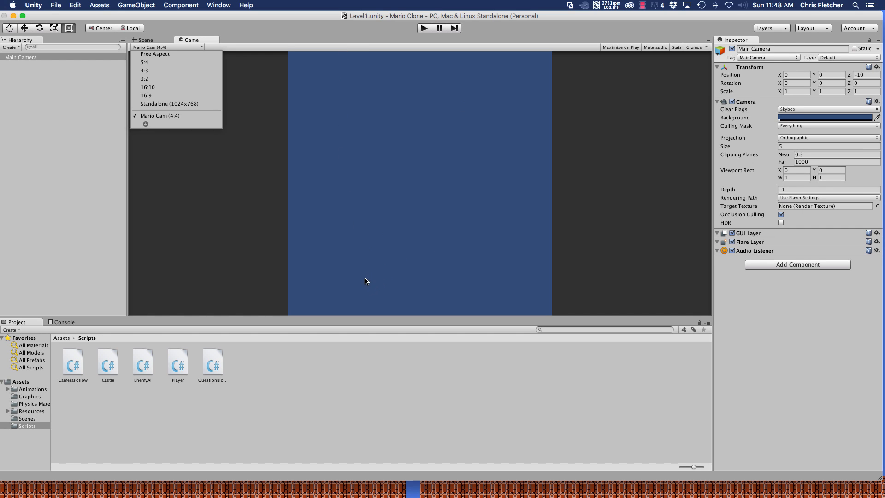
mouse_move(360, 284)
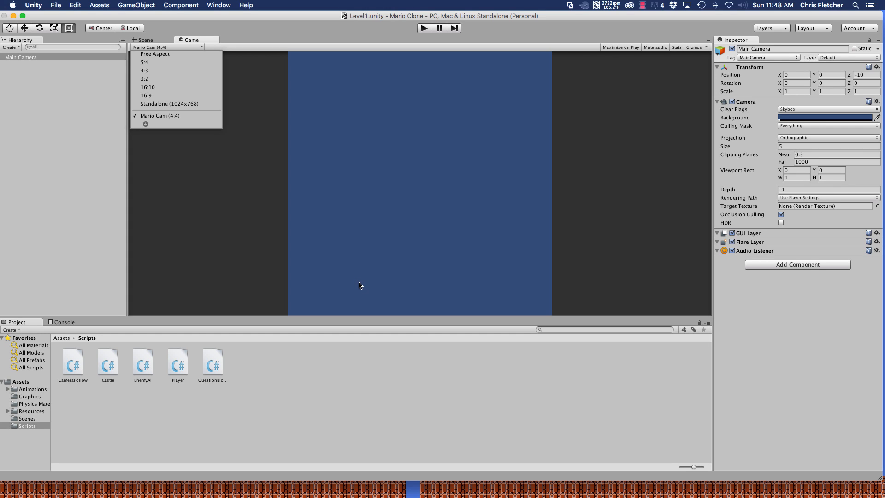
mouse_move(363, 283)
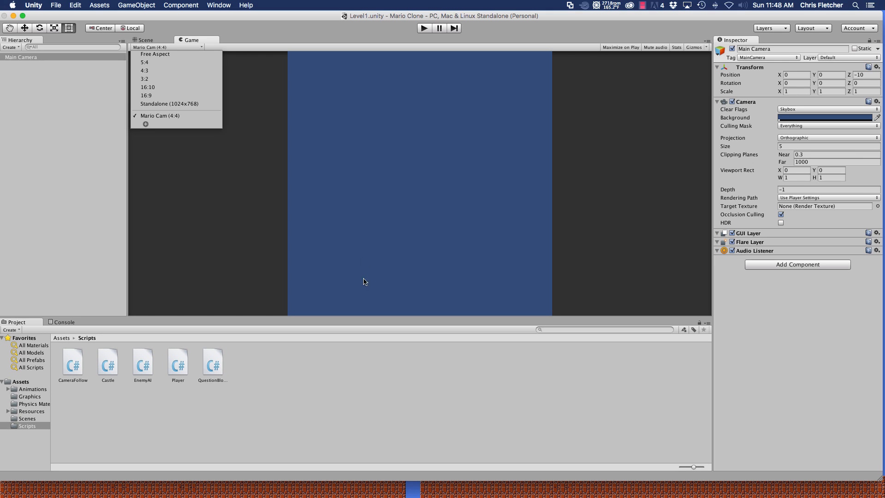
mouse_move(307, 132)
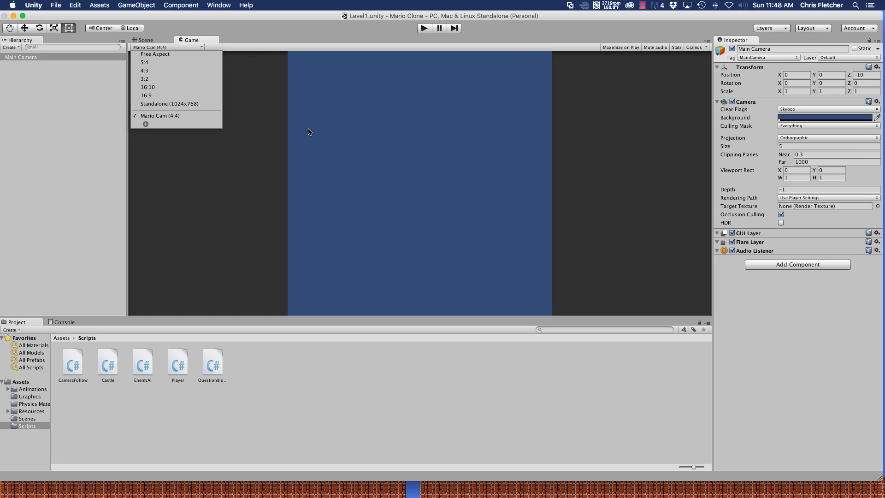
mouse_move(143, 97)
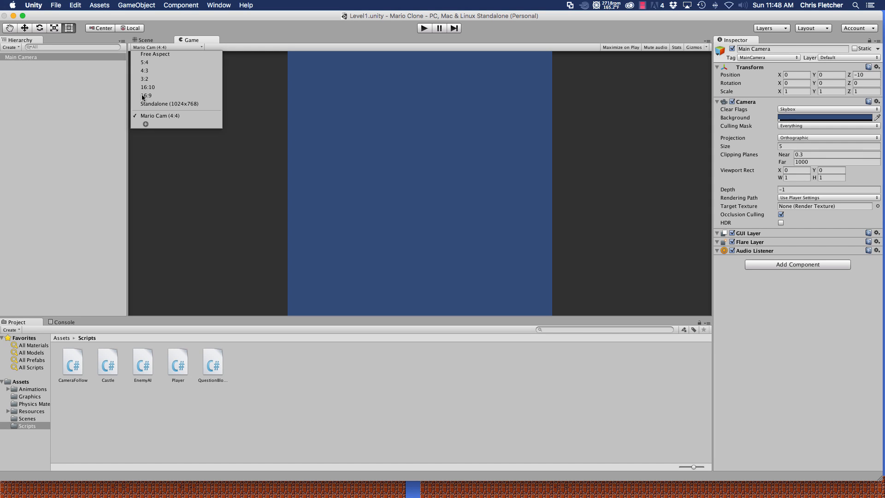
mouse_move(143, 71)
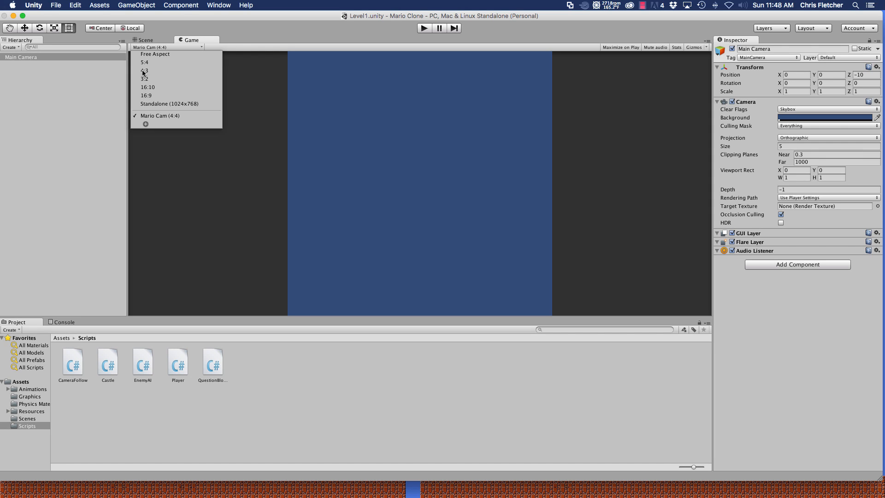
mouse_move(368, 122)
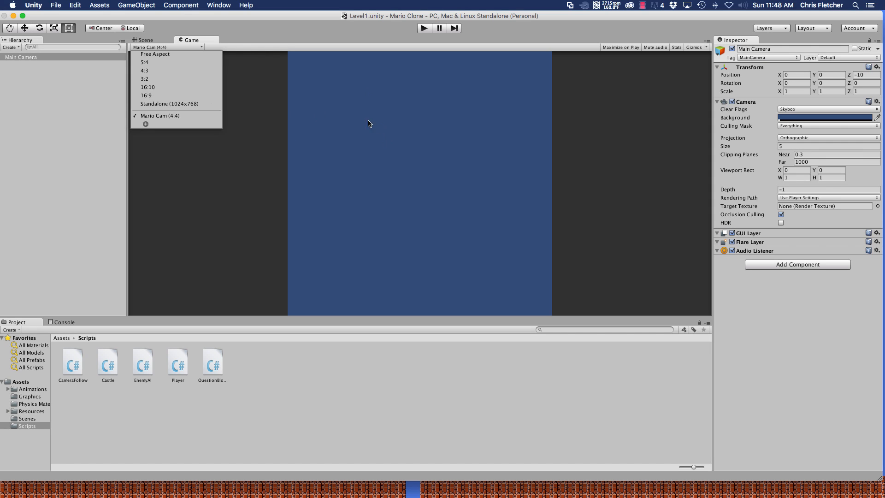
mouse_move(386, 243)
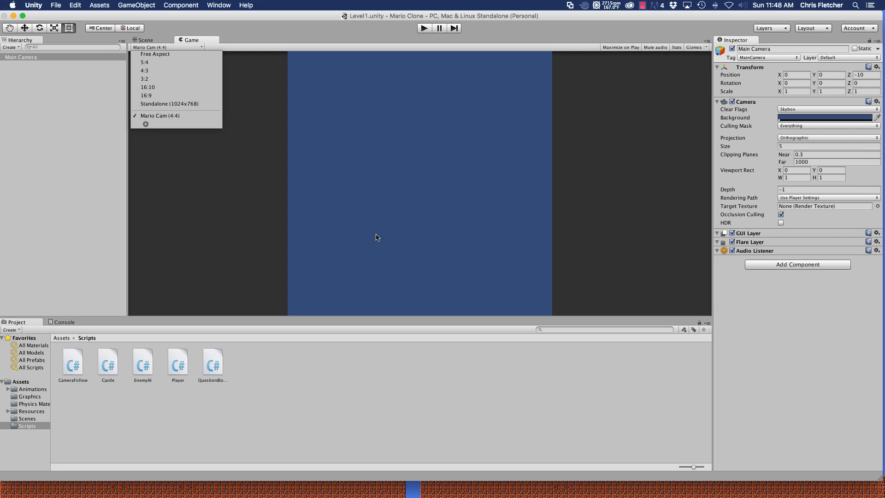
mouse_move(506, 69)
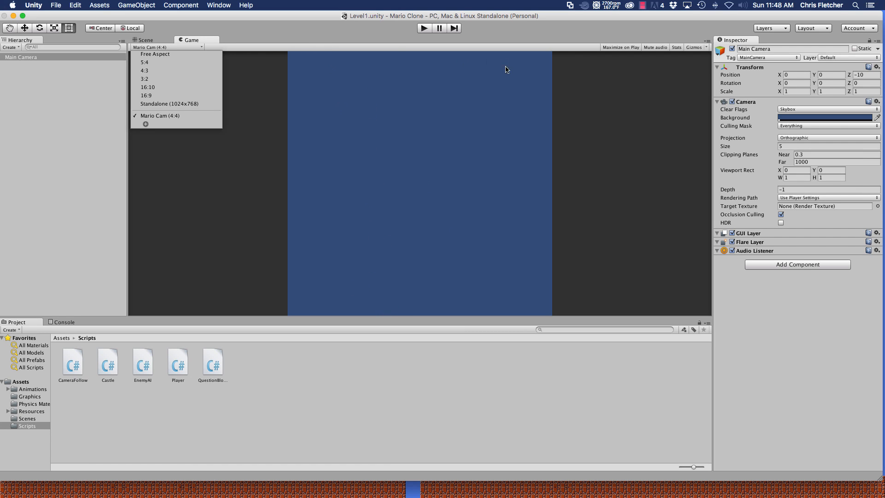
mouse_move(403, 212)
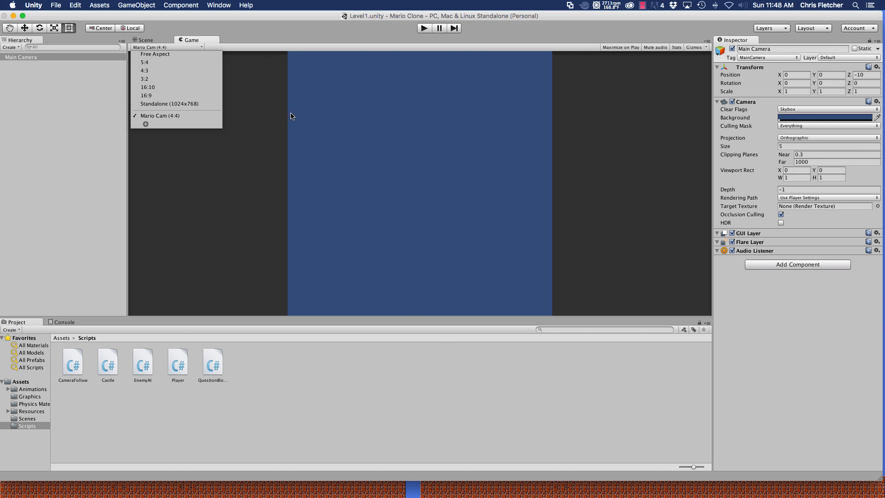
mouse_move(559, 111)
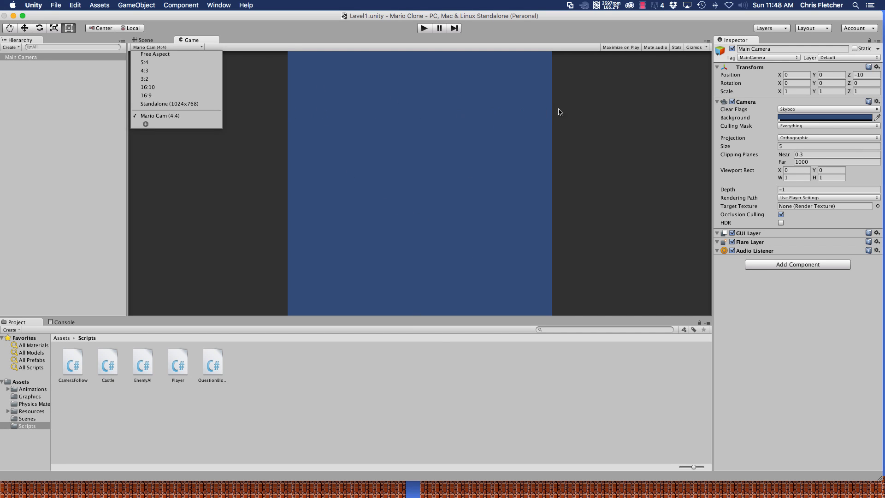
mouse_move(430, 94)
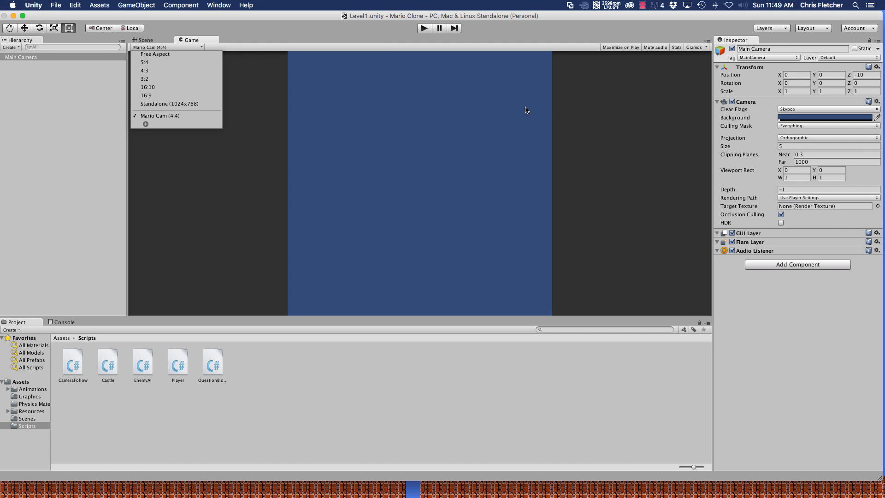
mouse_move(253, 149)
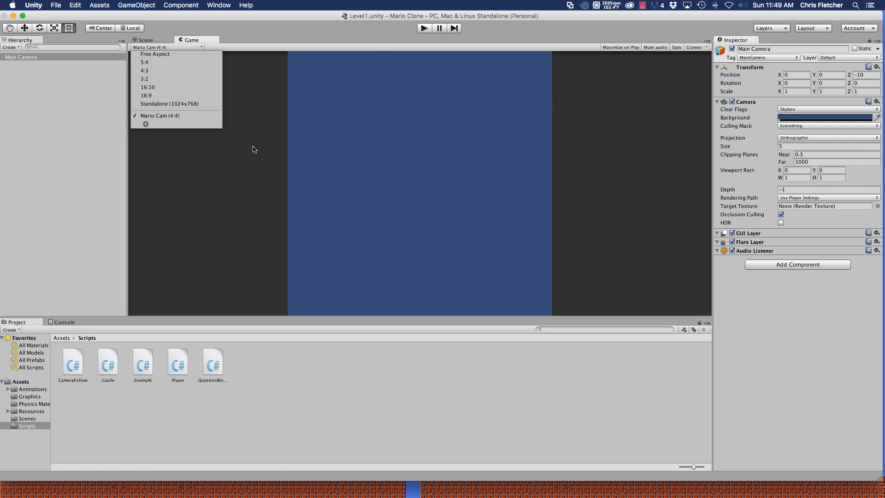
mouse_move(463, 241)
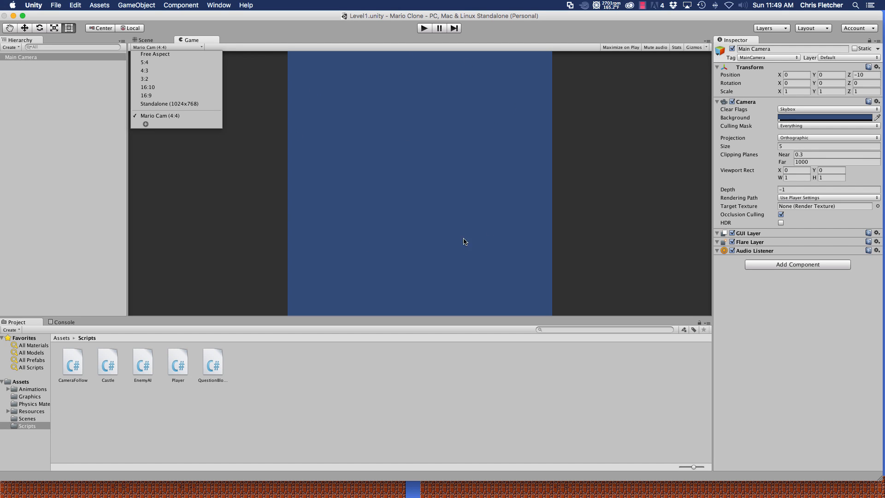
mouse_move(284, 123)
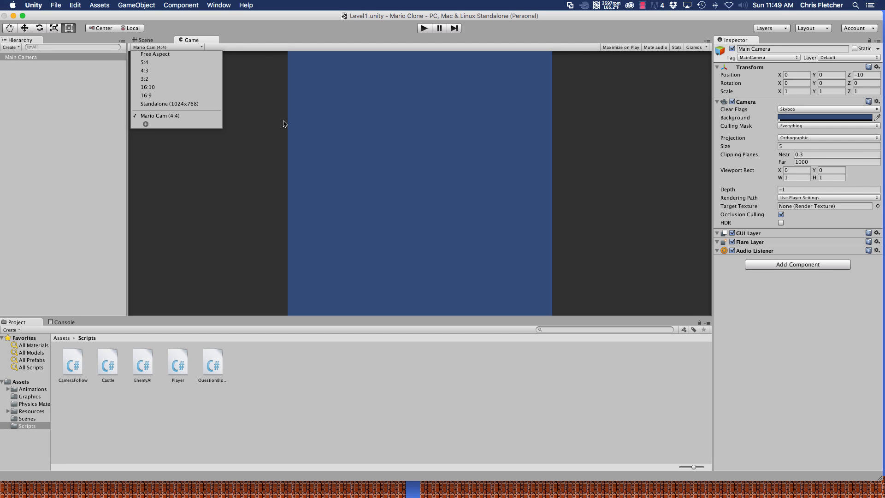
mouse_move(330, 170)
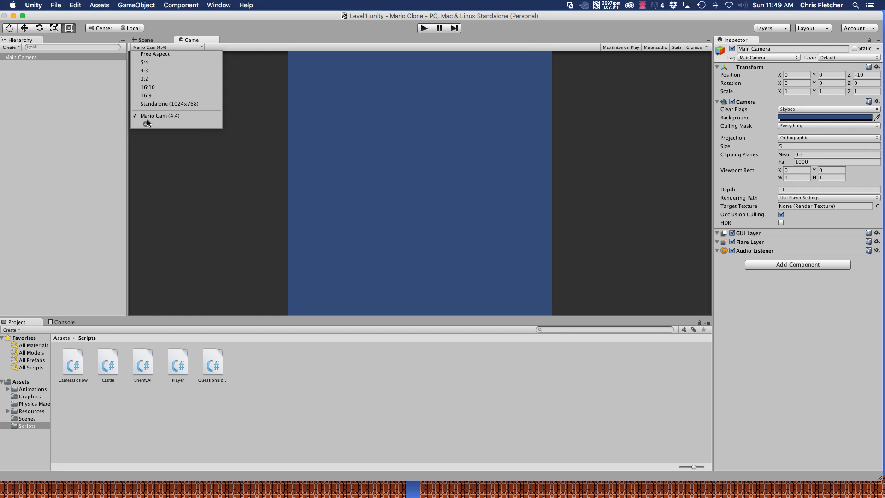
mouse_move(440, 153)
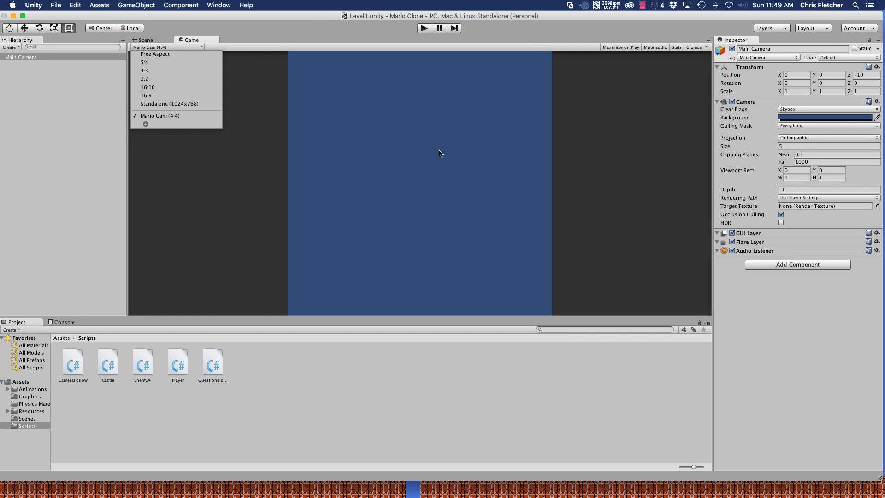
mouse_move(441, 157)
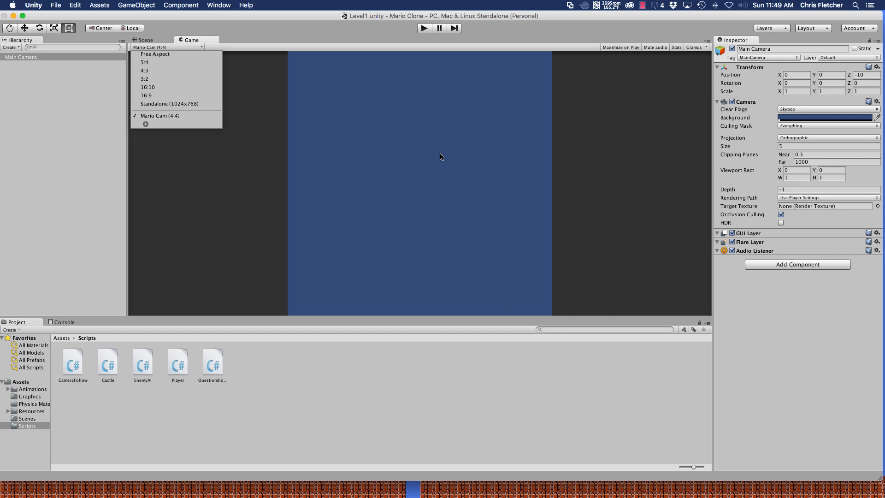
mouse_move(345, 116)
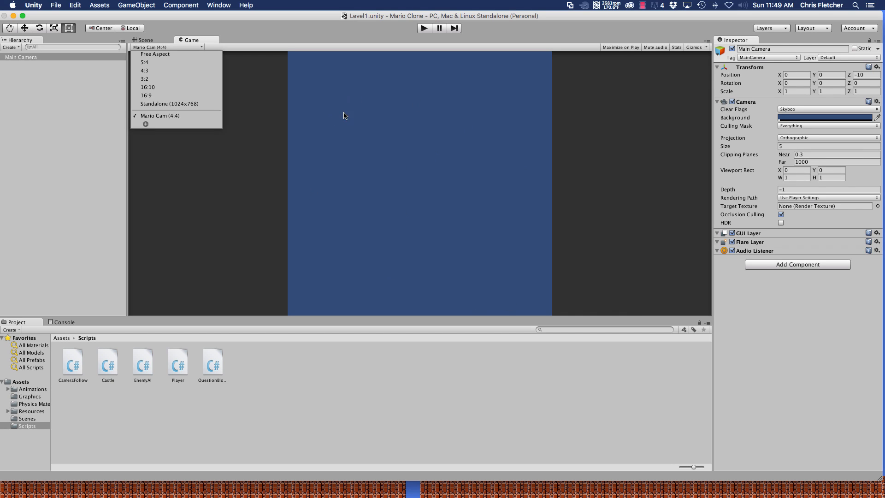
mouse_move(168, 123)
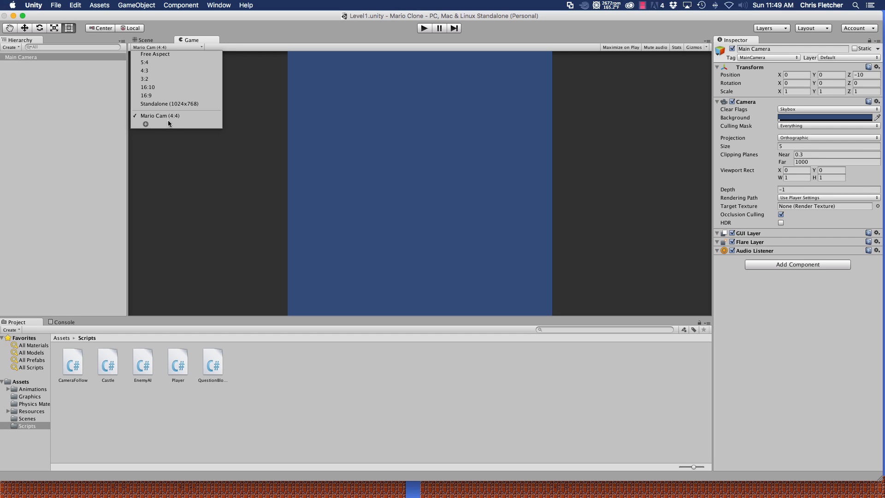
Set the Main Camera's orthographic size to 8 and its position to X 7.5, Y 7.5.
click(161, 116)
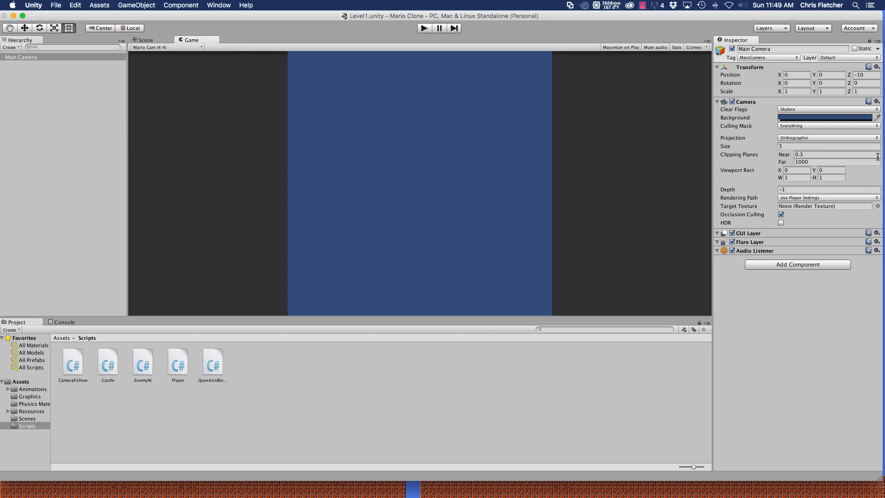
click(827, 147)
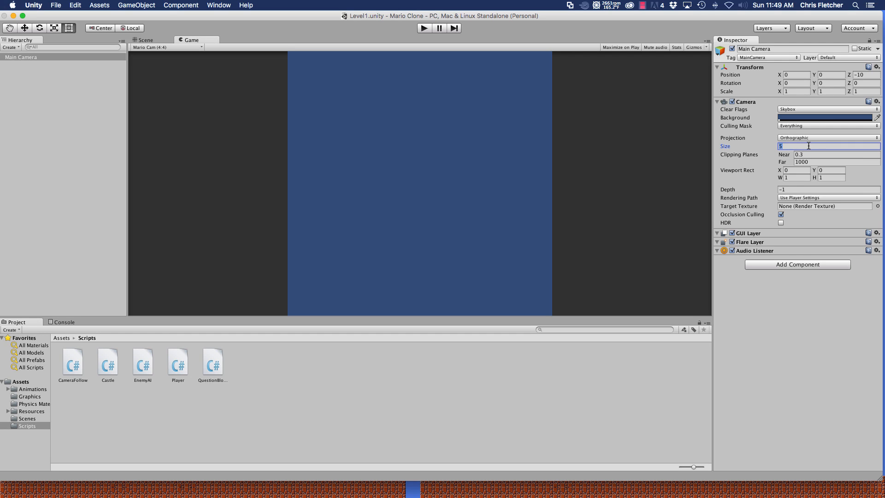
text(8)
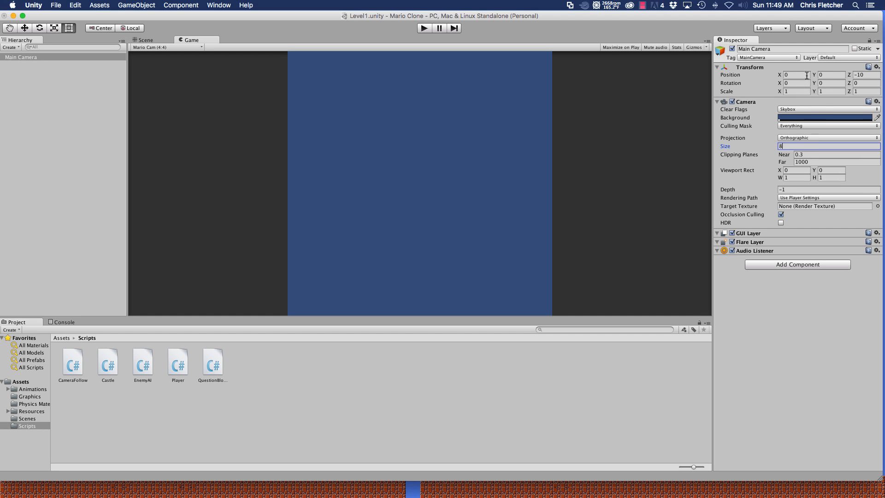
click(795, 75)
text(7.5)
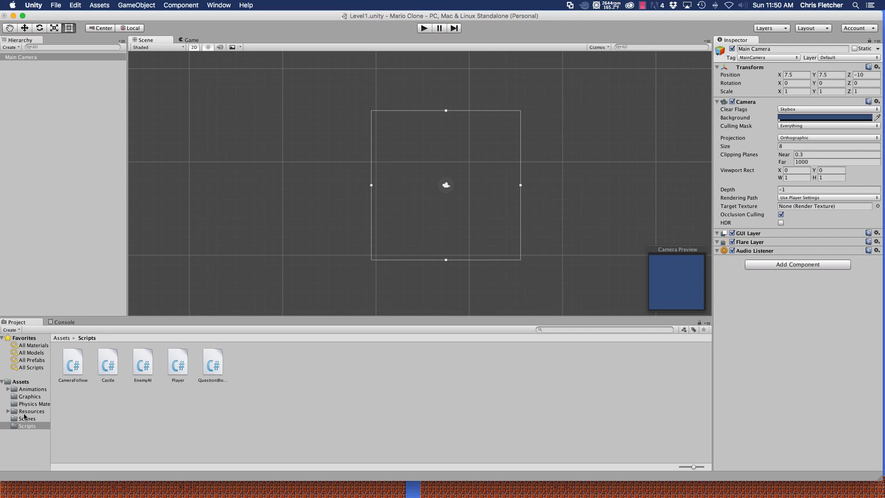
Browse Resources/Prefabs and inspect the Ground and Ground Long prefabs.
click(32, 411)
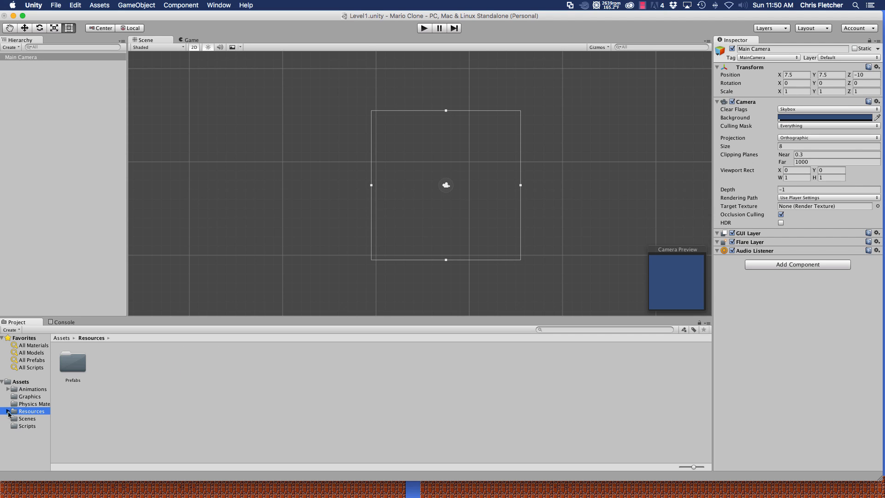
double_click(71, 361)
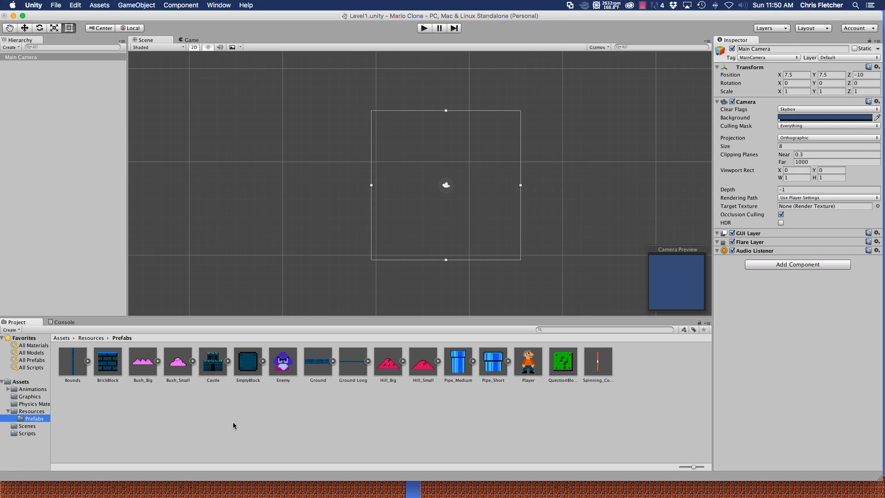
mouse_move(318, 365)
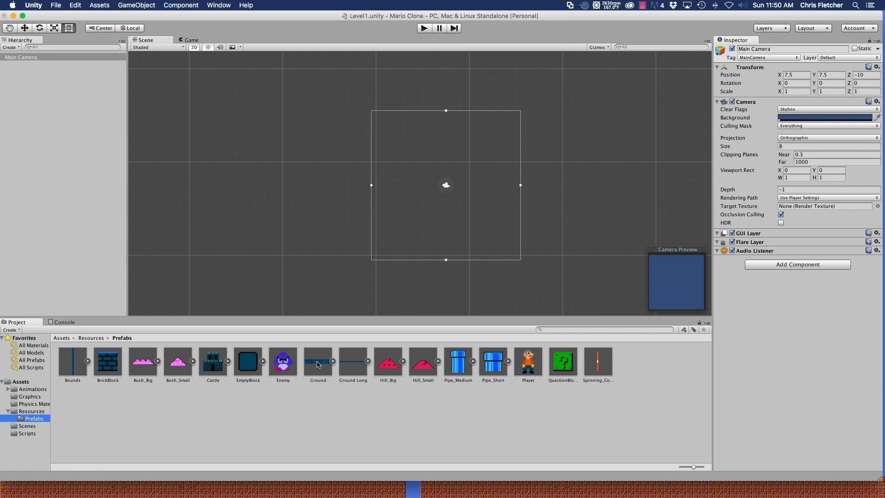
click(317, 361)
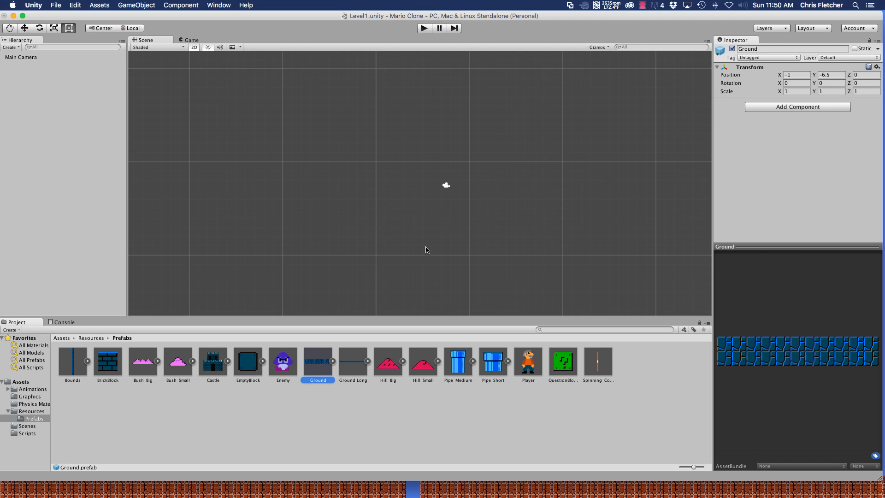
mouse_move(341, 388)
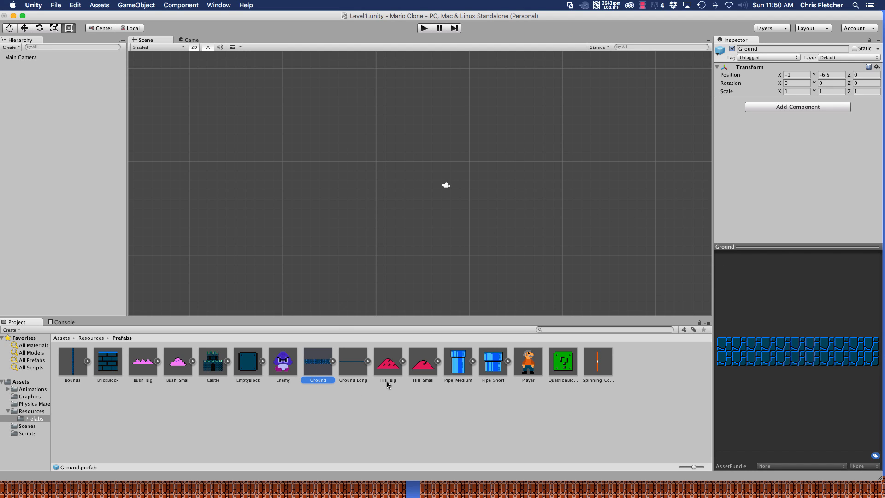
mouse_move(356, 366)
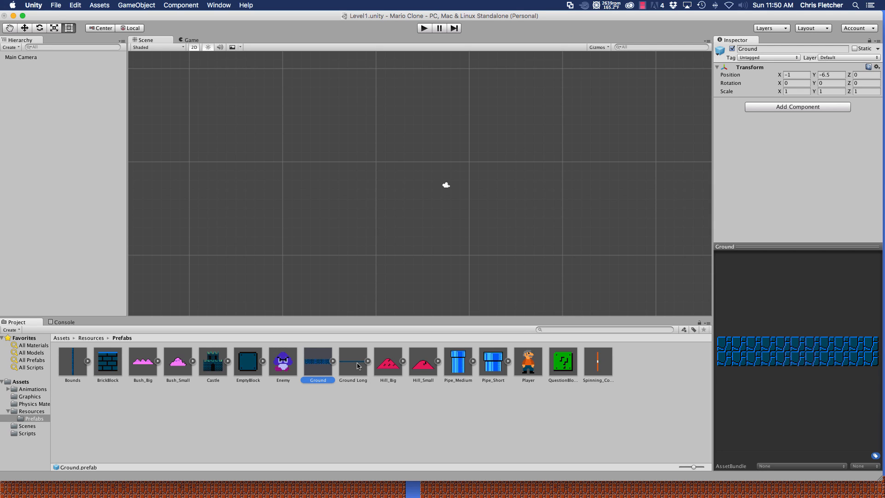
click(353, 361)
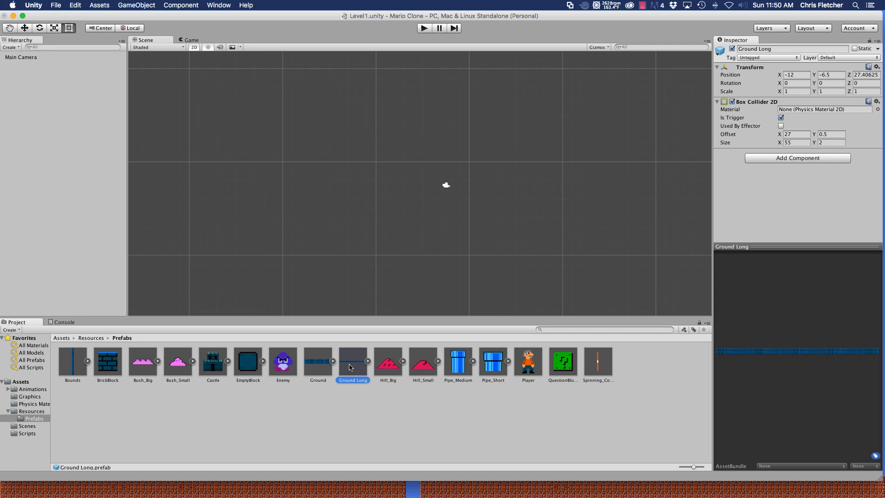
Place the Ground Long prefab into the scene at position X 0, Y 0.
drag(352, 362, 553, 212)
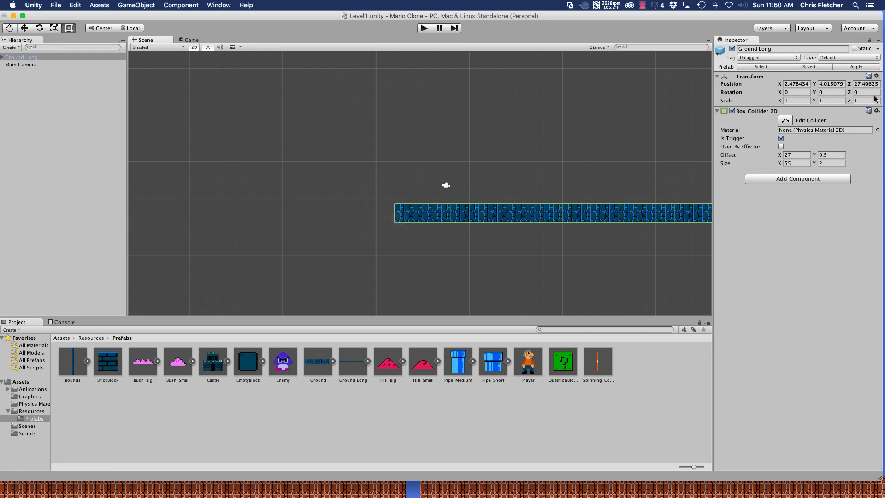
click(795, 84)
text(0)
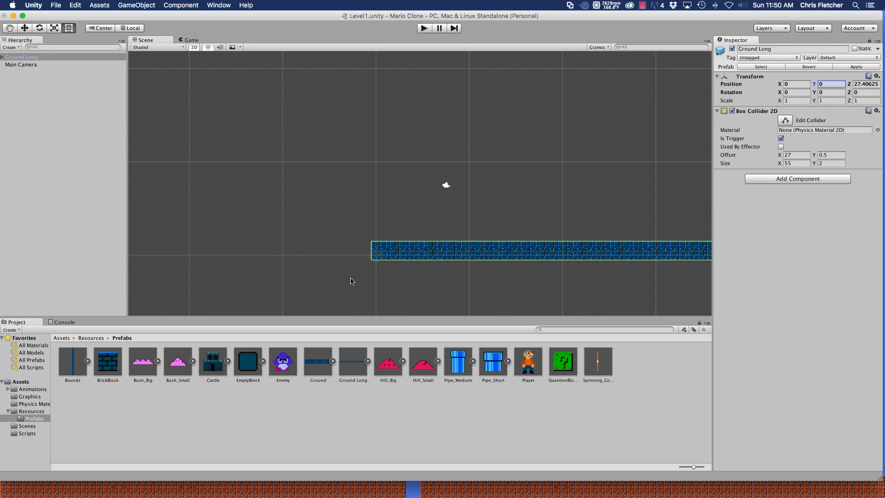
mouse_move(67, 405)
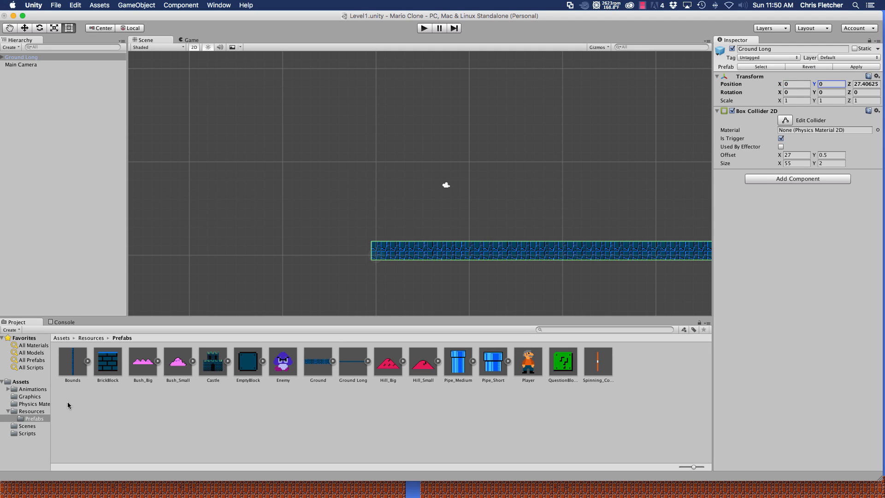
mouse_move(69, 366)
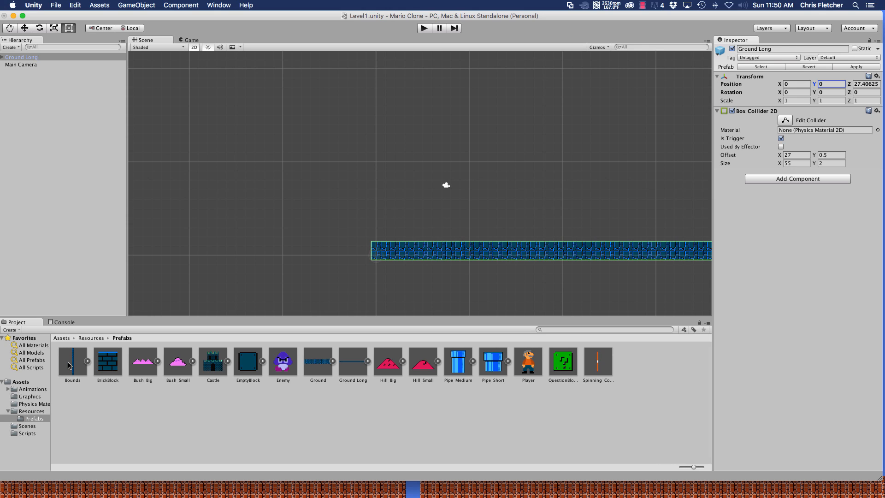
Duplicate the Bounds wall and position the copy at X 55, Y 0 at the ground's right end.
click(72, 361)
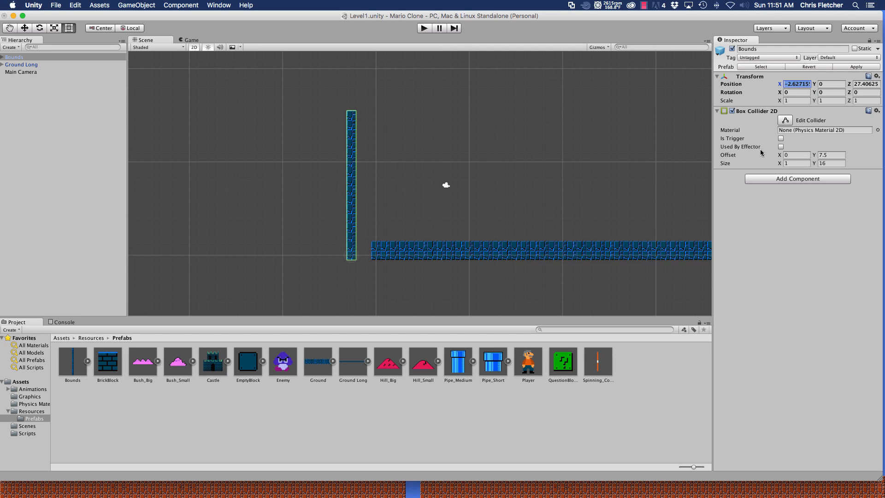
text(-1)
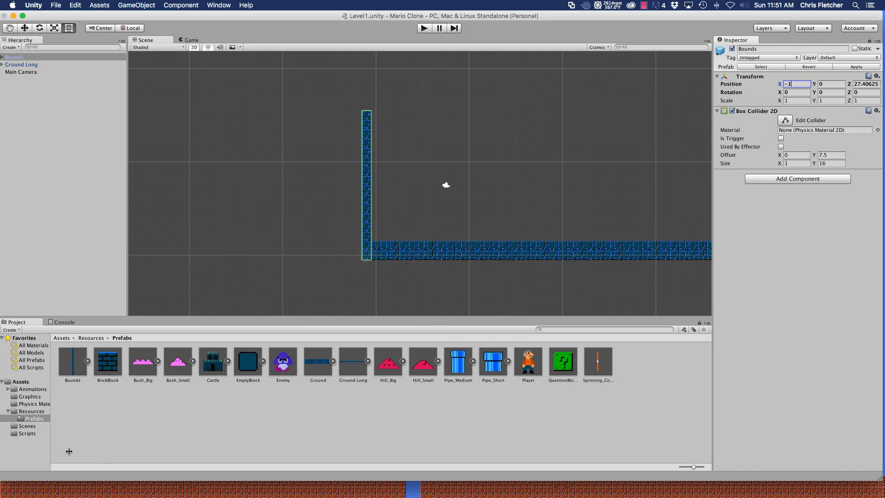
click(72, 360)
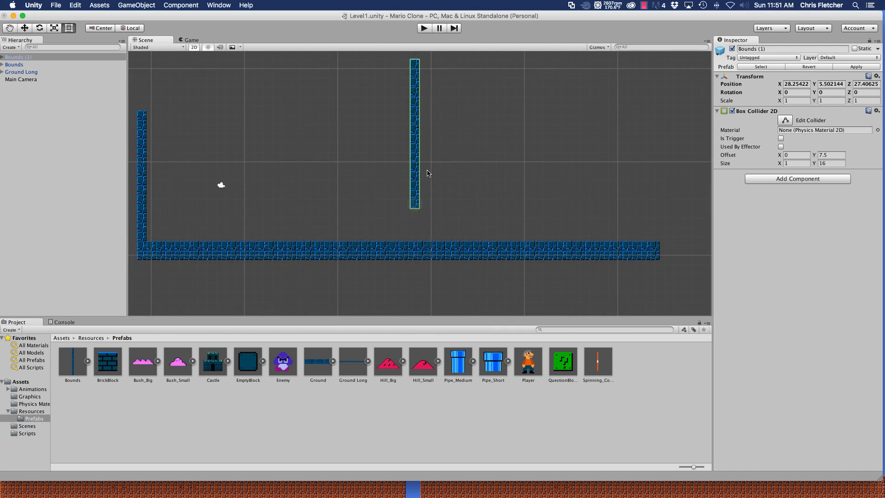
click(4, 56)
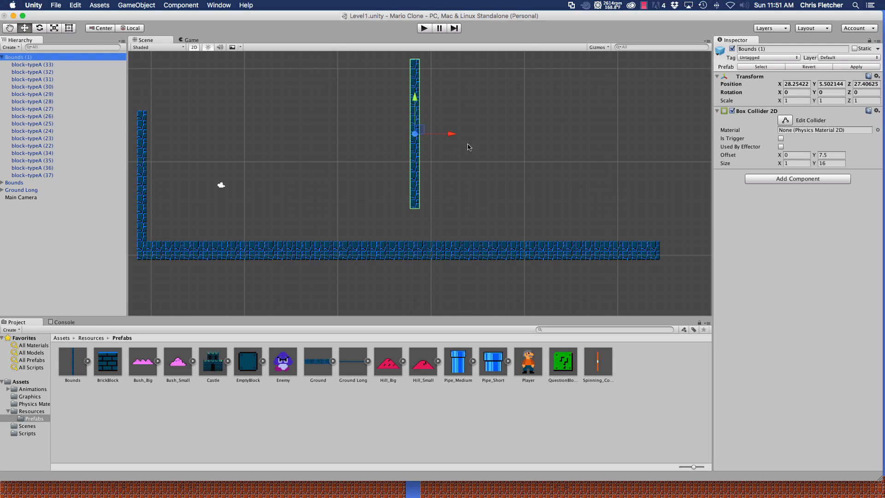
drag(415, 133, 669, 132)
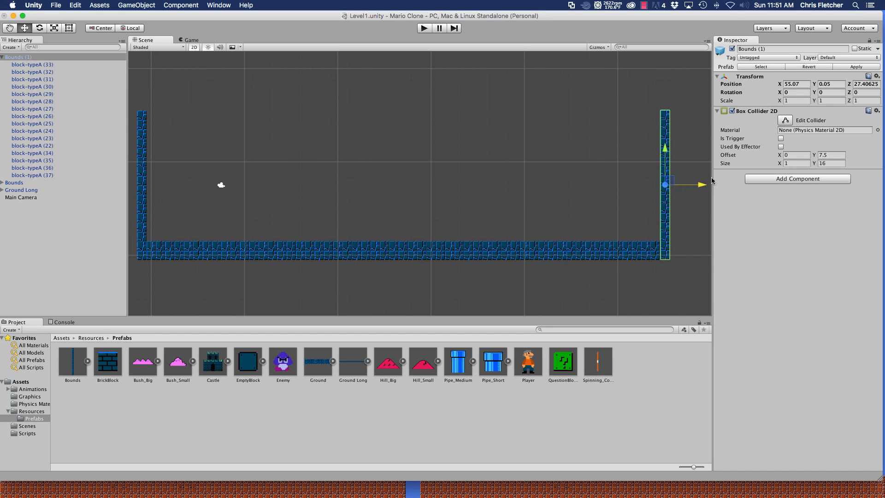
click(796, 84)
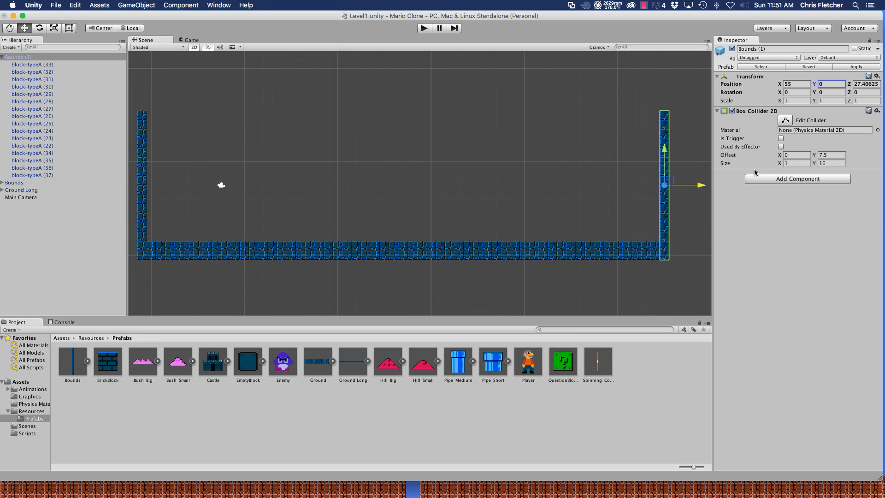
mouse_move(130, 132)
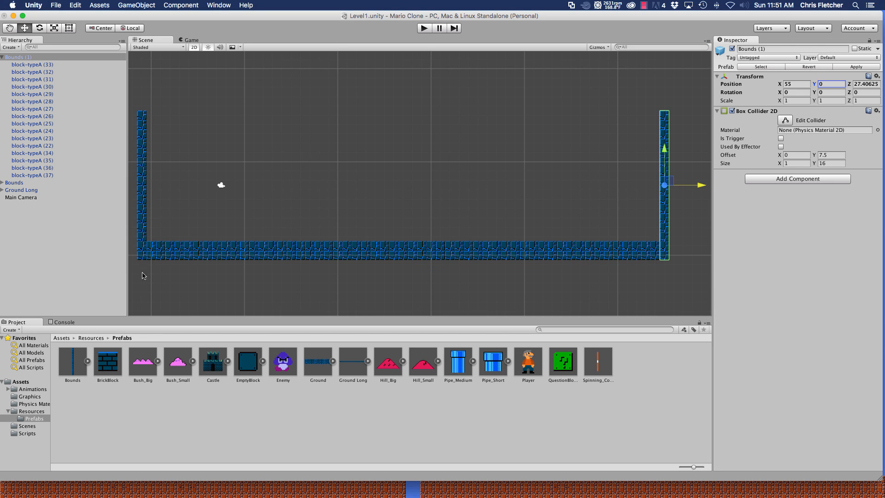
mouse_move(802, 219)
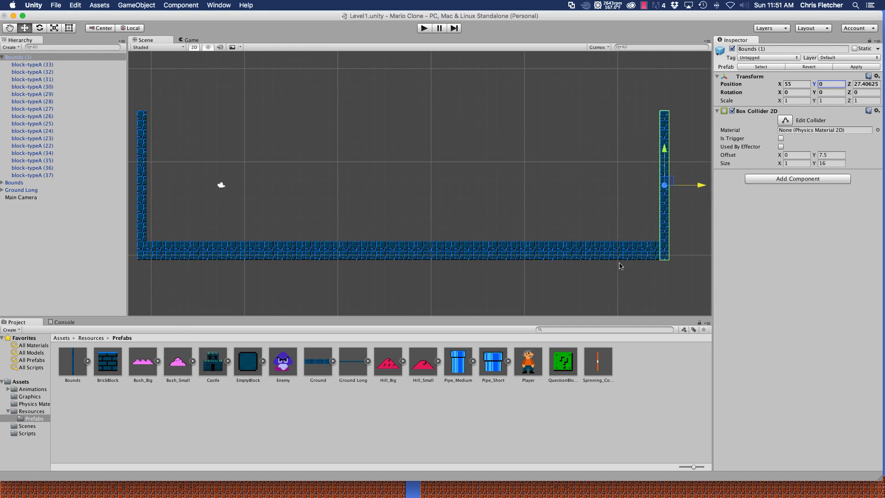
mouse_move(138, 118)
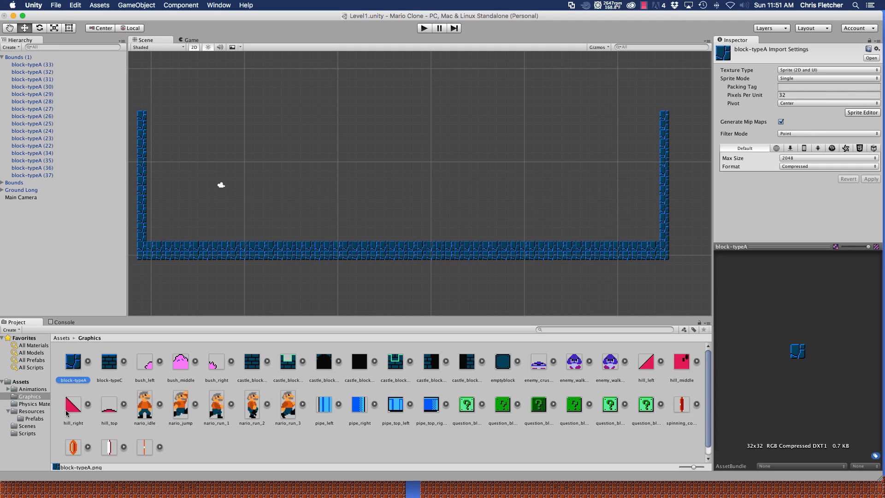
mouse_move(67, 412)
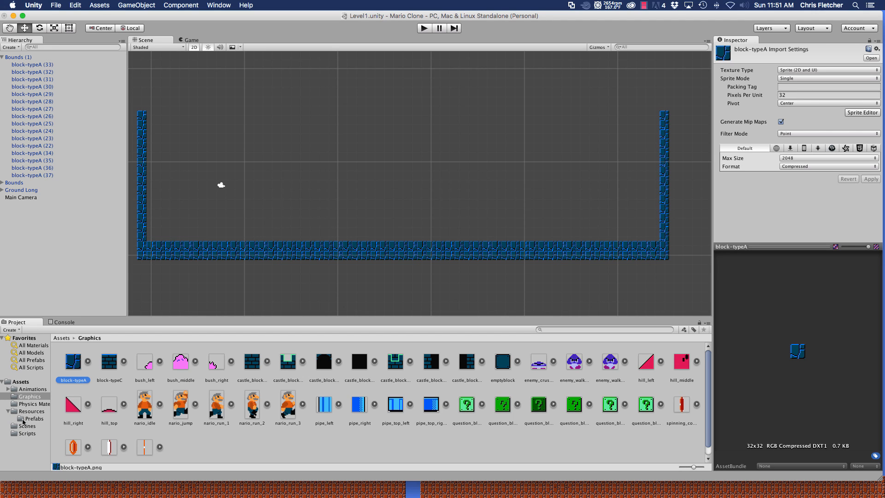
click(34, 418)
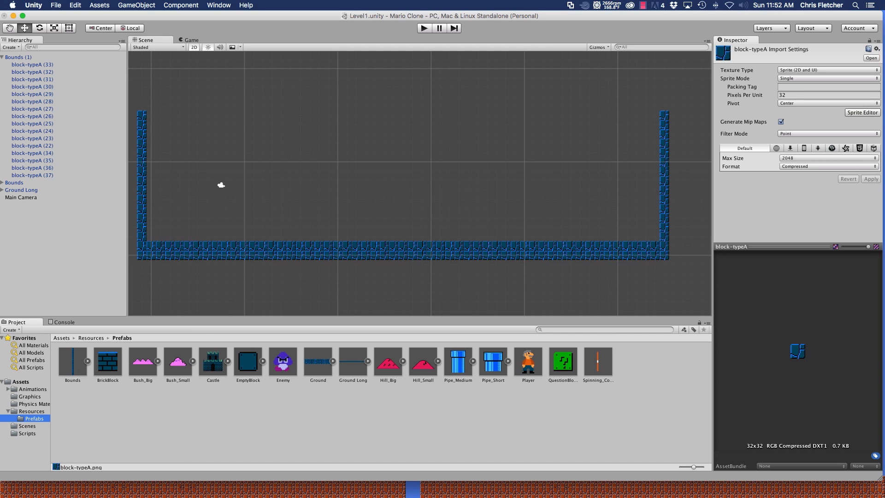
mouse_move(177, 403)
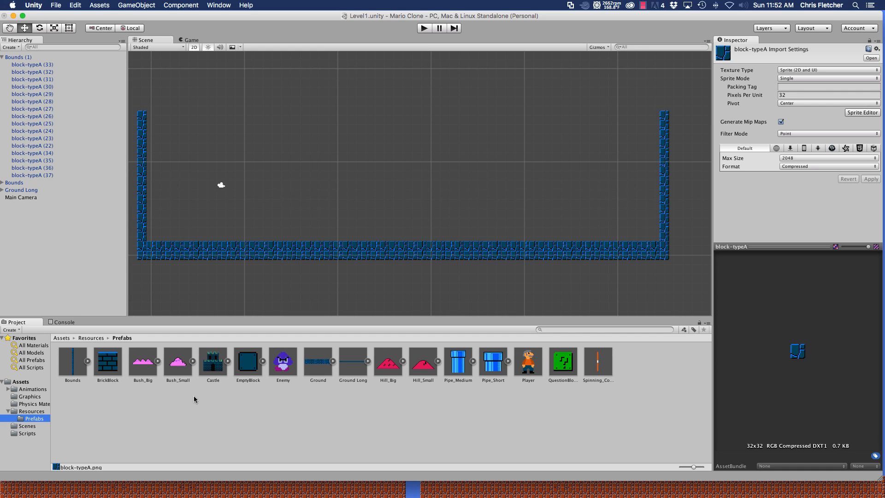
mouse_move(401, 368)
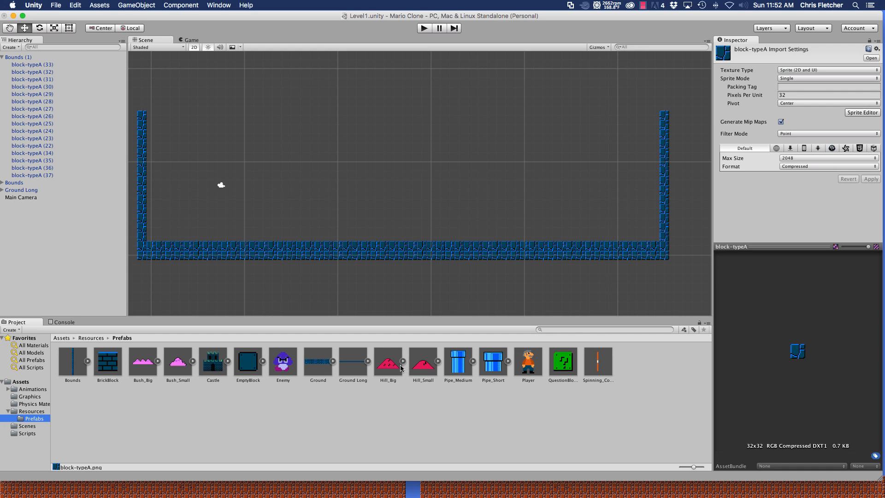
Place Hill_Big, Hill_Small, Bush_Big and Bush_Small on the ground, e.g. X 17 Y 2, X 13 Y 2, X 24 Y 2.
drag(388, 361, 172, 234)
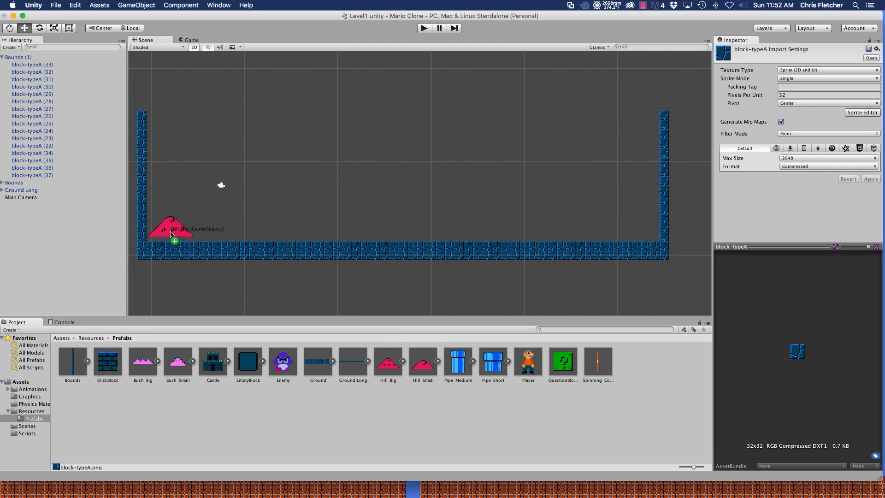
click(169, 226)
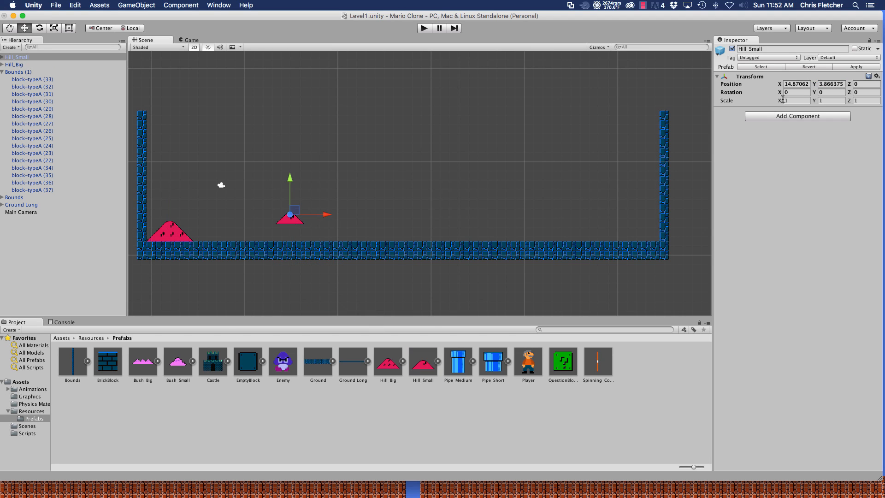
text(17)
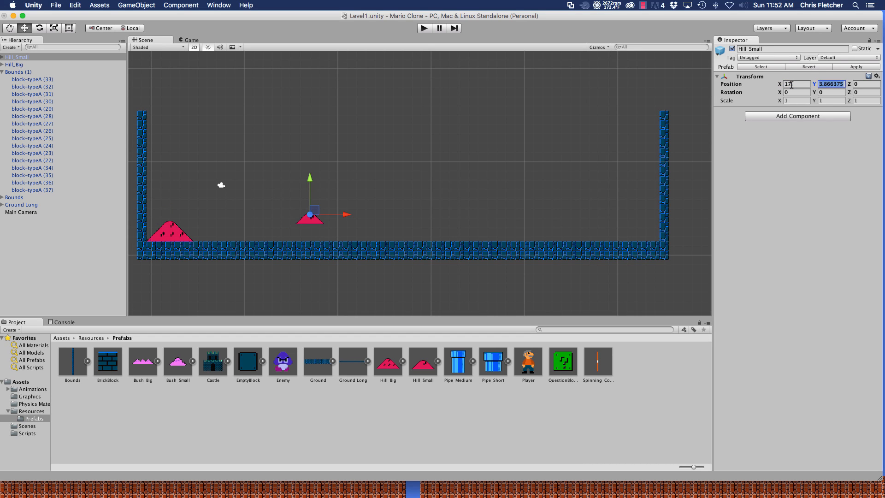
text(2)
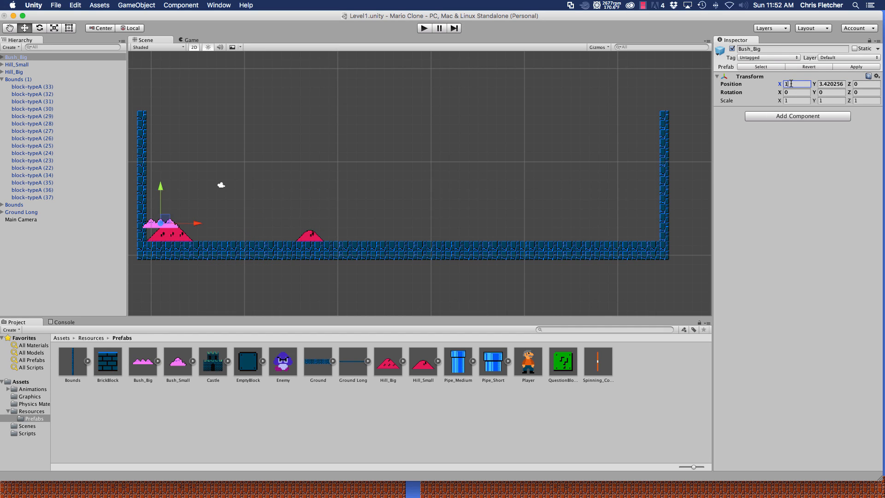
text(13)
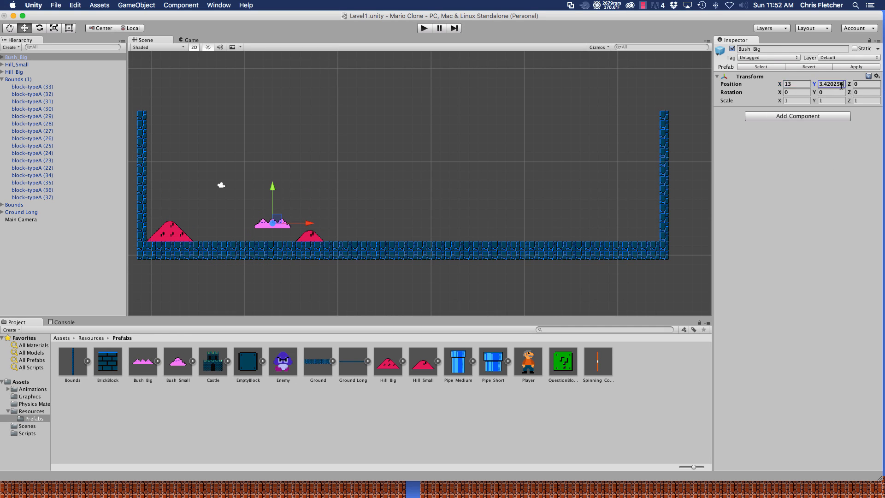
text(2)
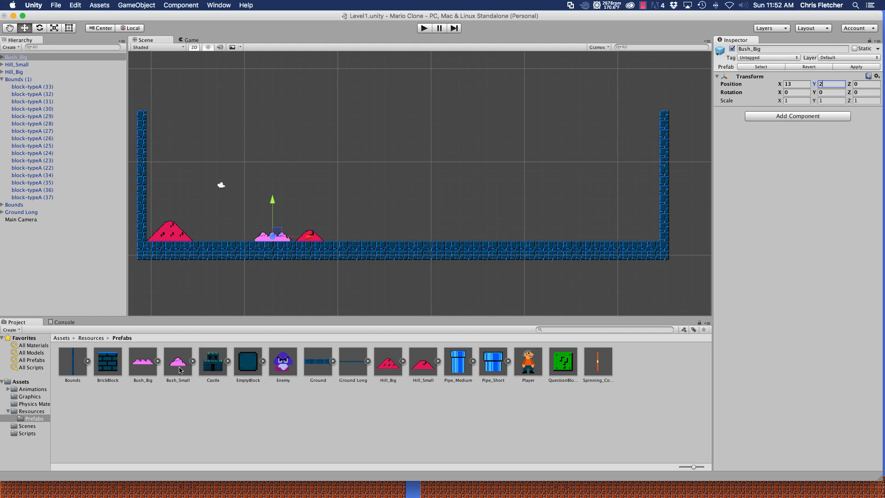
drag(178, 362, 413, 225)
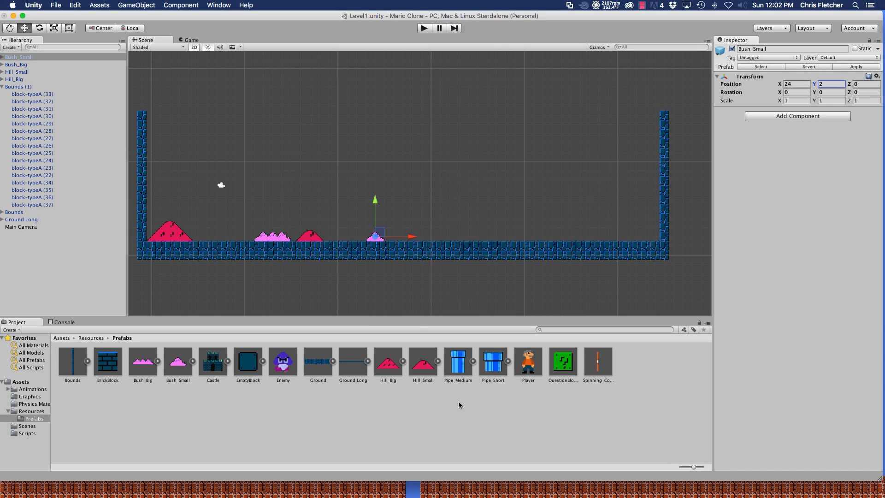
mouse_move(493, 364)
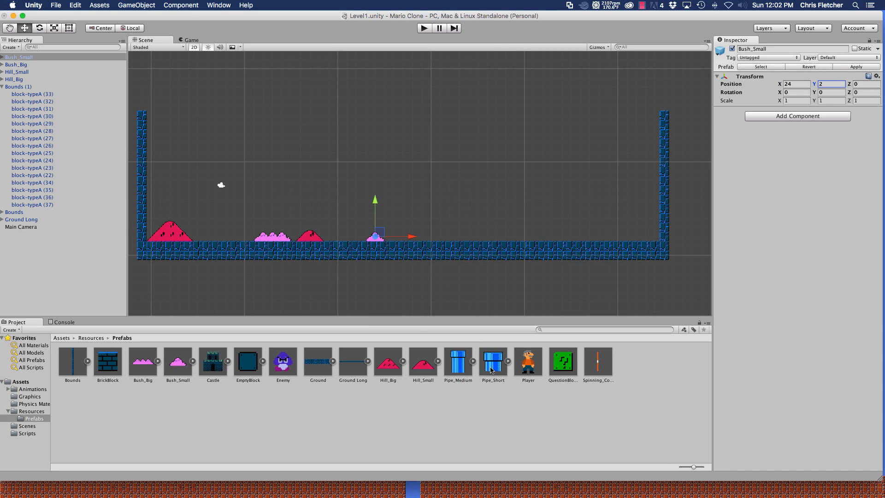
Place Pipe_Short at Y 2, Pipe_Medium, and the Castle at X 48, Y 2.
drag(493, 361, 437, 218)
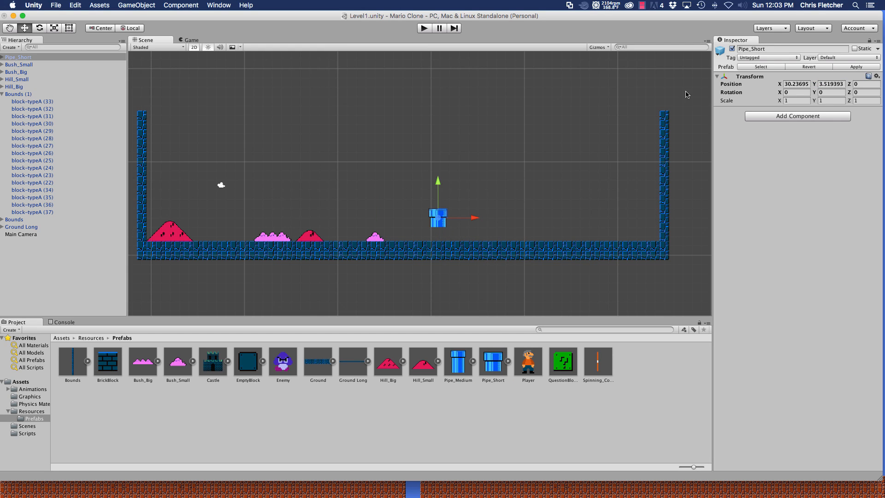
click(797, 84)
text(29)
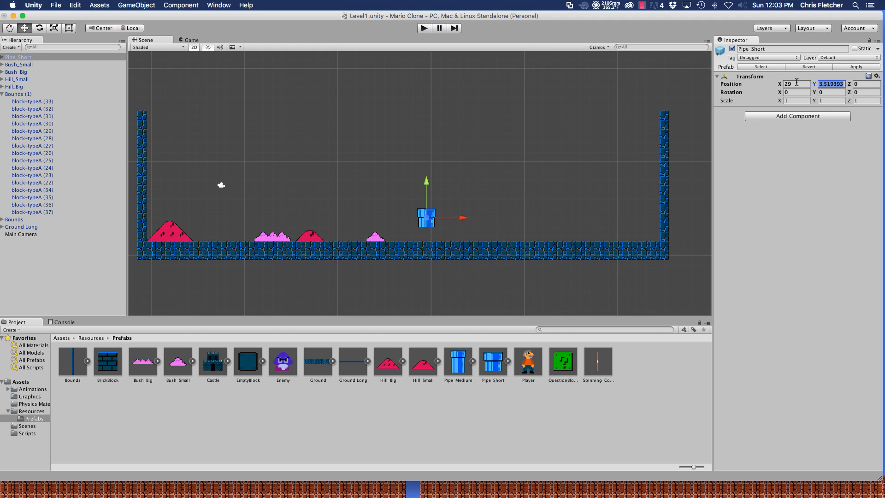
text(2)
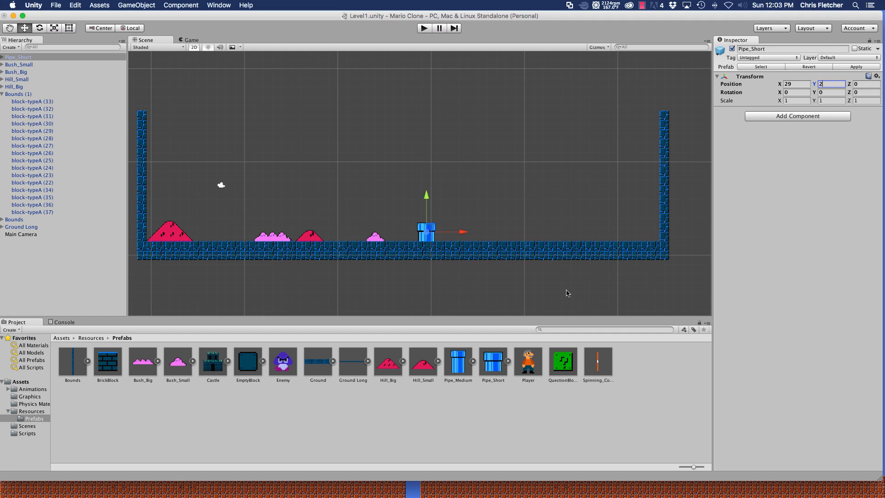
mouse_move(468, 368)
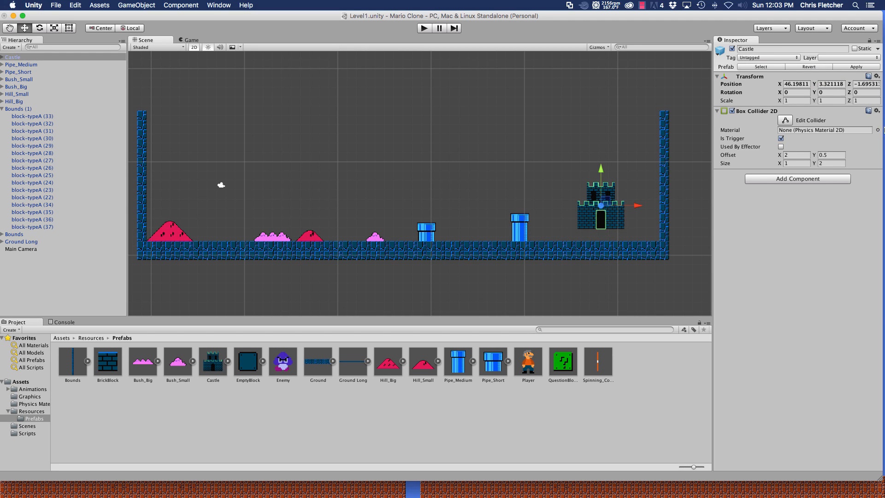
text(48)
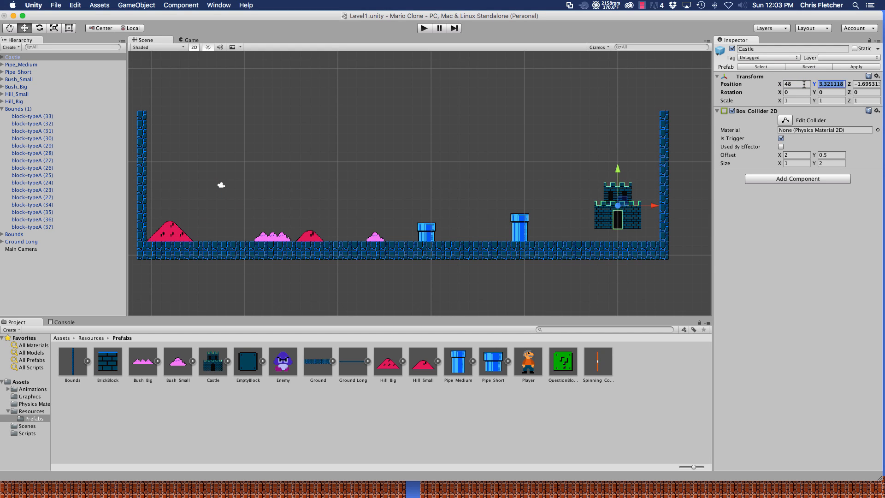
text(2)
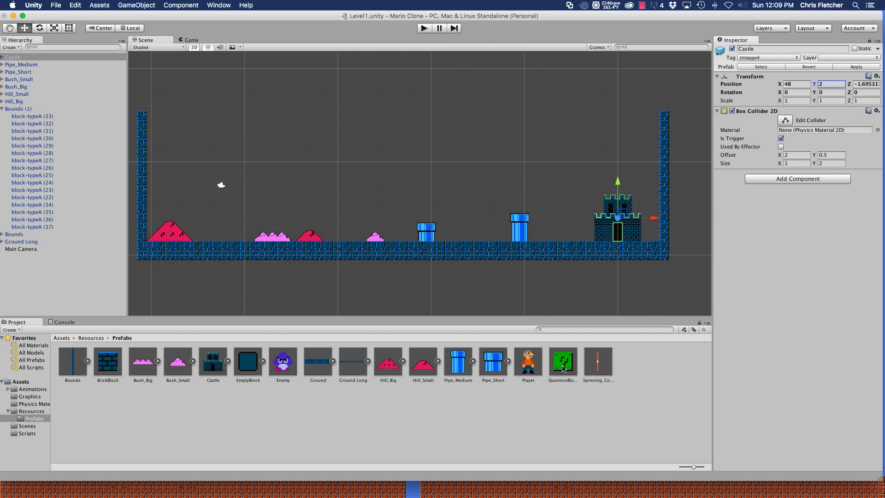
Place QuestionBlocks in a low floating row at X 21 and one higher at X 22, Y 9.
click(562, 361)
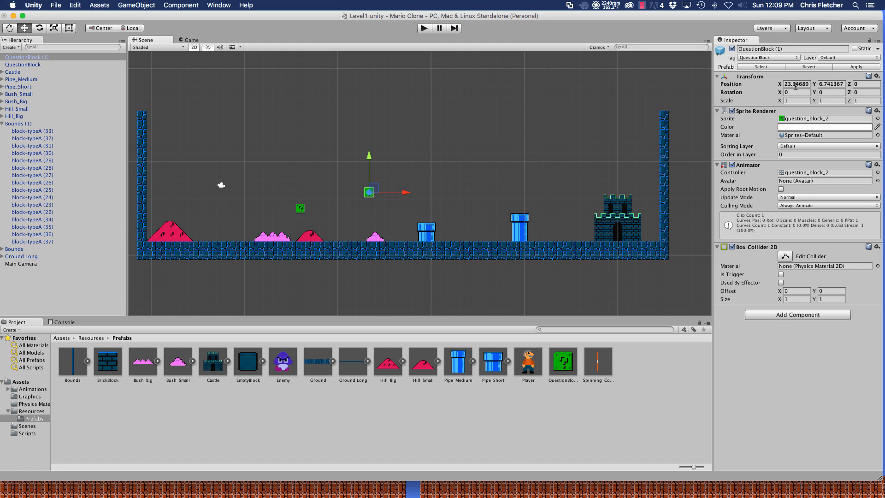
click(797, 84)
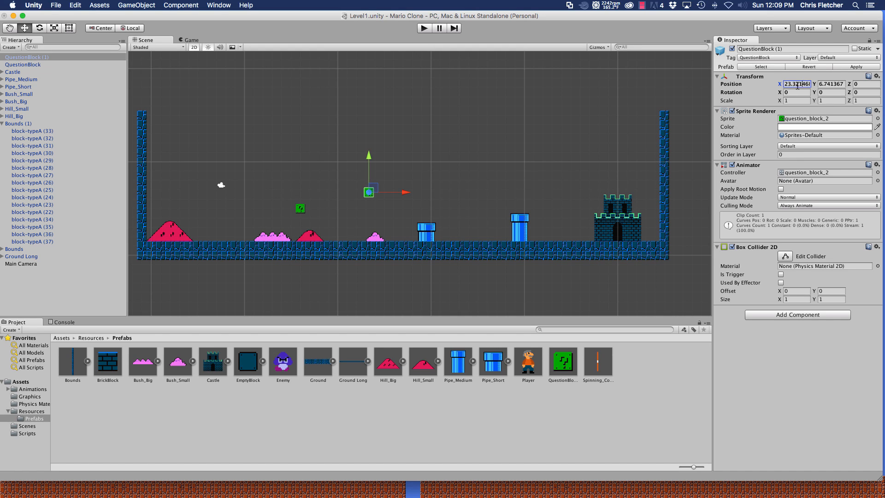
text(219808)
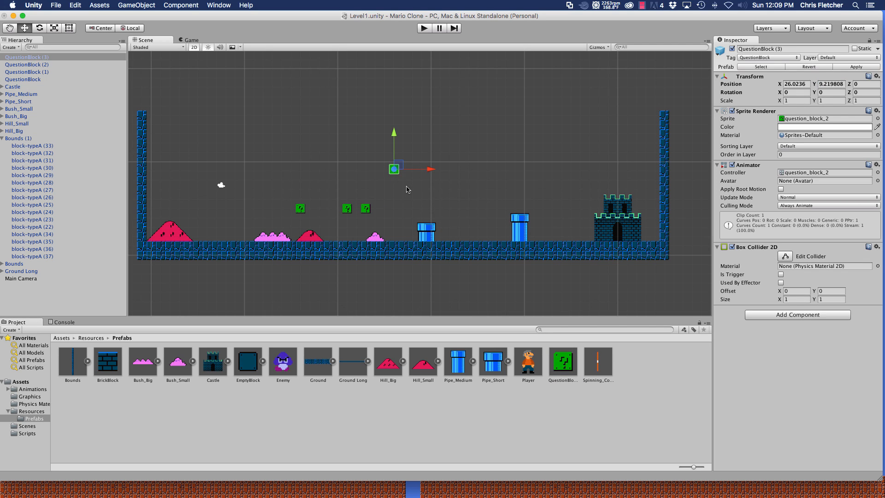
mouse_move(609, 195)
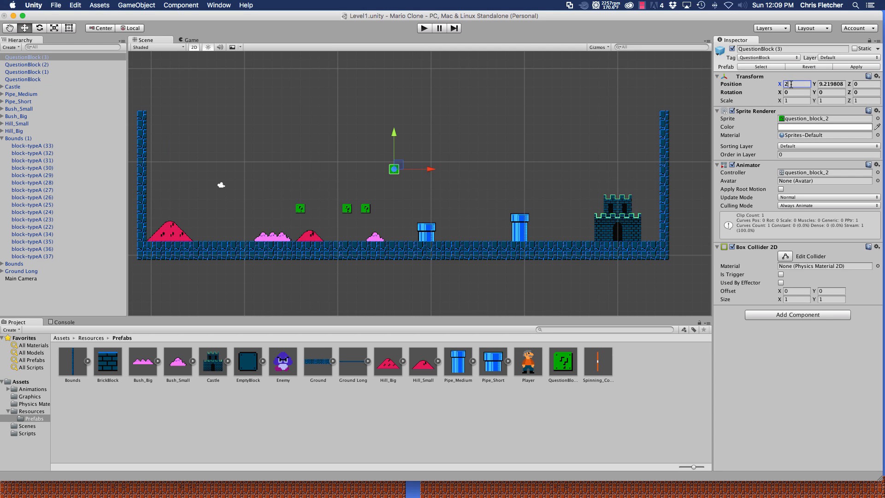
text(22)
click(832, 83)
text(9)
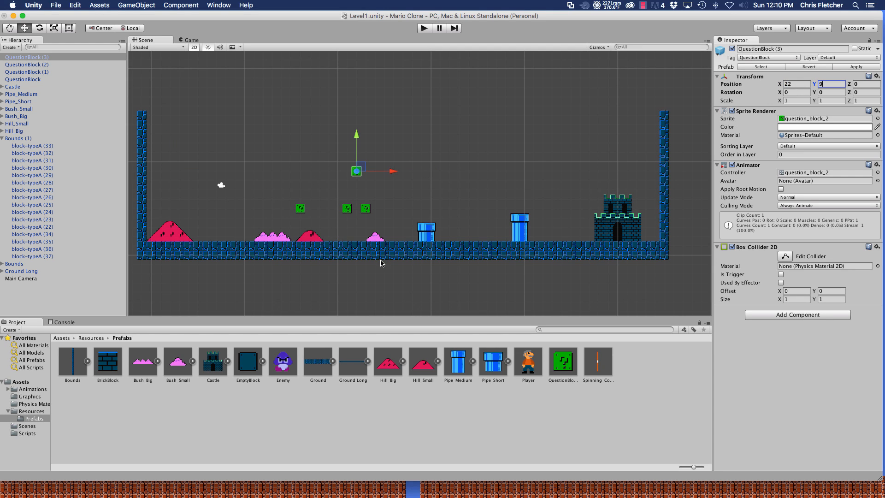
mouse_move(348, 268)
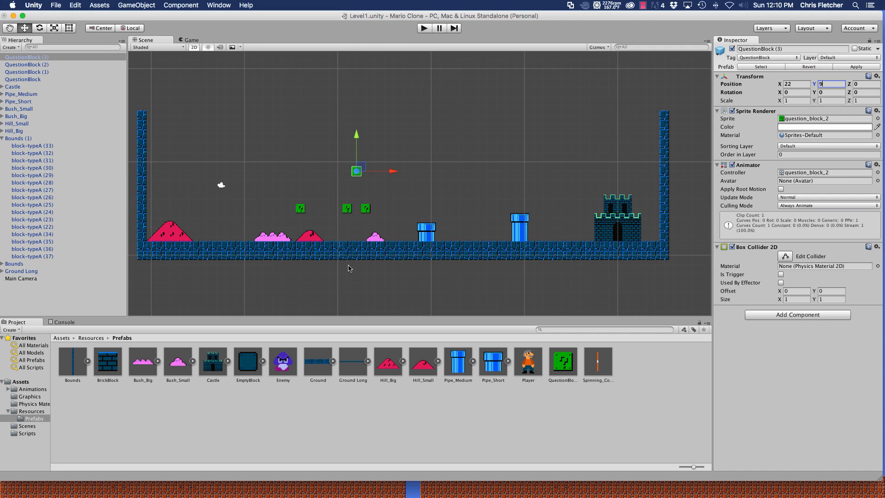
mouse_move(491, 291)
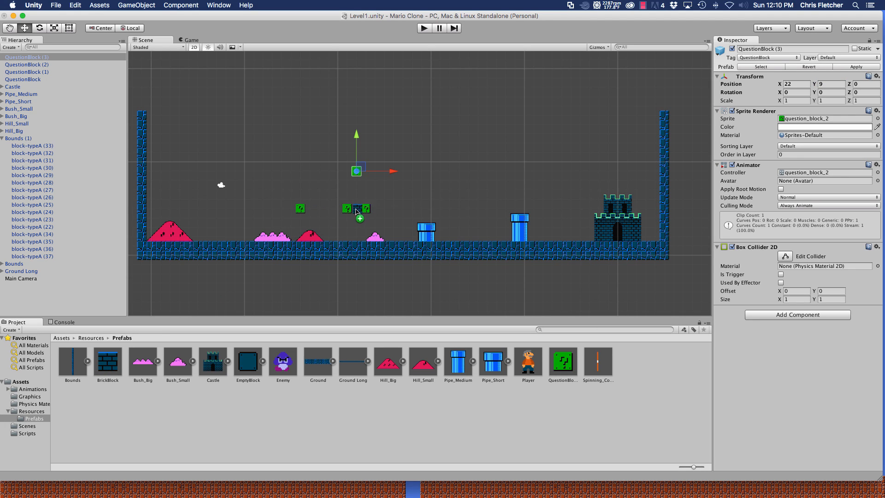
Place three BrickBlocks at X 20, 22 and 24 with Y 5 between the question blocks.
drag(108, 361, 332, 233)
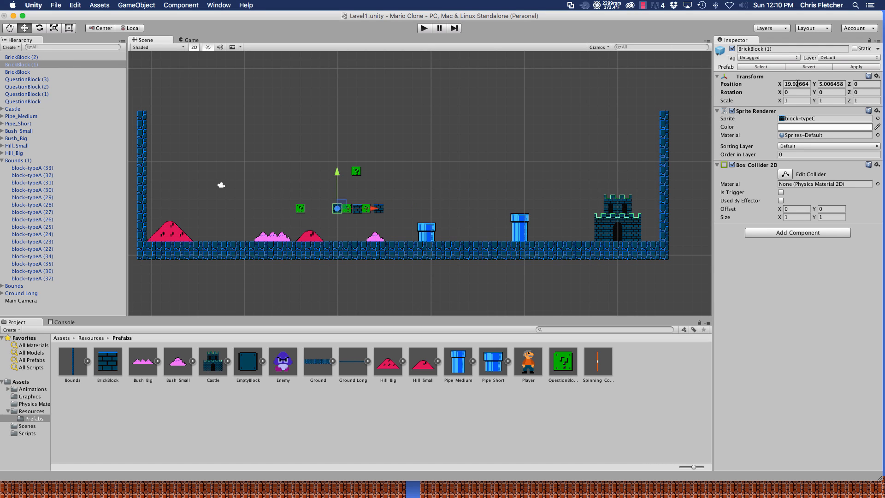
text(2)
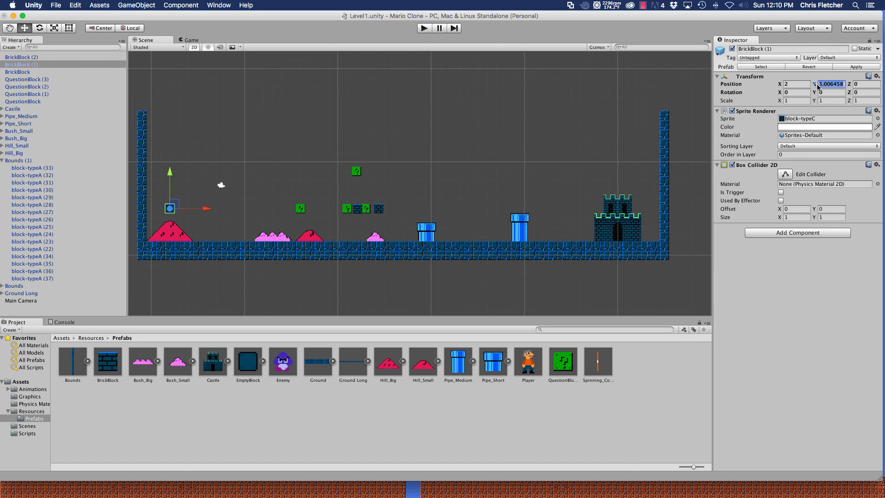
text(20)
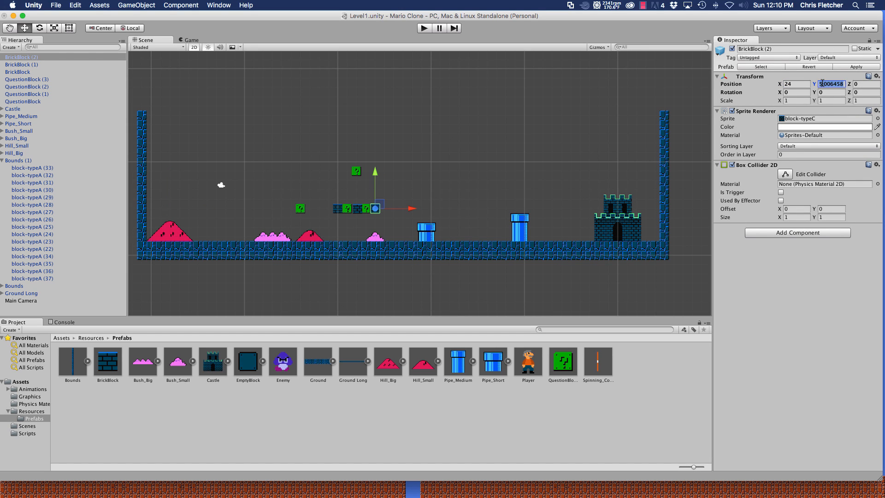
text(5)
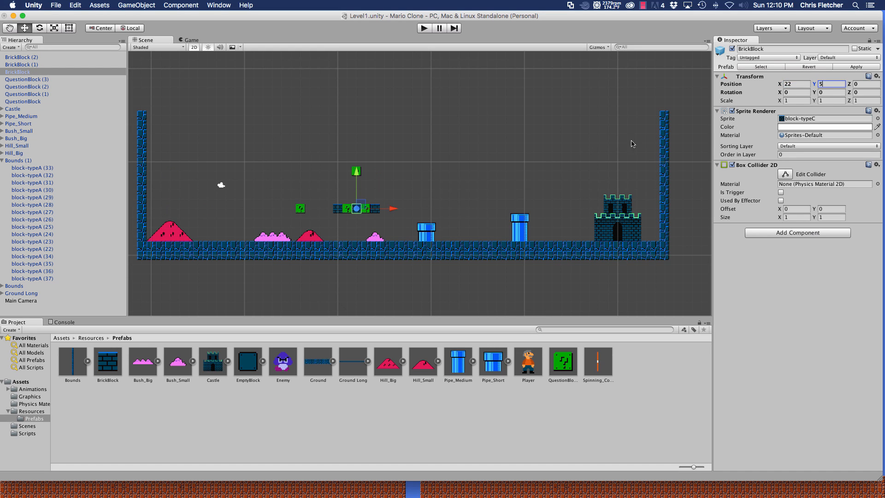
mouse_move(391, 291)
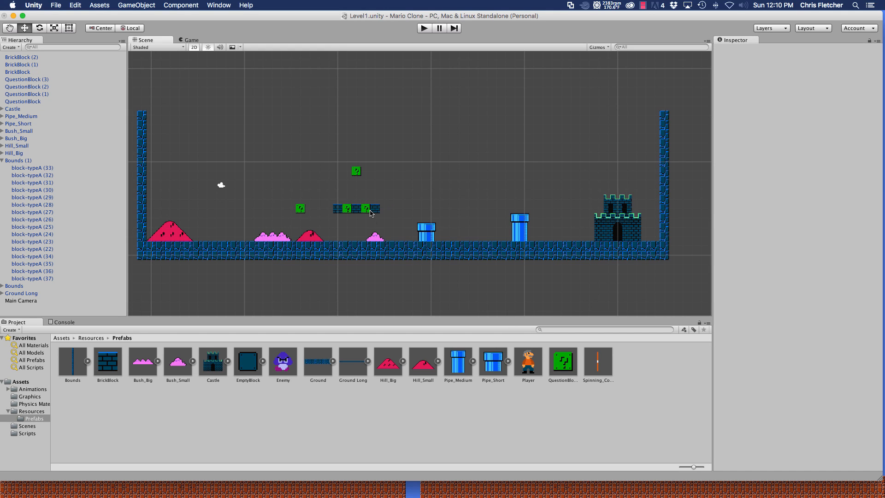
mouse_move(372, 384)
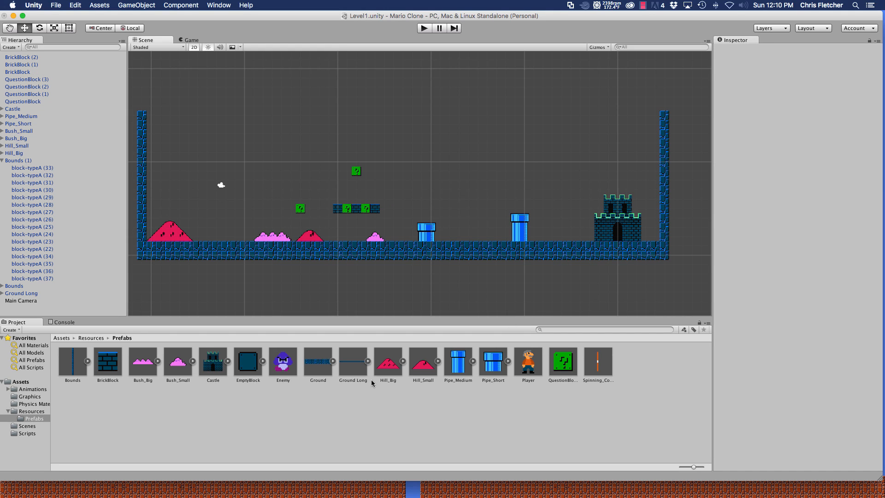
Place the Player on the left hill at X 2 and the Enemy on the ground at X 21, Y 2.
drag(527, 361, 179, 212)
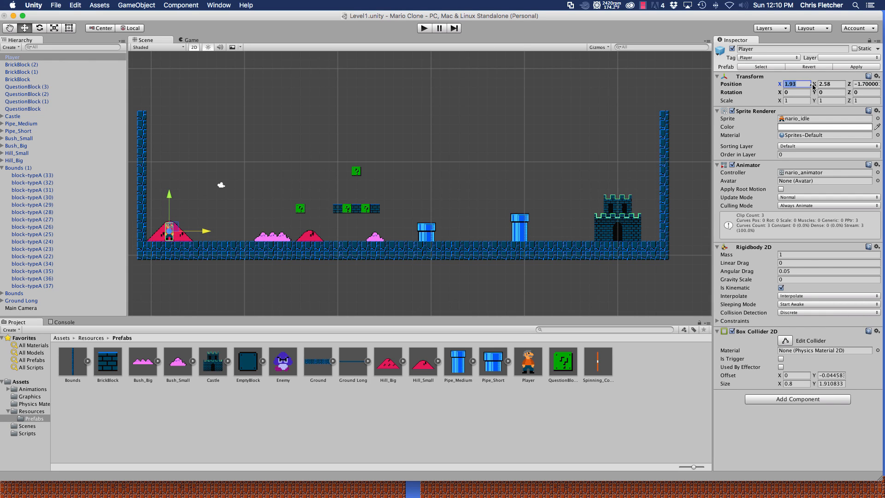
key(Tab)
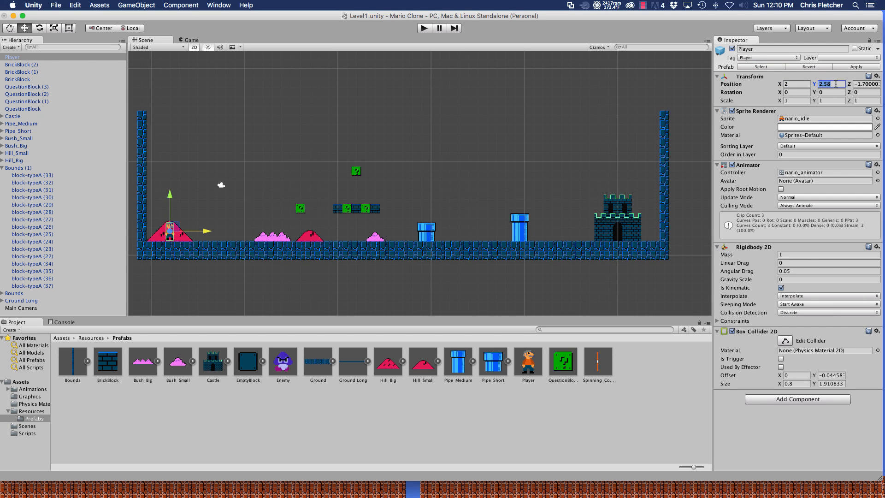
text(2.5)
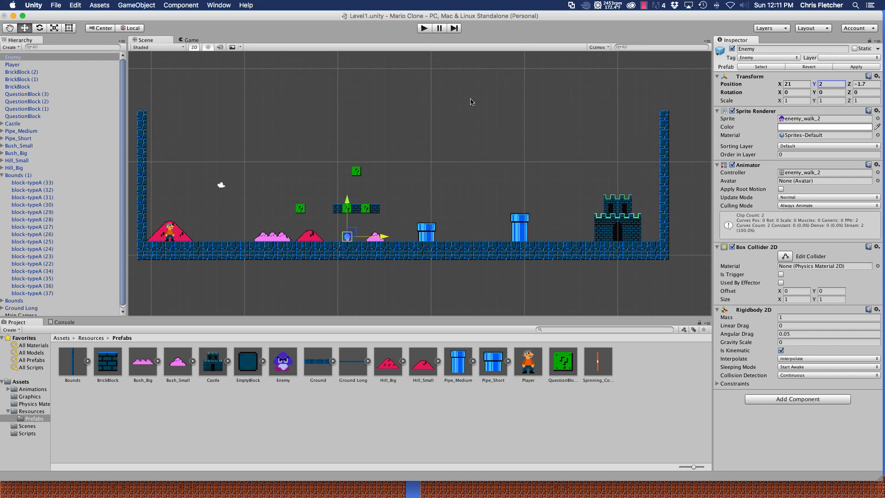
mouse_move(482, 185)
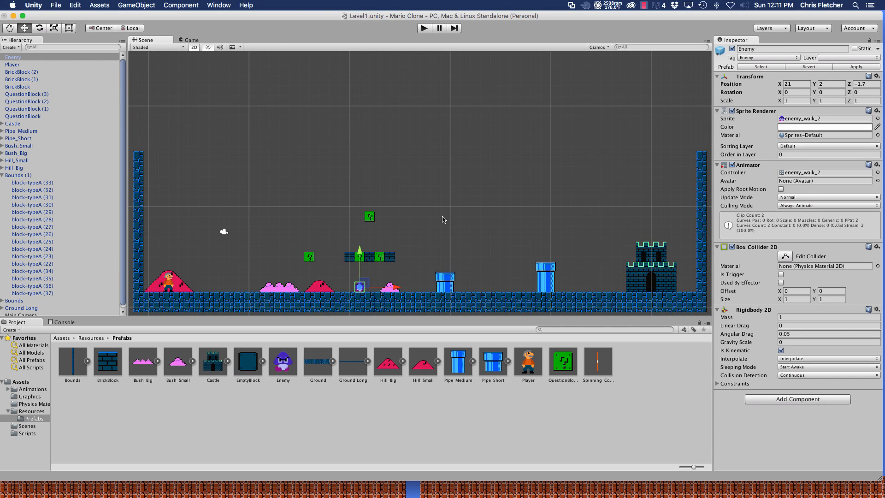
mouse_move(533, 283)
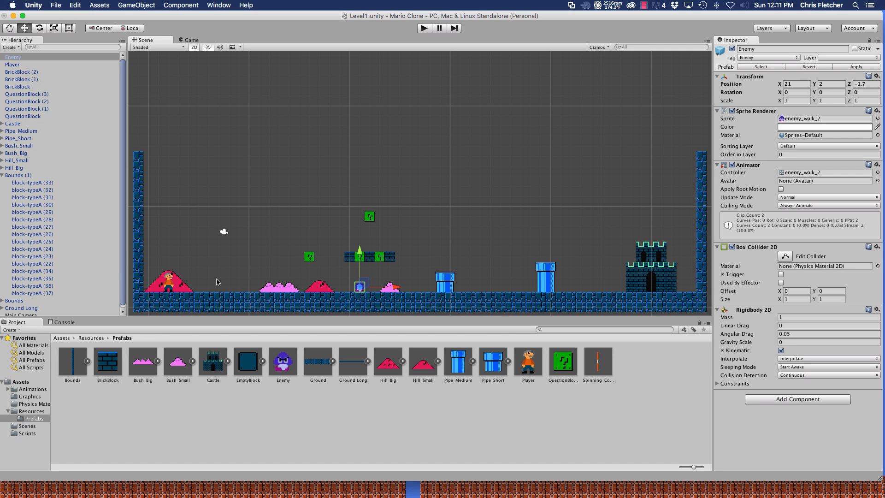
mouse_move(366, 288)
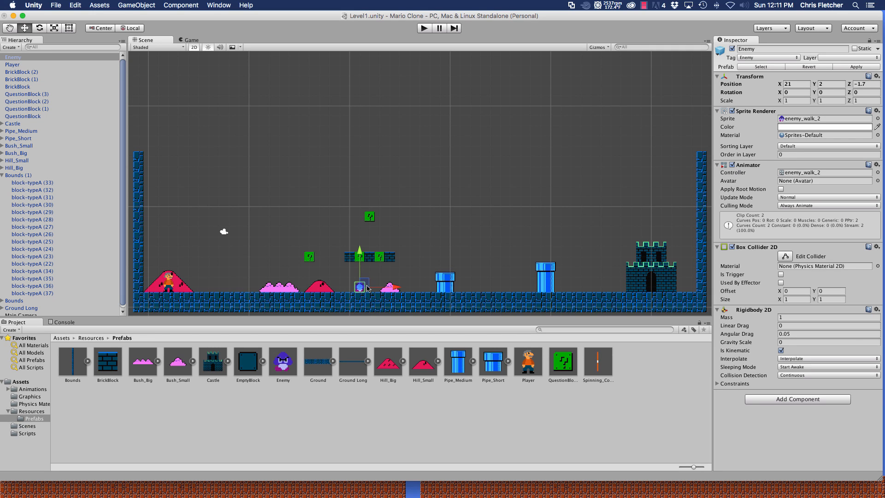
mouse_move(556, 270)
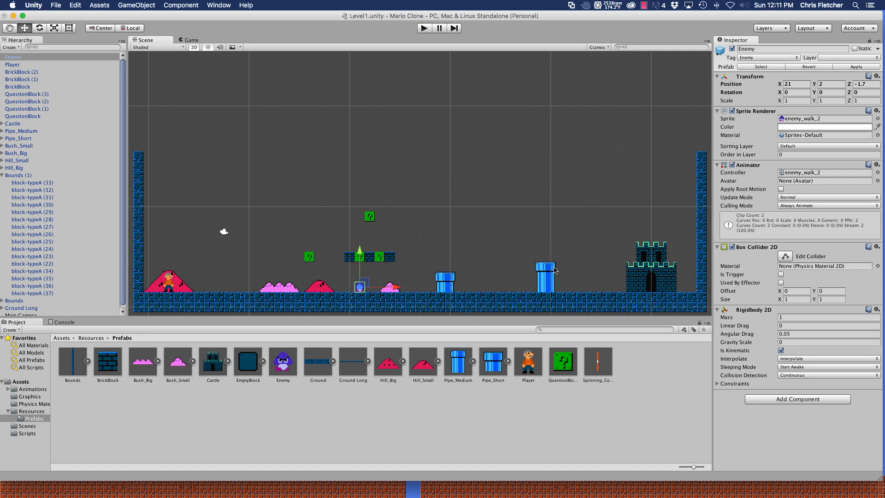
mouse_move(582, 207)
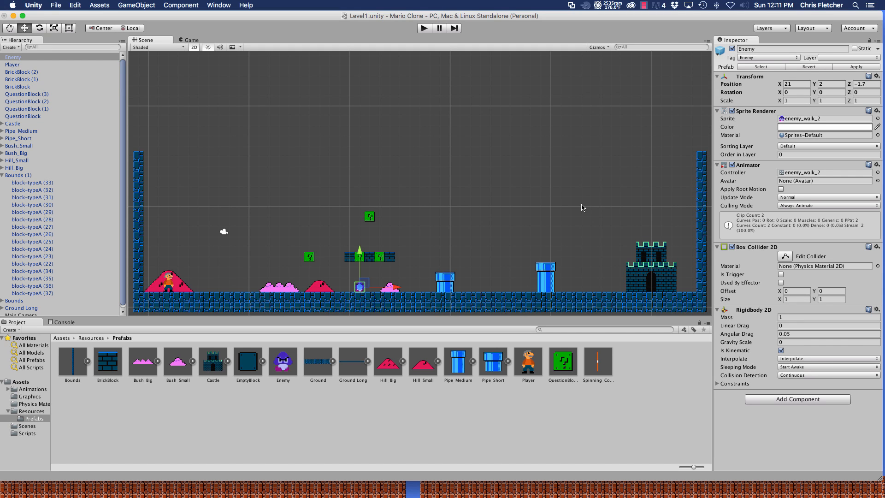
mouse_move(592, 284)
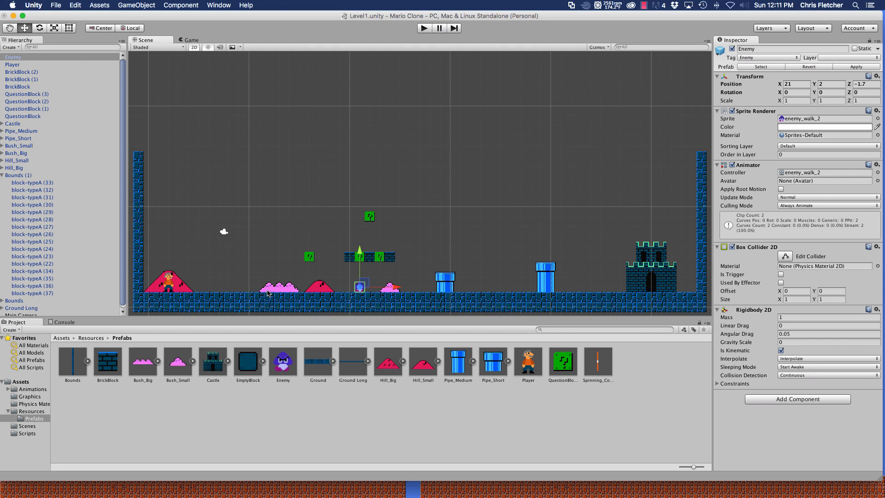
mouse_move(468, 412)
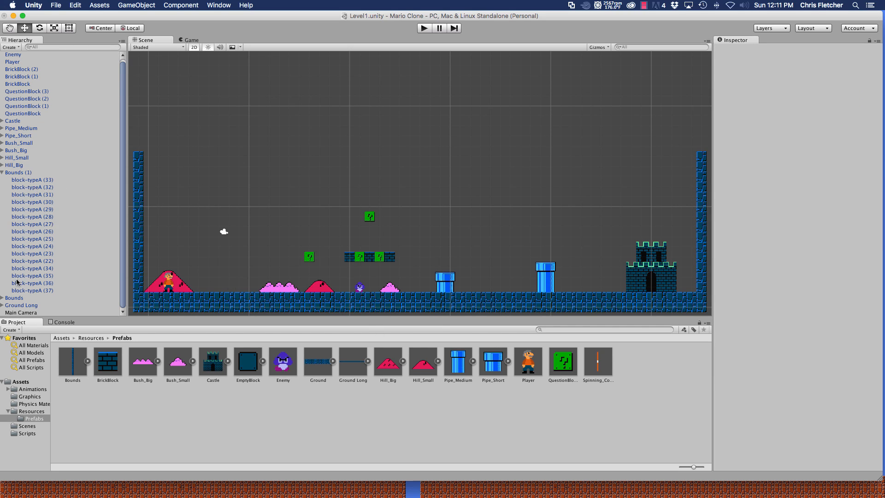
Select the Main Camera and preview the level in the Game view, then return to Scene.
click(21, 312)
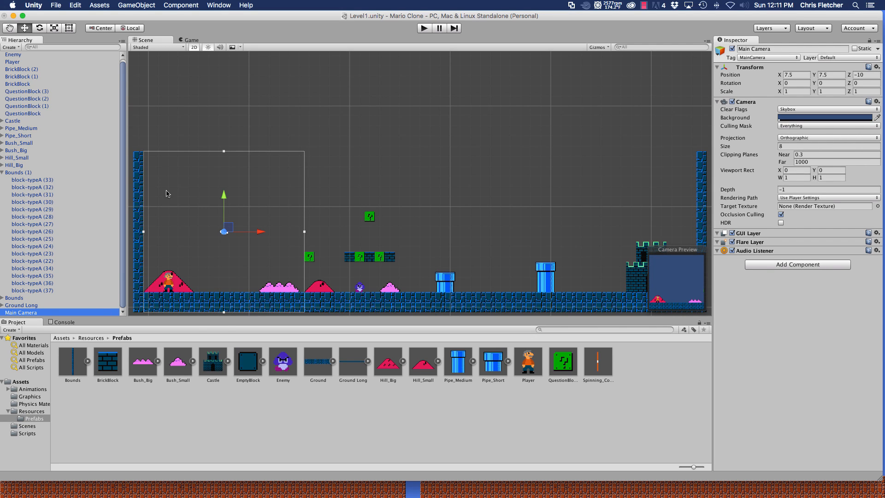
mouse_move(668, 285)
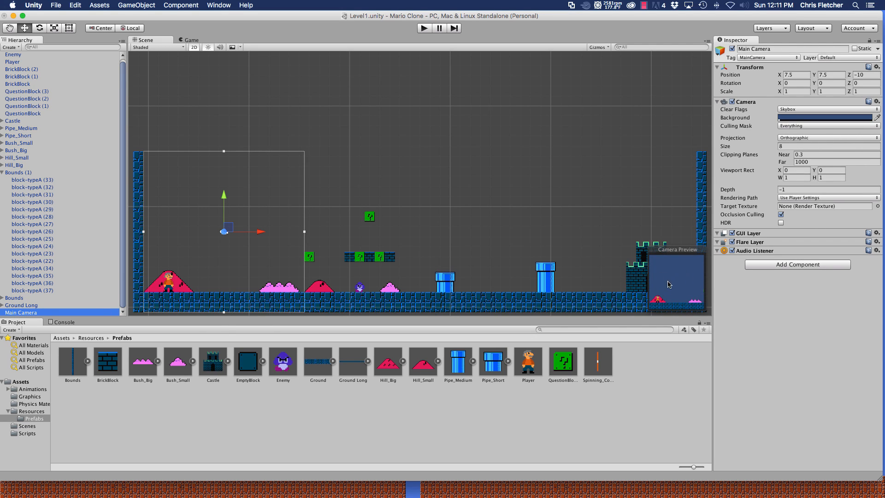
mouse_move(100, 39)
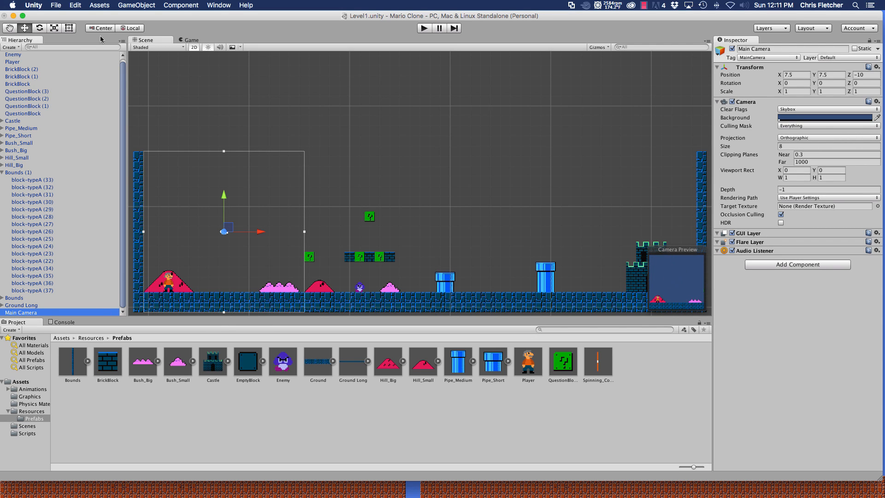
click(190, 39)
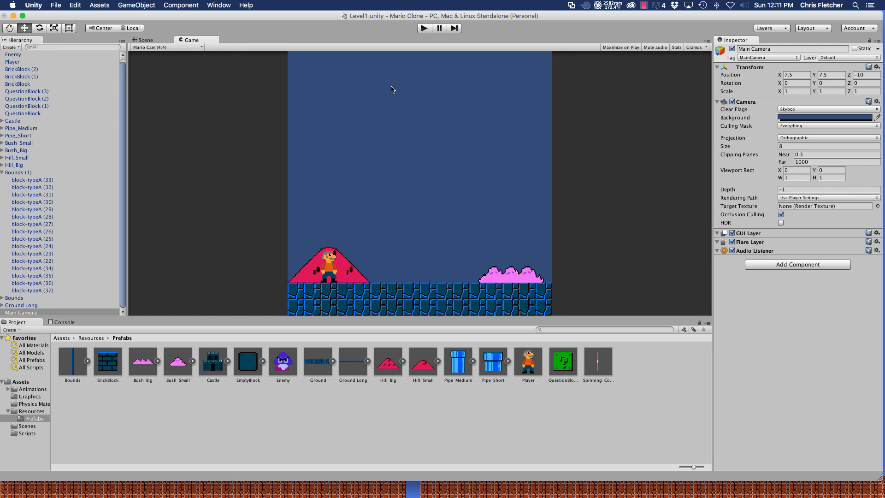
mouse_move(124, 34)
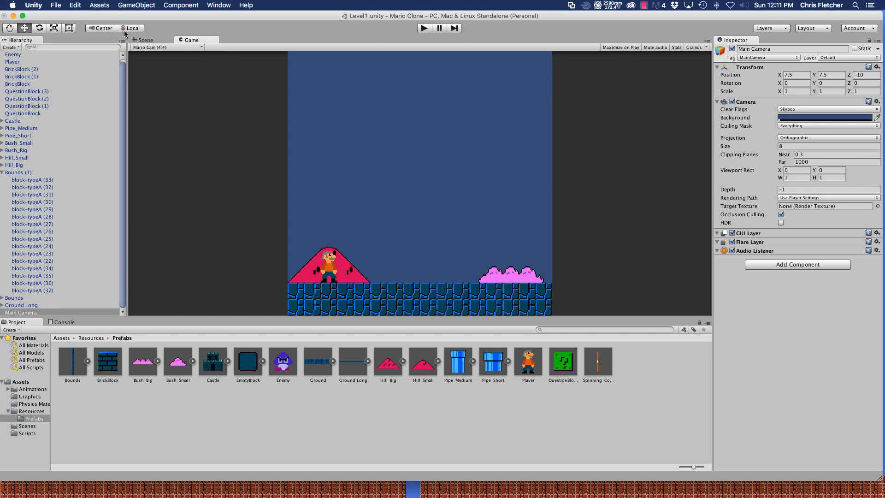
click(146, 40)
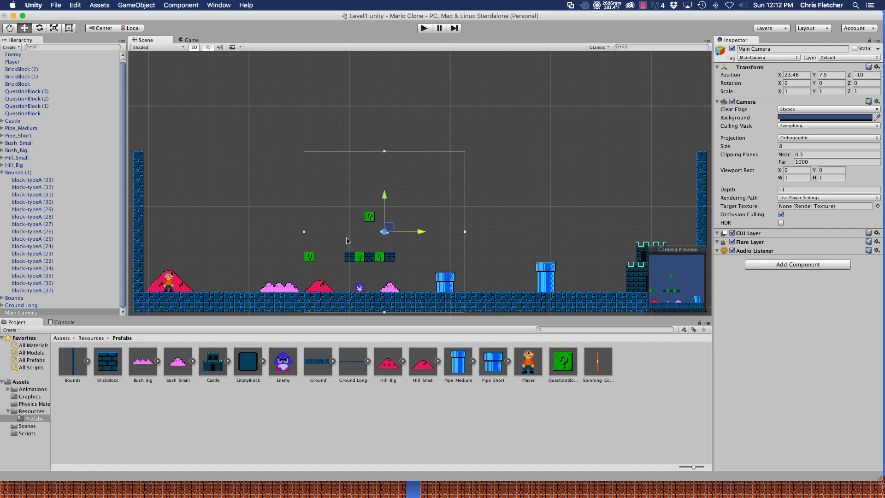
mouse_move(365, 293)
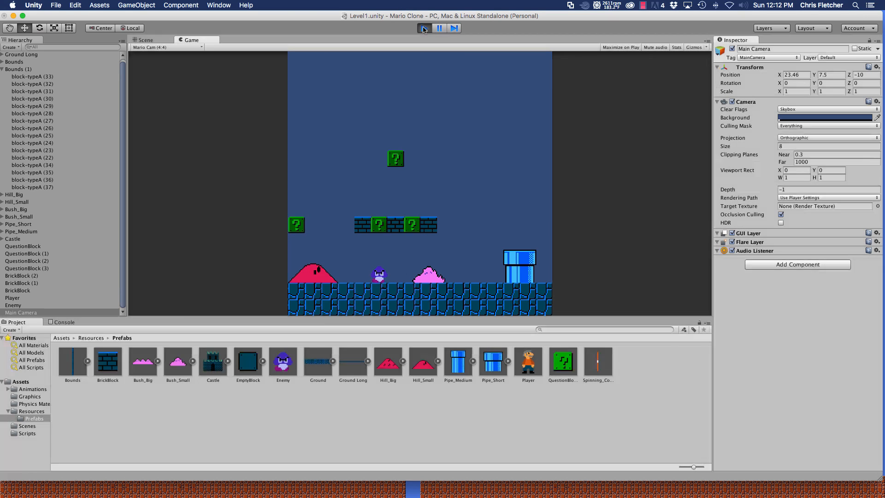
click(145, 40)
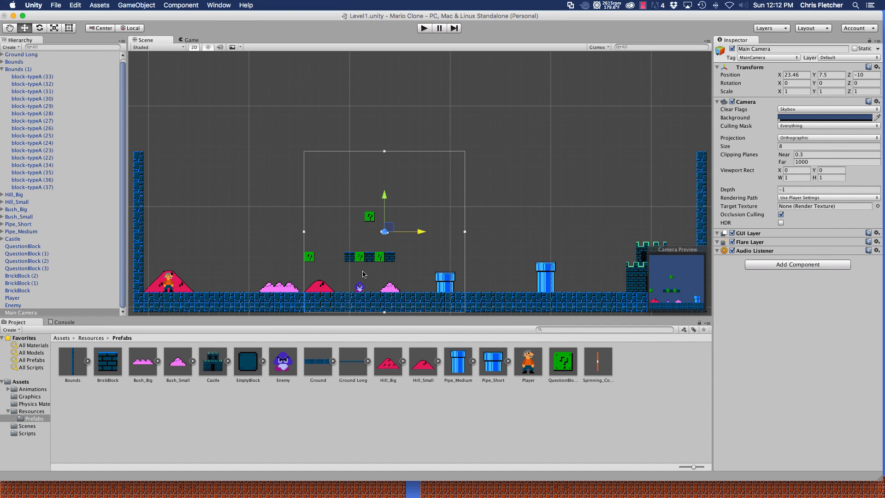
Slide the camera back to the level start at Position X 7.5.
drag(383, 230, 299, 230)
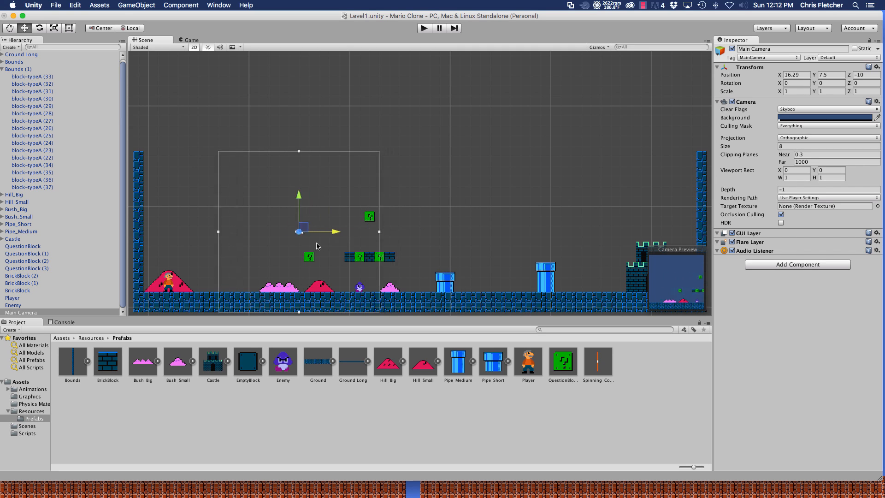
drag(302, 232, 228, 232)
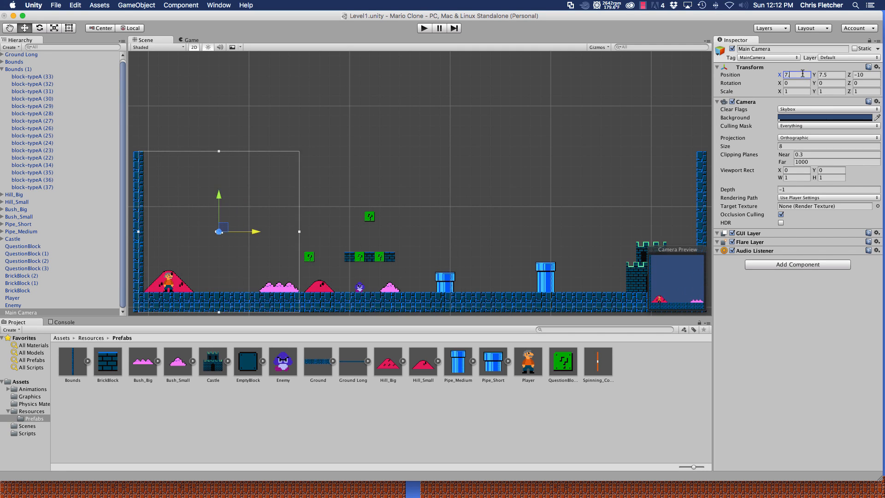
text(7.5)
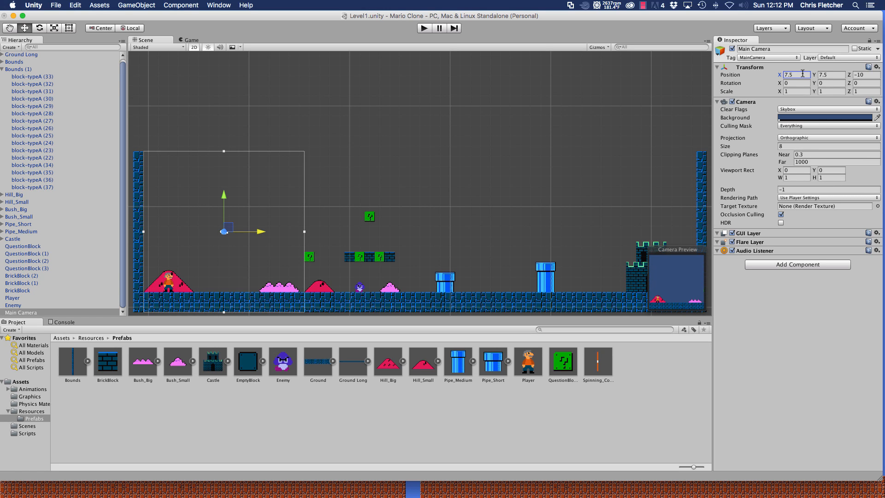